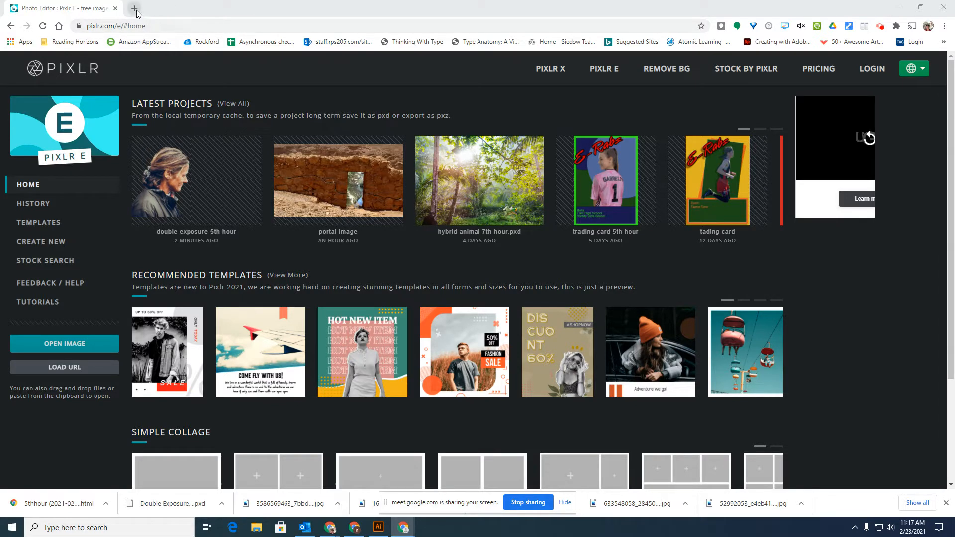
mouse_move(135, 10)
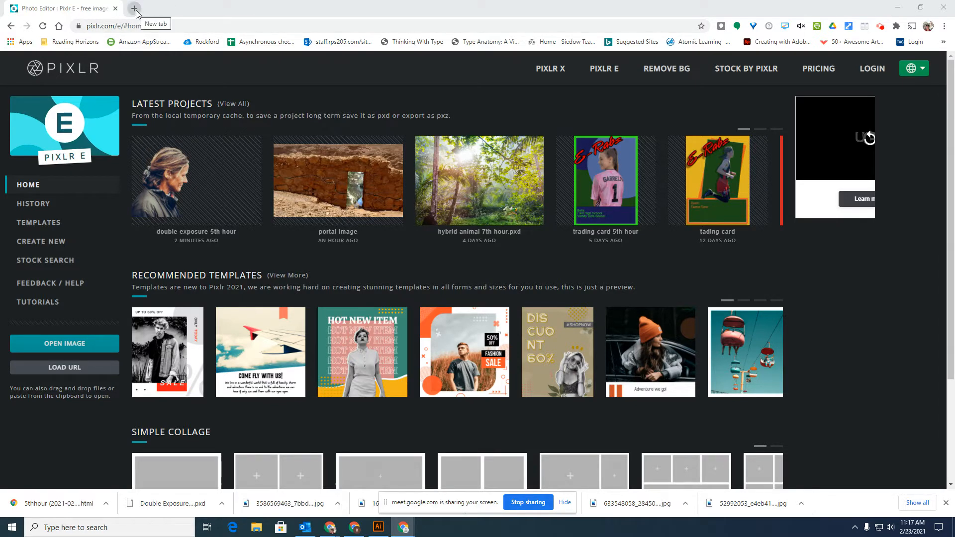
mouse_move(145, 22)
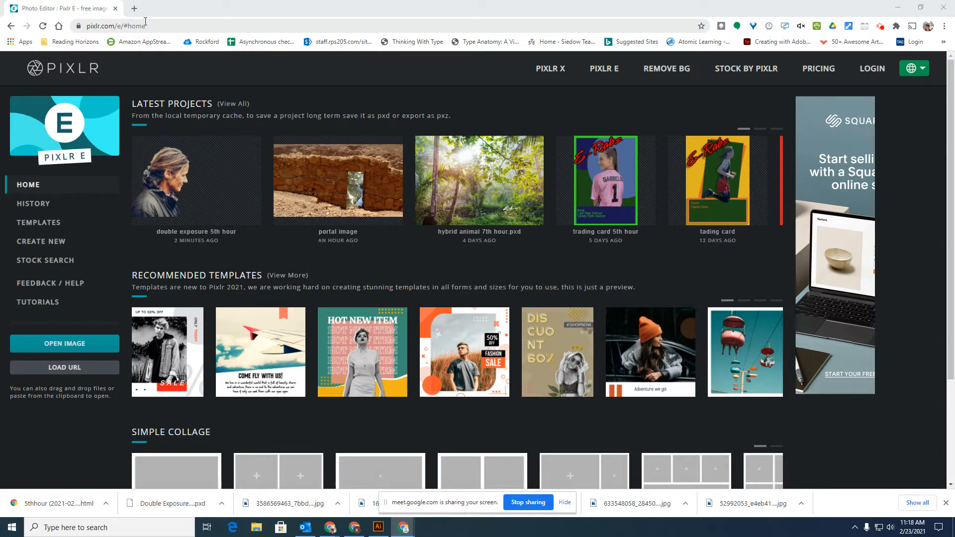
mouse_move(156, 65)
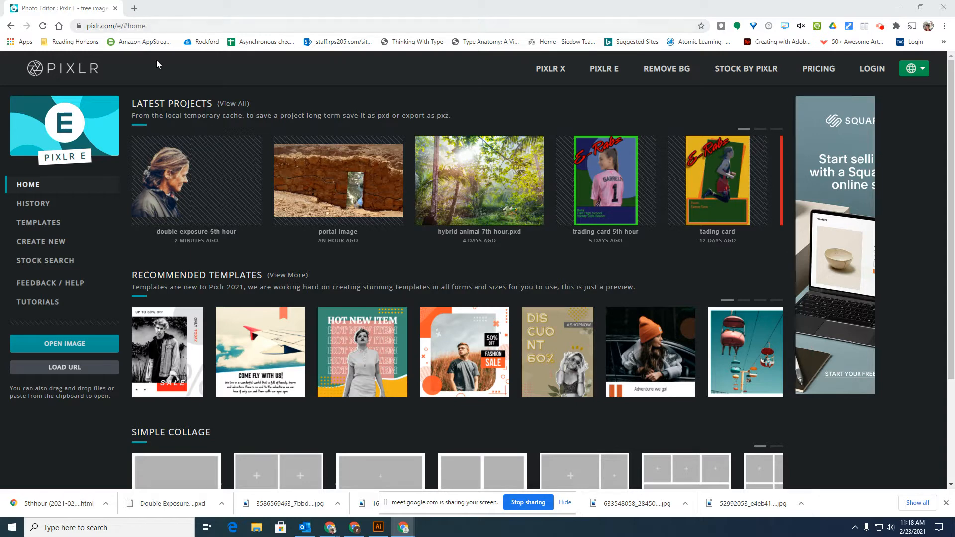
mouse_move(226, 116)
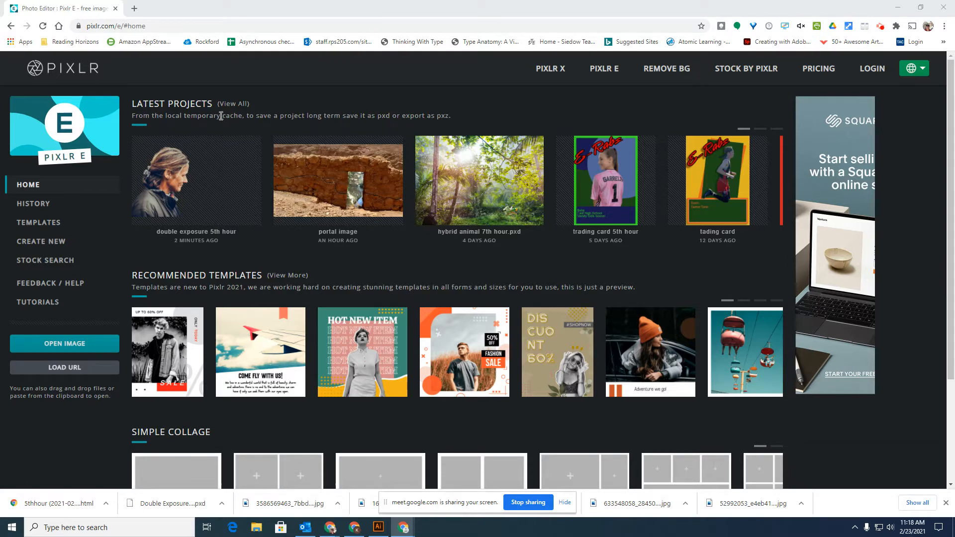
mouse_move(136, 10)
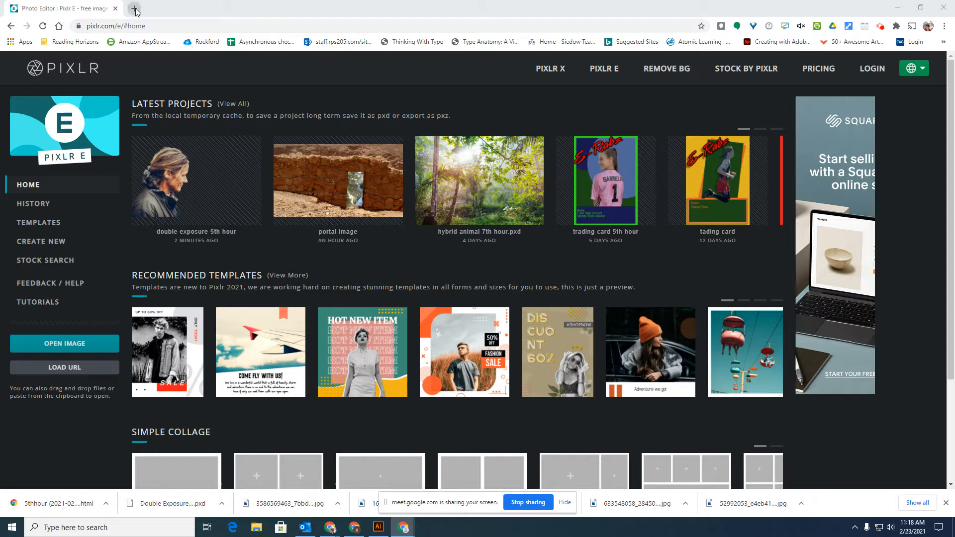
mouse_move(135, 11)
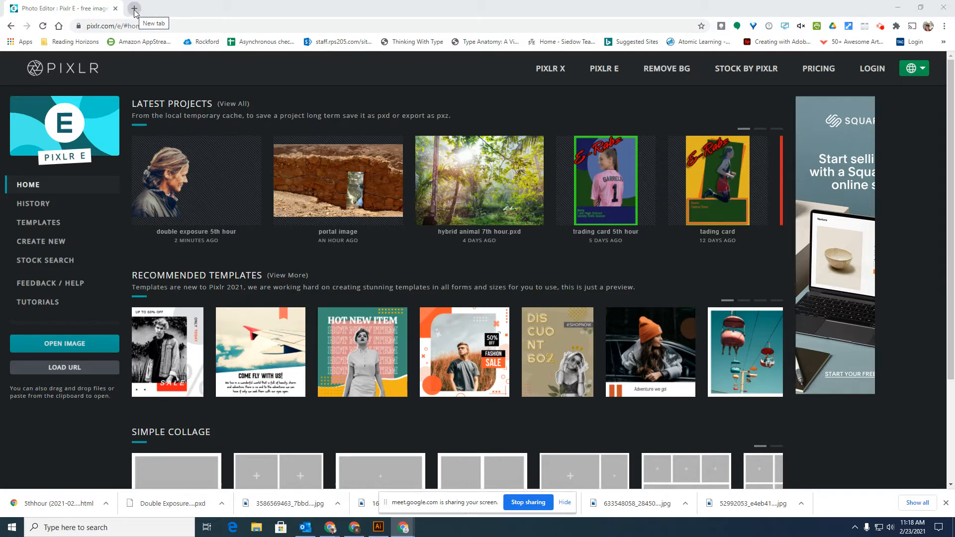
Open flickr.com in a new tab and search its photos for 'portrait'
click(134, 8)
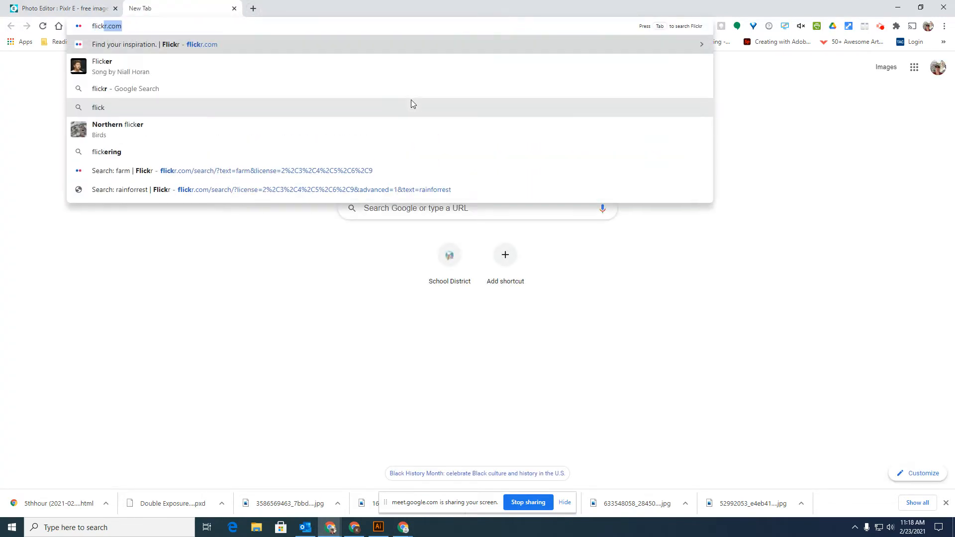
text(flickr.com)
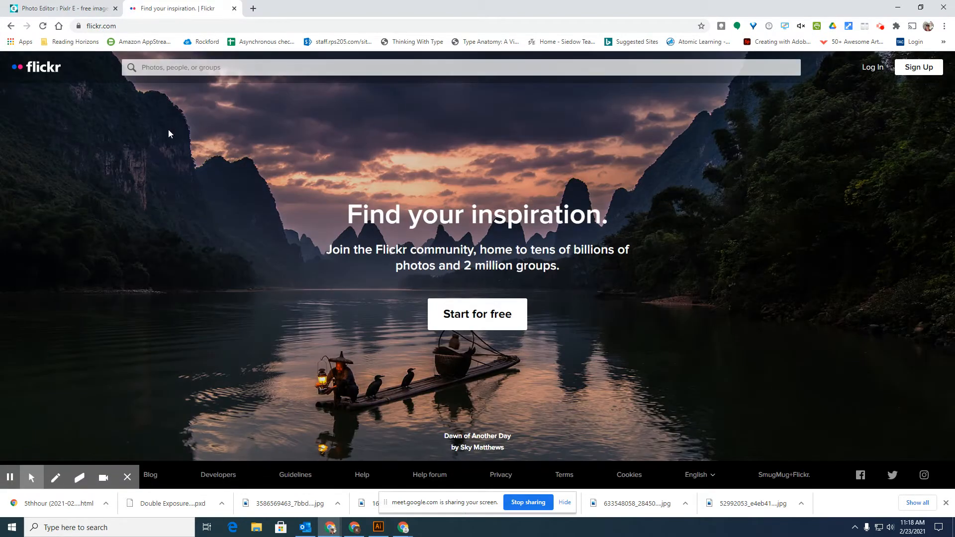
mouse_move(423, 258)
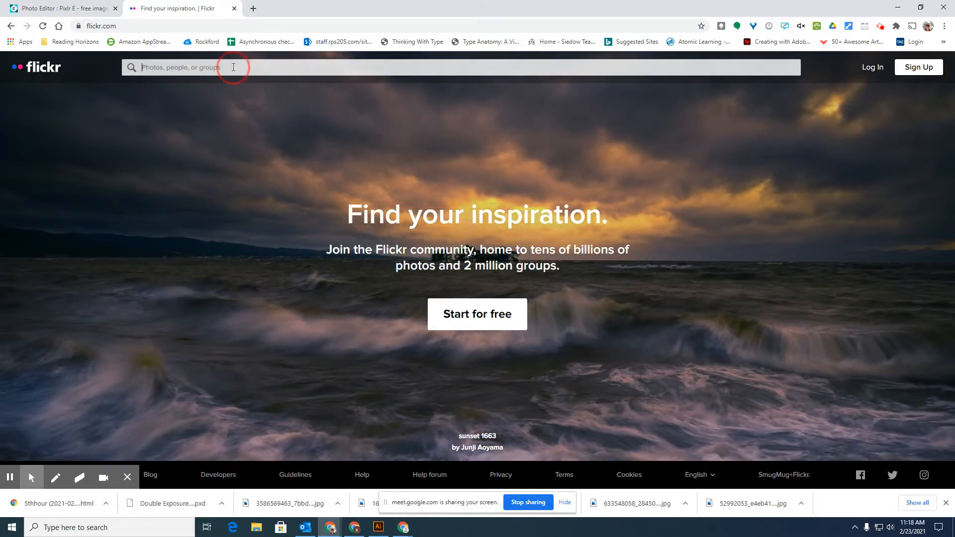
text(porti)
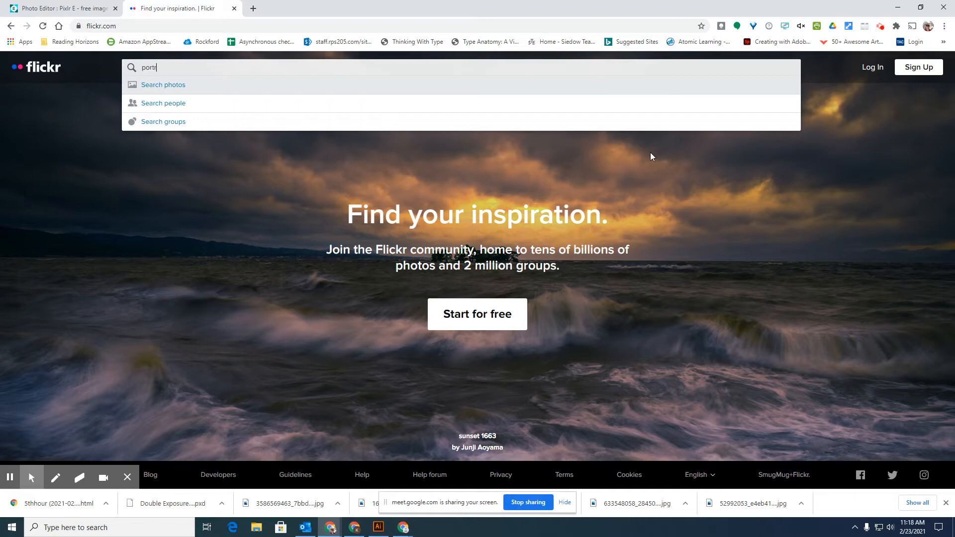
text(rait)
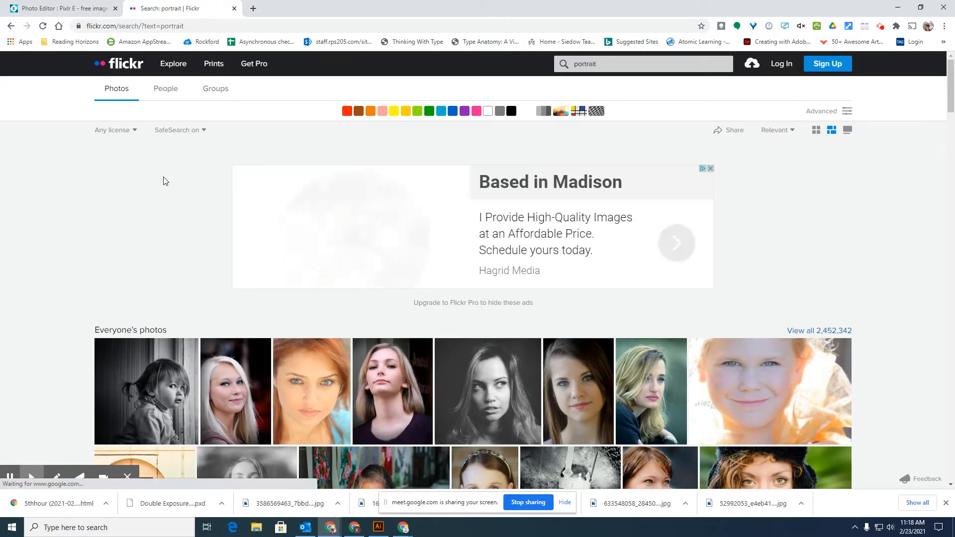
Filter the portrait results to All Creative Commons licenses and browse the grid
click(112, 130)
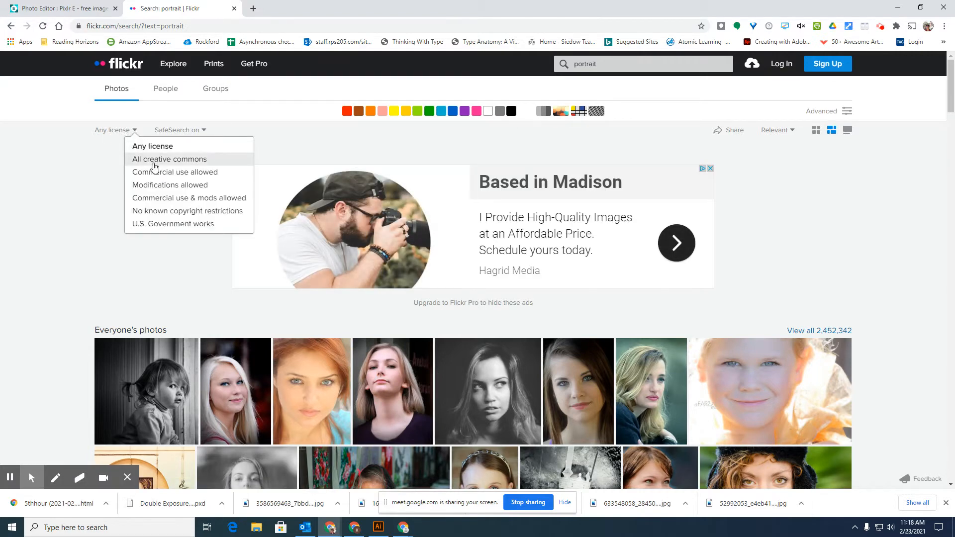
mouse_move(203, 163)
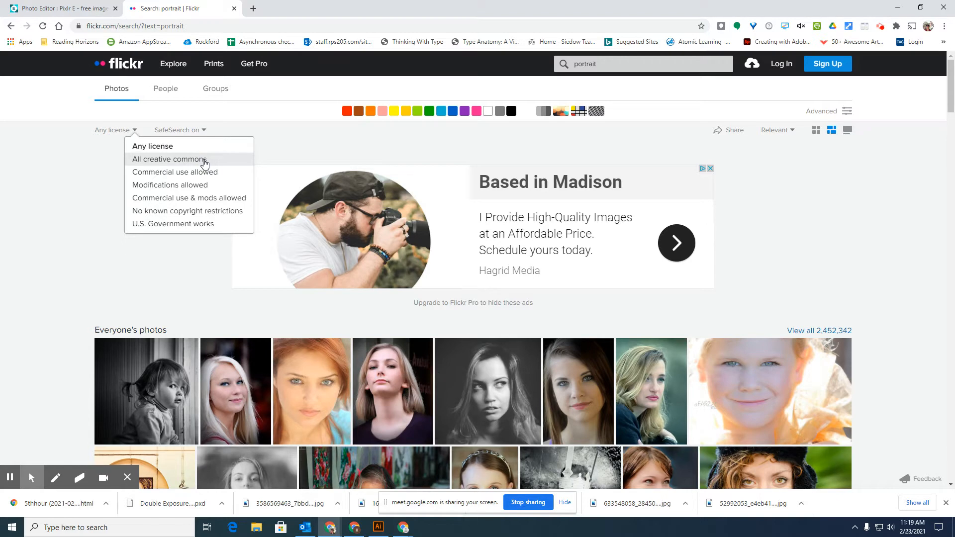
click(170, 159)
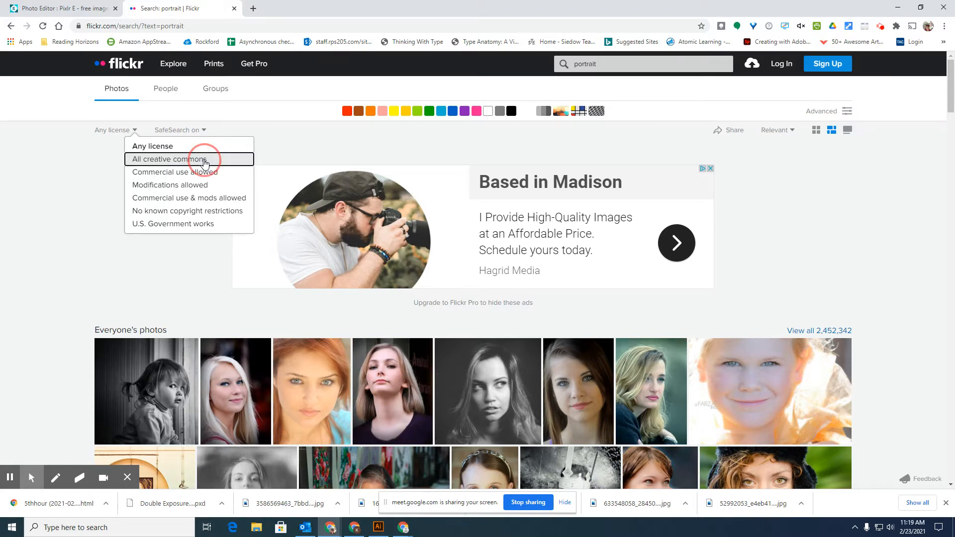
click(169, 159)
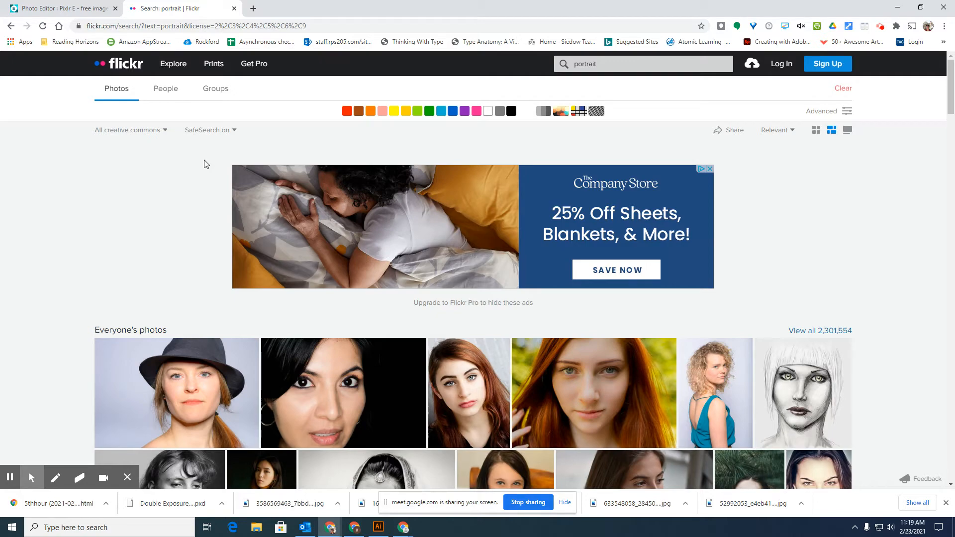
scroll(down, 3)
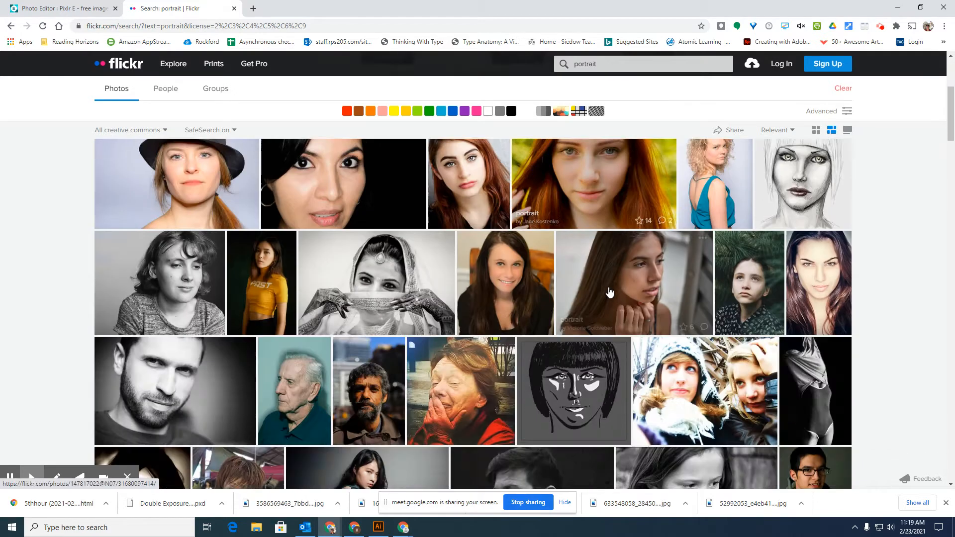
scroll(down, 3)
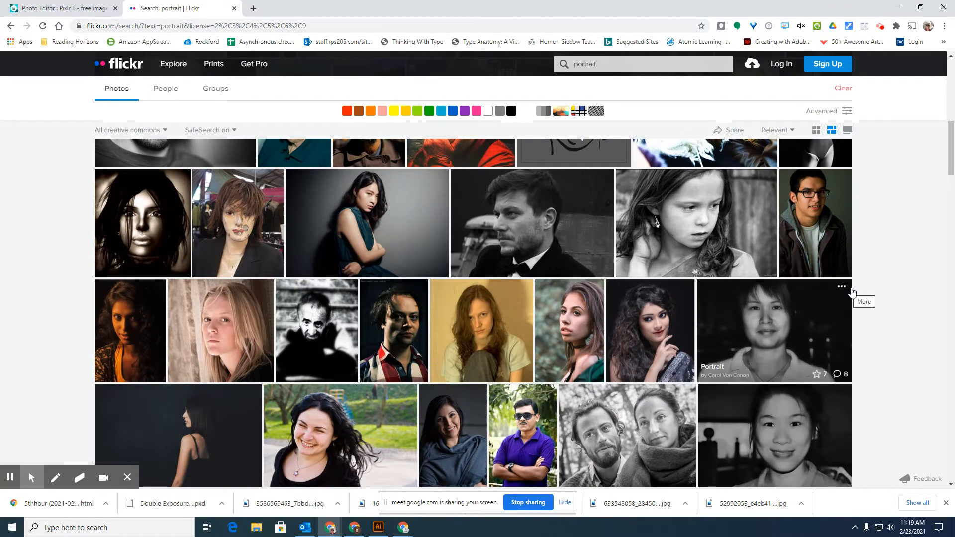
mouse_move(343, 423)
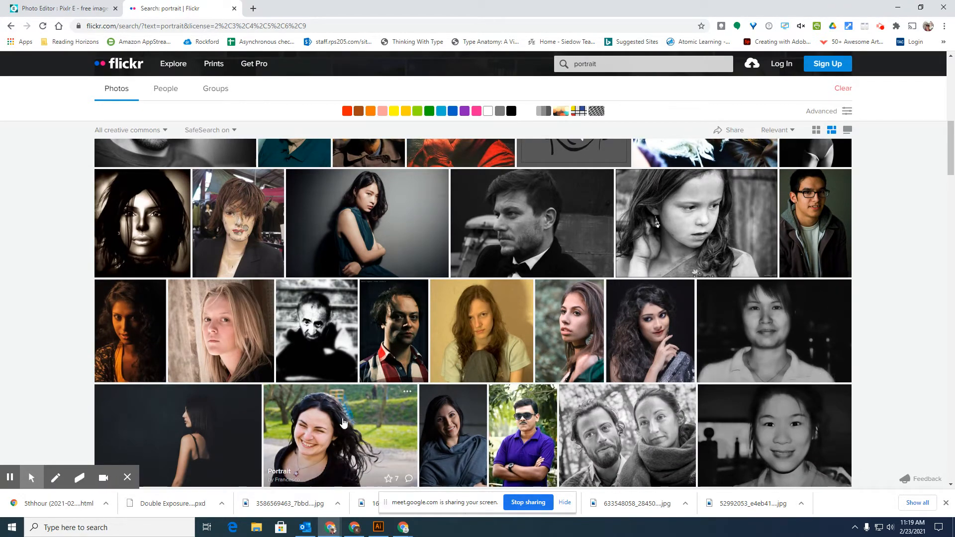
scroll(down, 3)
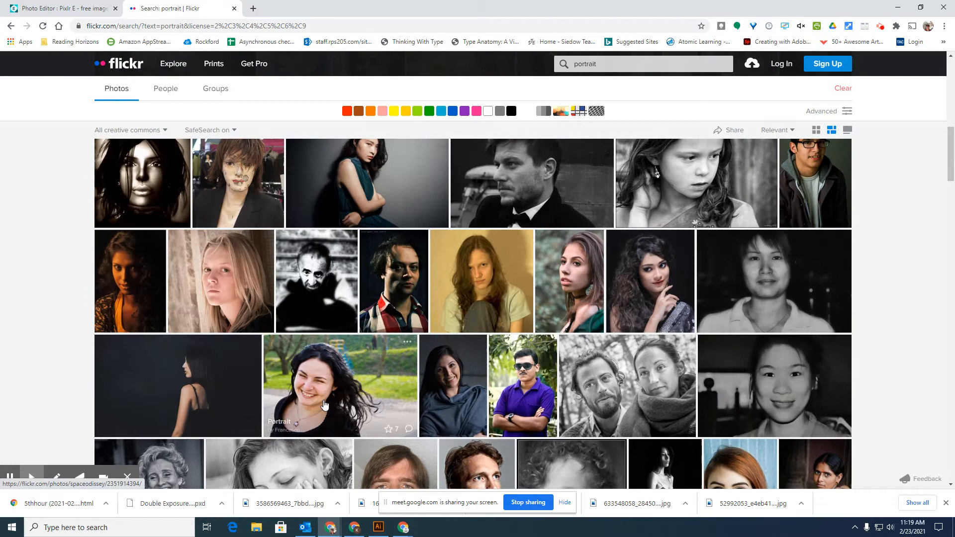
scroll(up, 3)
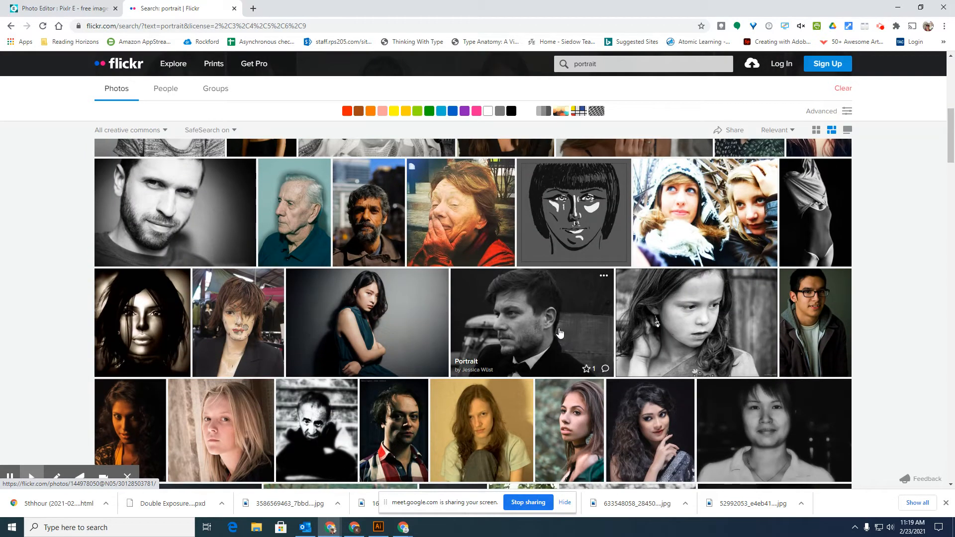
Open the bow-tie man's portrait and download its Original 4619 × 3079 file
click(530, 322)
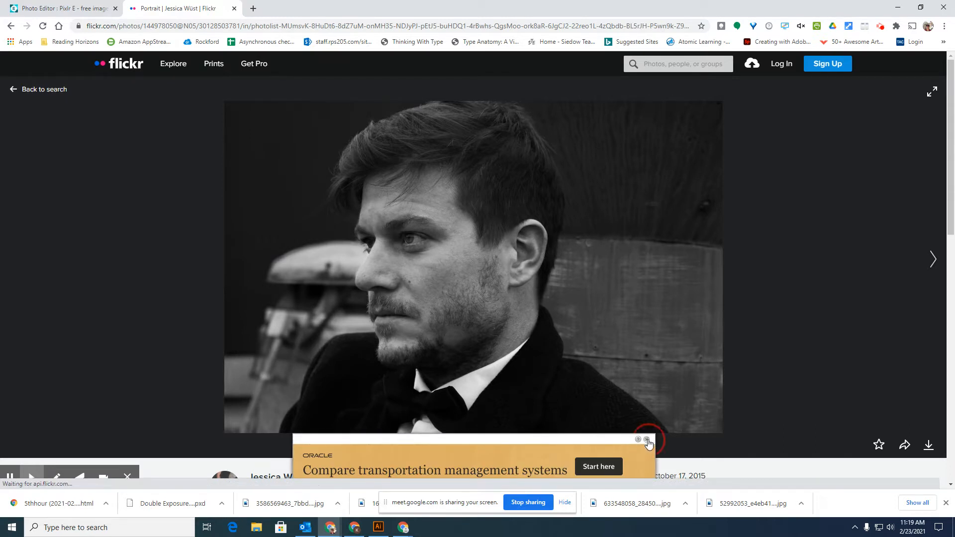
click(648, 440)
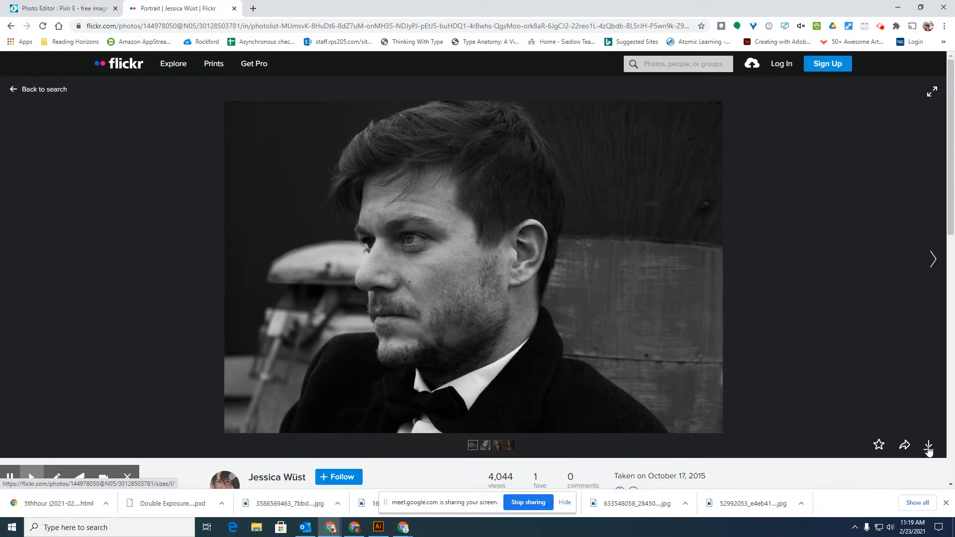
click(928, 445)
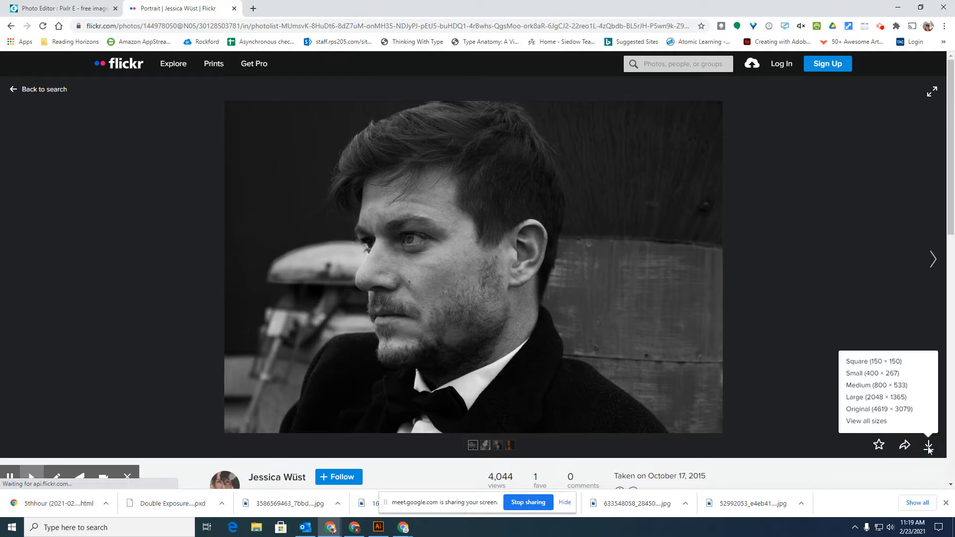
mouse_move(885, 409)
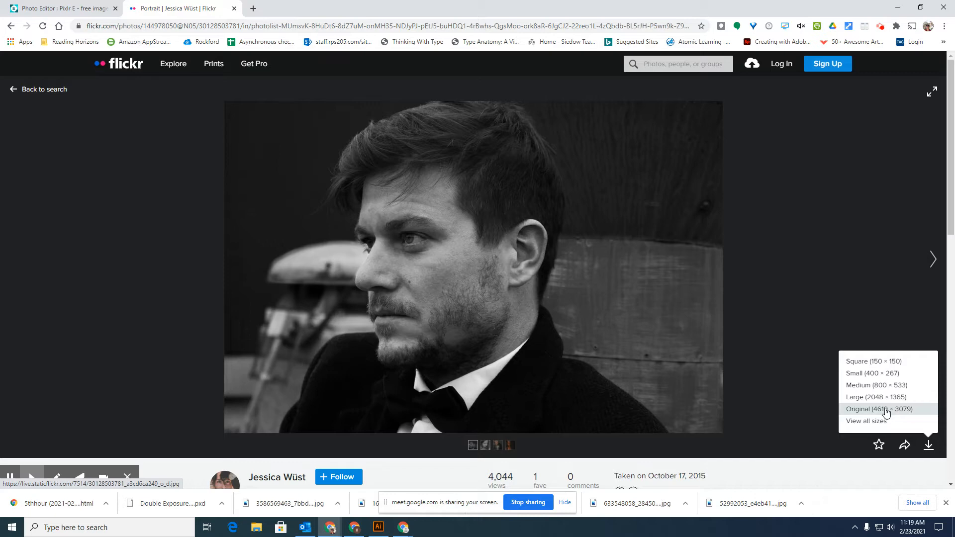
click(877, 408)
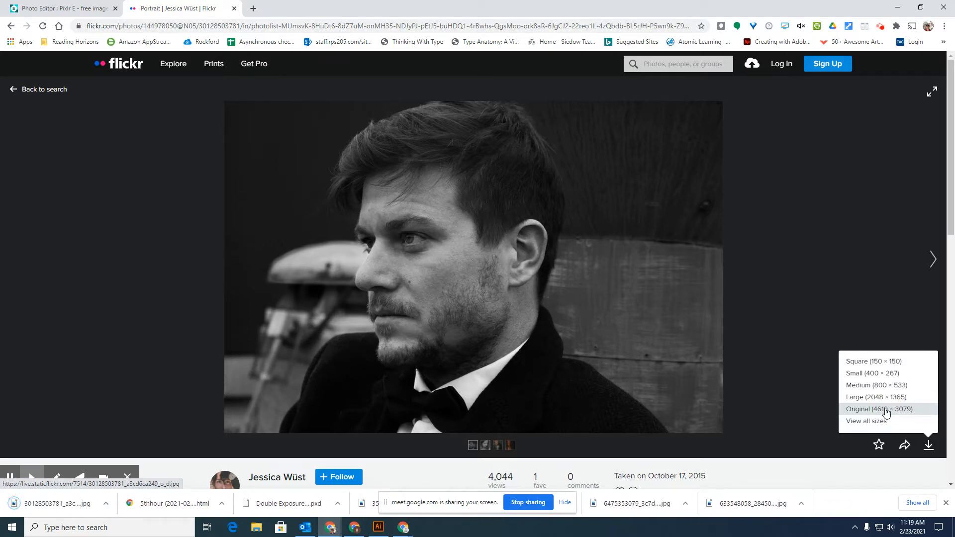
click(875, 409)
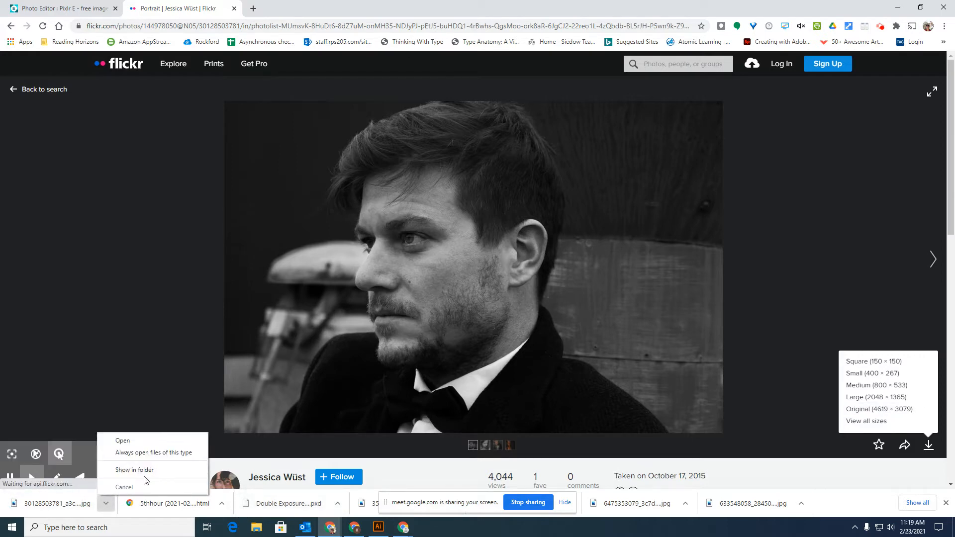
mouse_move(134, 470)
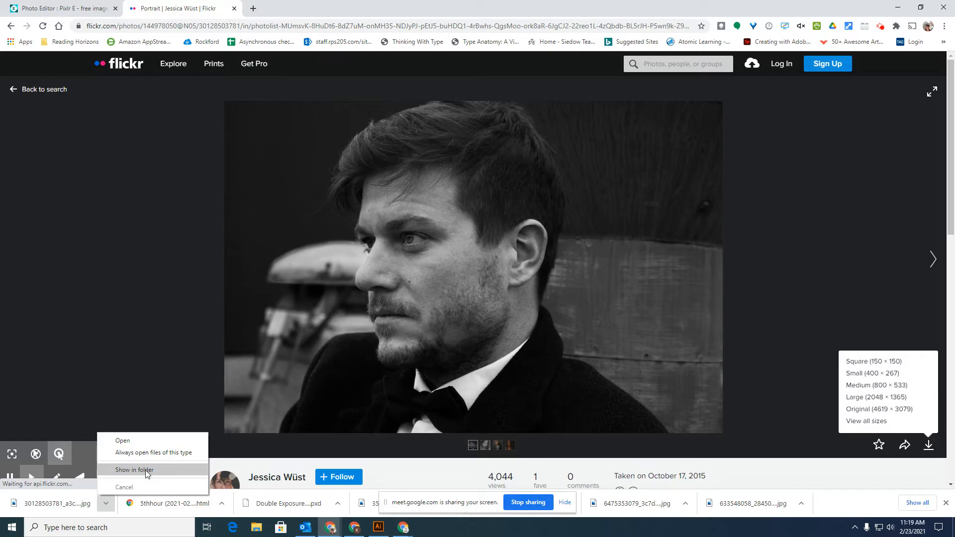
Show the downloaded portrait in its folder and expand Google Drive, My Drive and 2020-2021
click(134, 470)
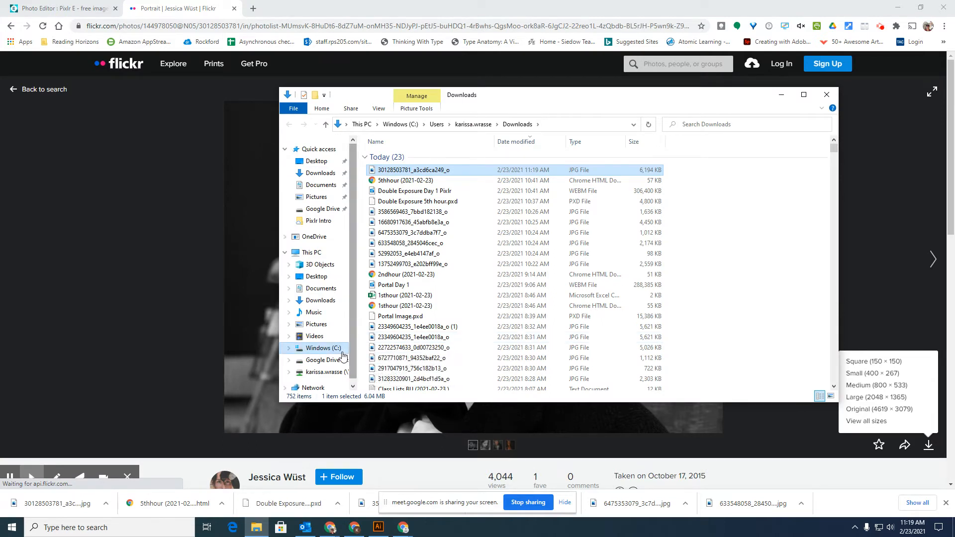
click(322, 359)
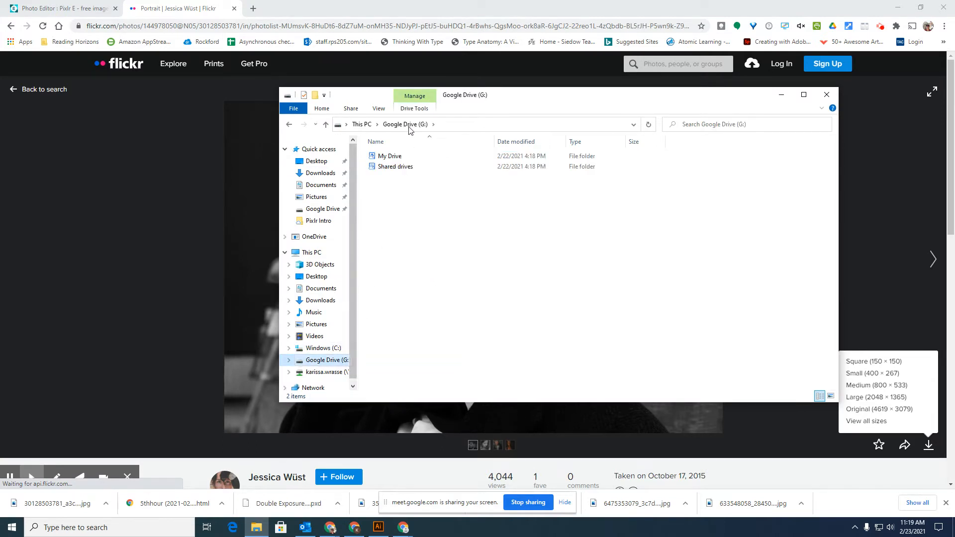
click(288, 360)
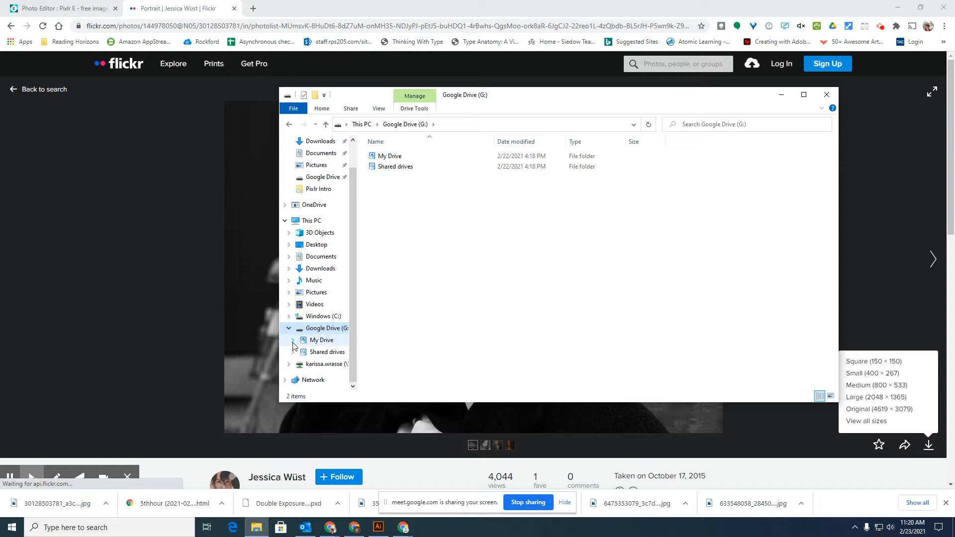
click(295, 340)
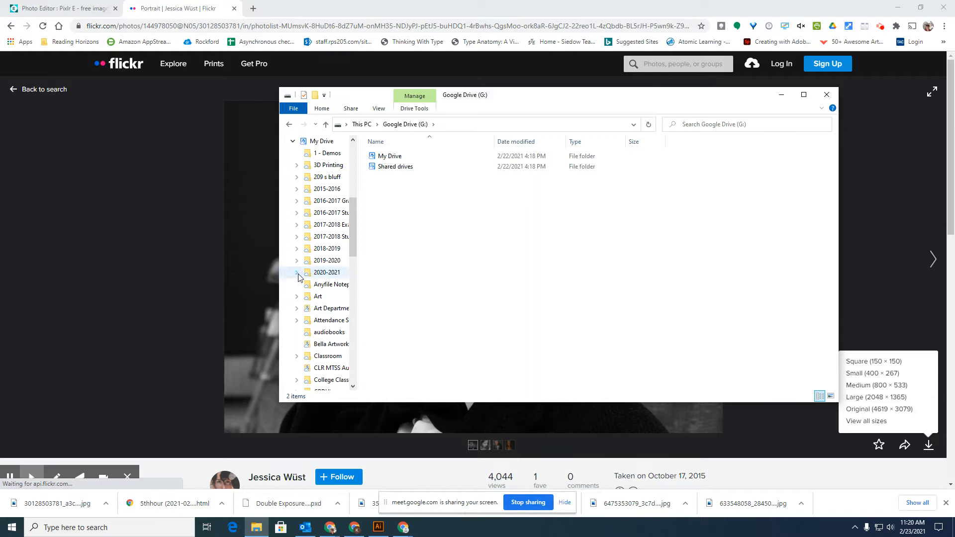
click(296, 272)
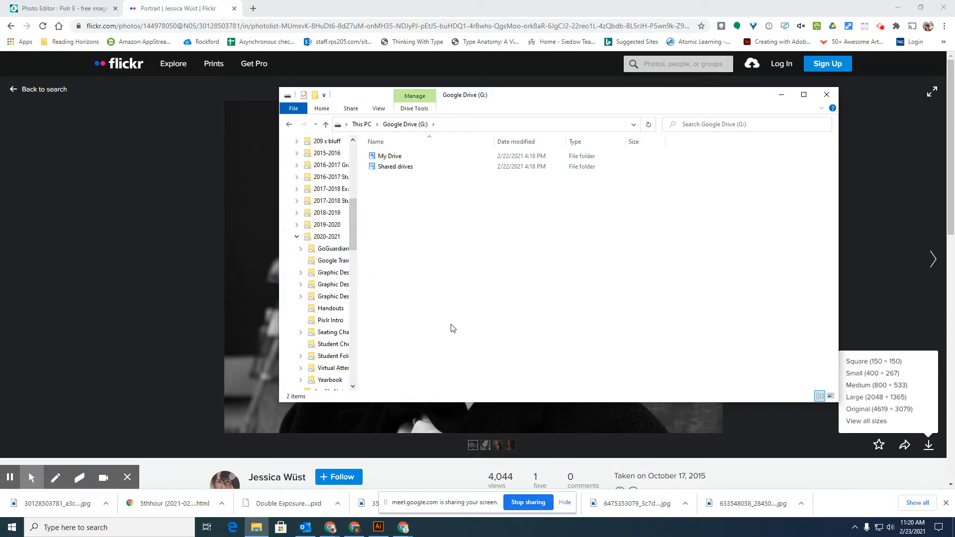
mouse_move(429, 296)
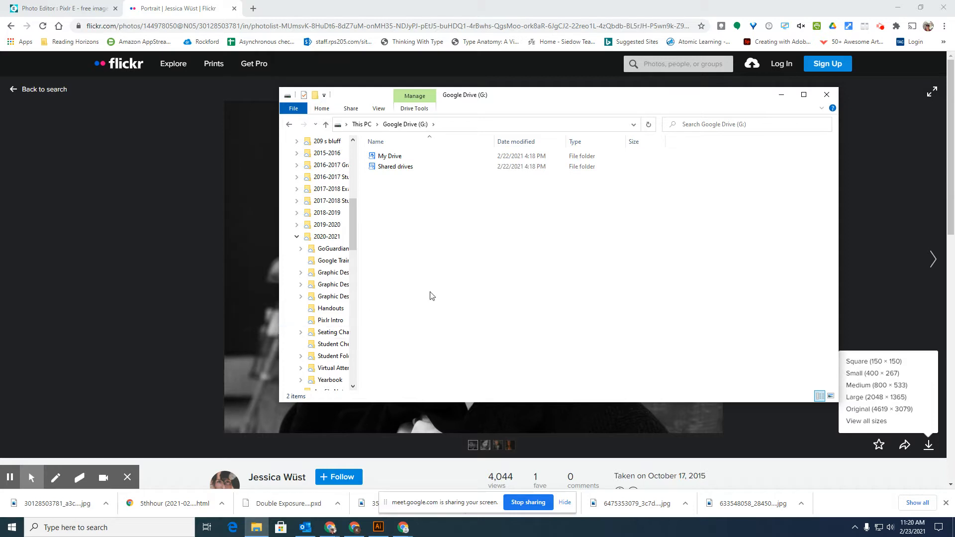
mouse_move(602, 360)
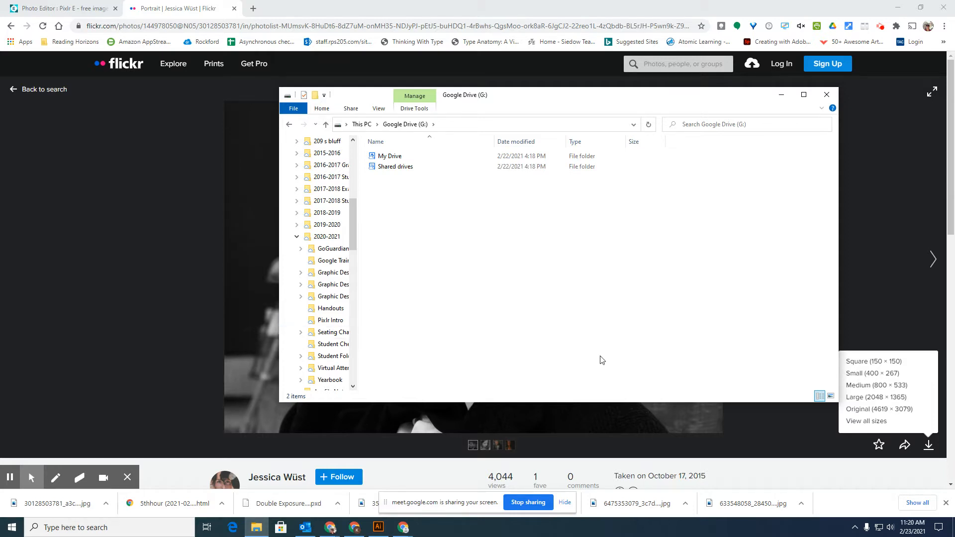
mouse_move(827, 95)
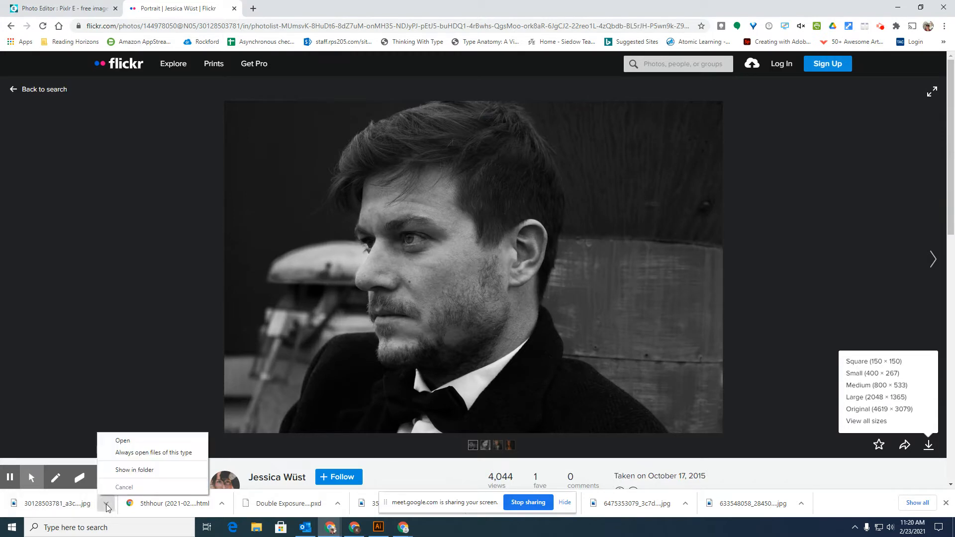
Reveal the portrait in its folder again and re-expand Google Drive, My Drive and 2020-2021
click(134, 470)
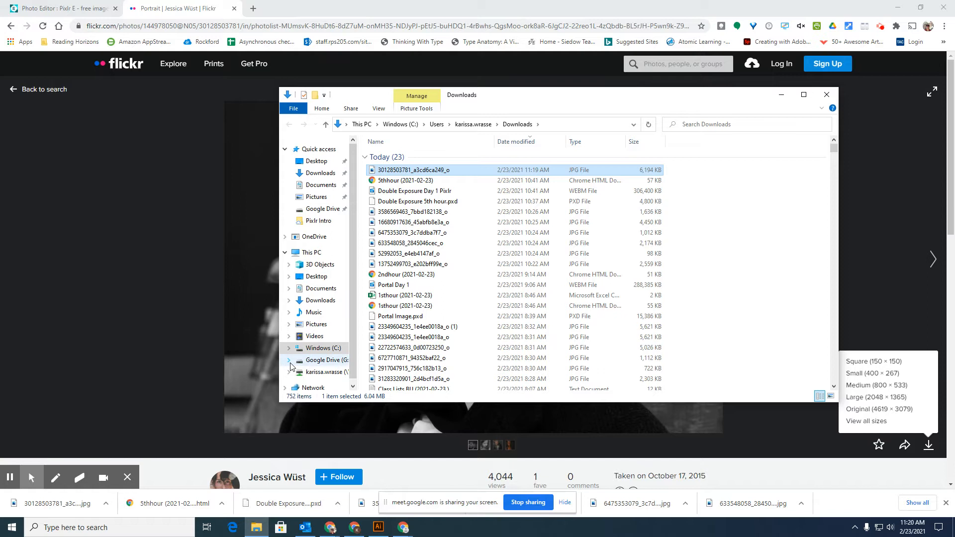
click(289, 359)
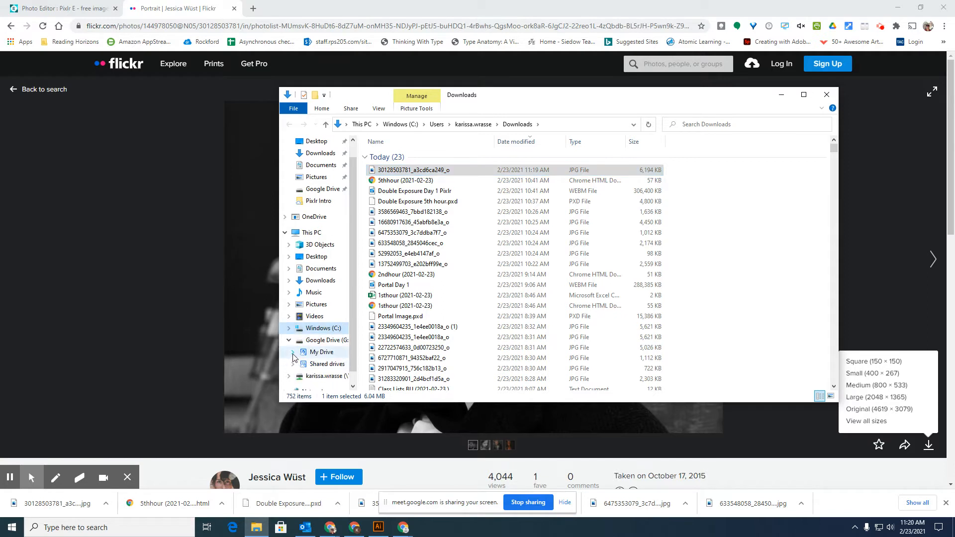
click(293, 355)
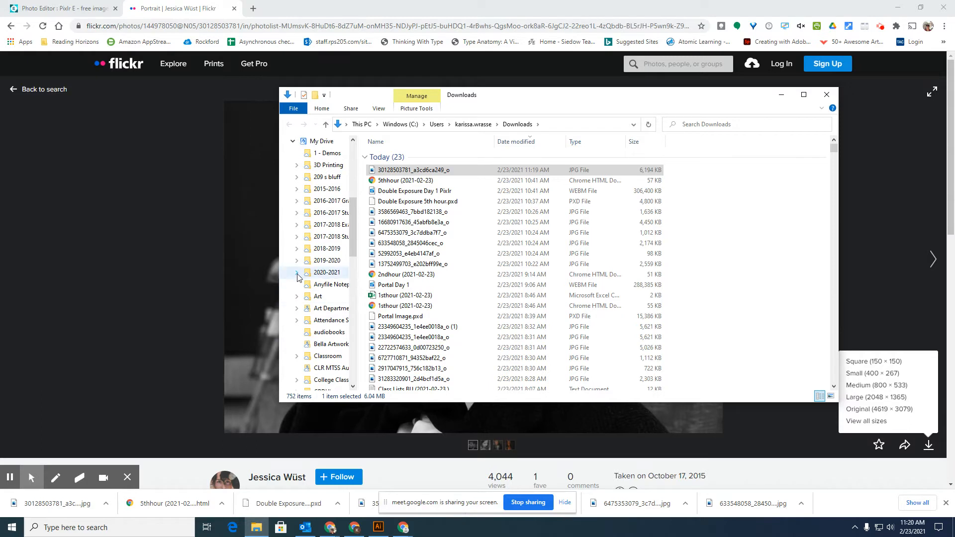
click(296, 272)
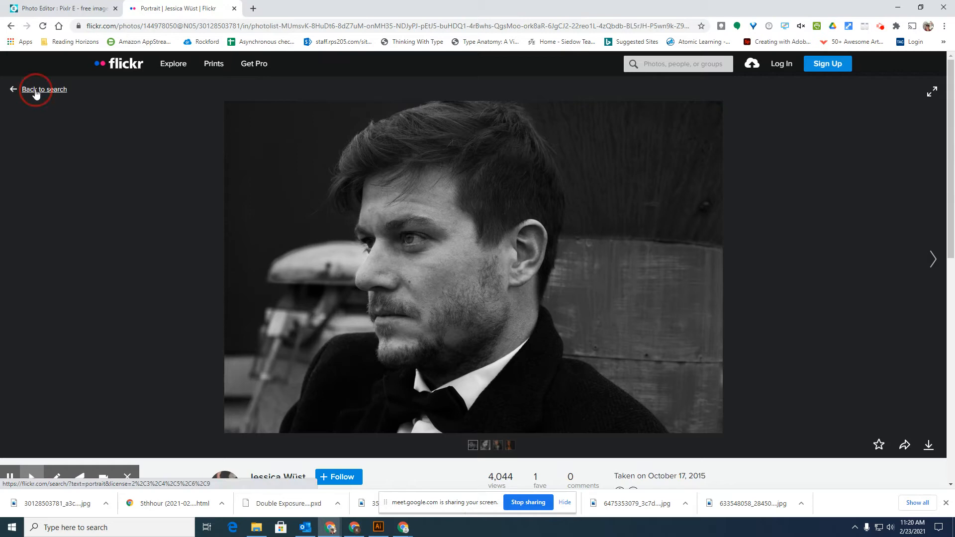
Search Flickr photos for 'chicago skyline' and browse the results
click(44, 89)
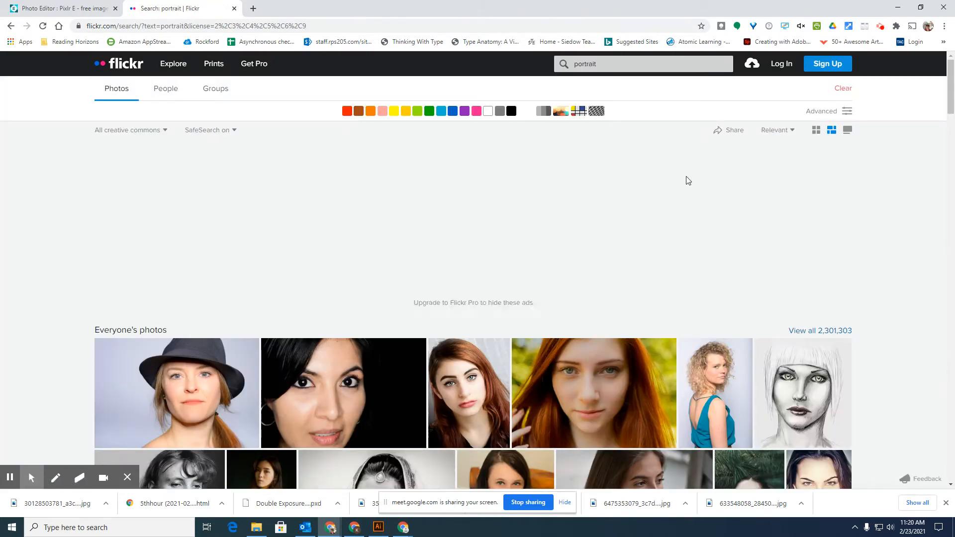
click(643, 64)
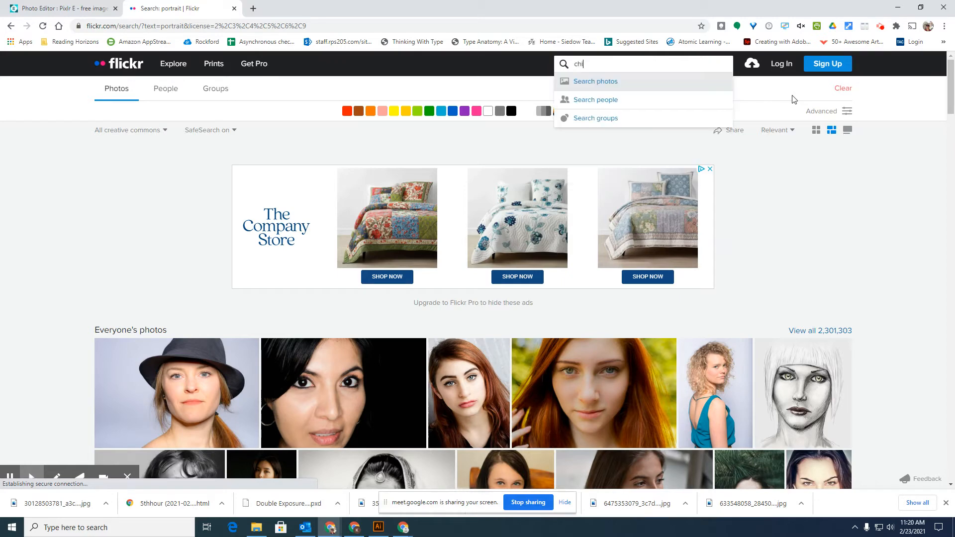
text(cago s)
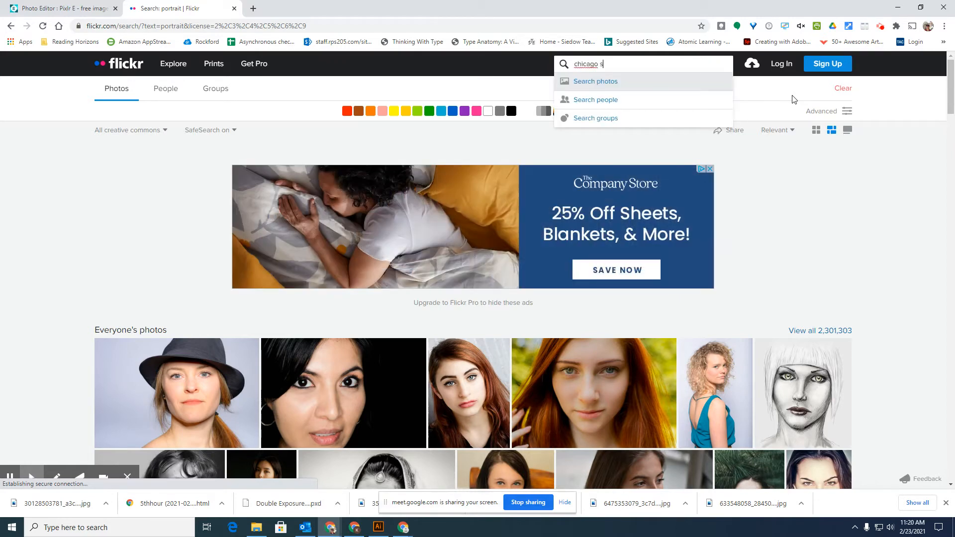
text(kyline)
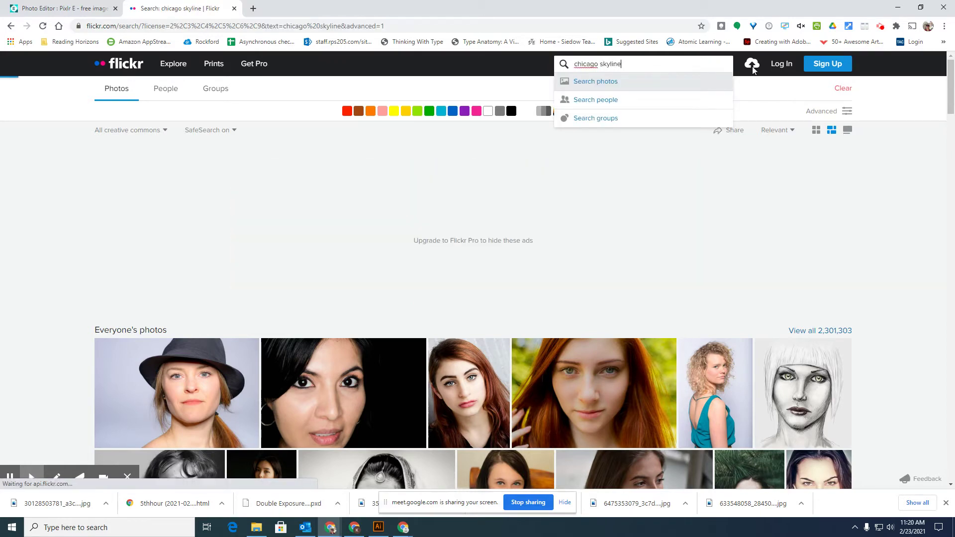
click(595, 81)
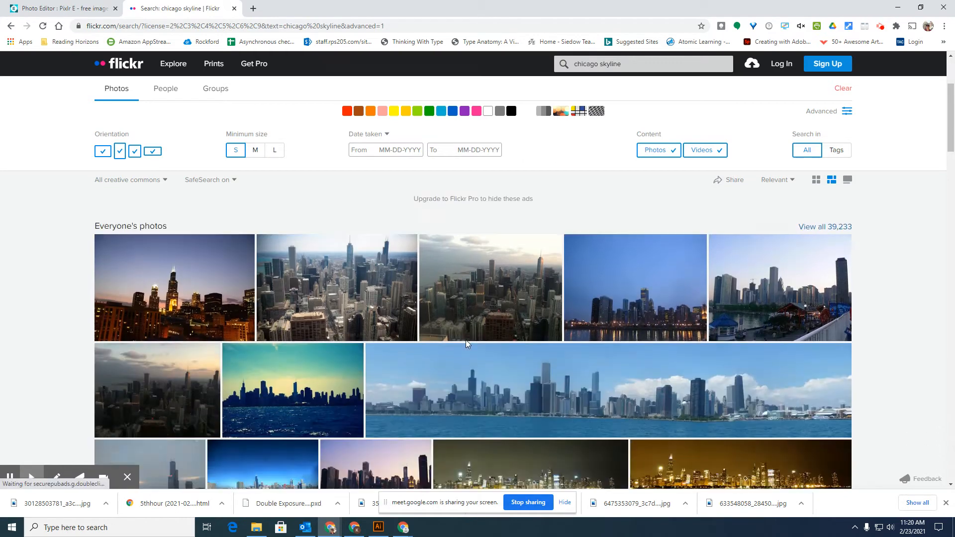
scroll(down, 3)
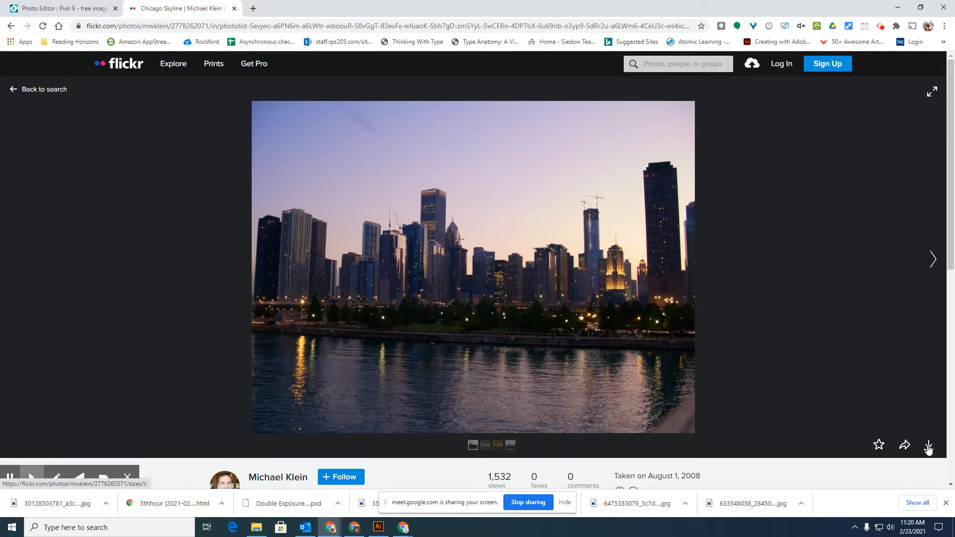
Download the skyline photo at Original size and reveal it in Downloads
click(928, 445)
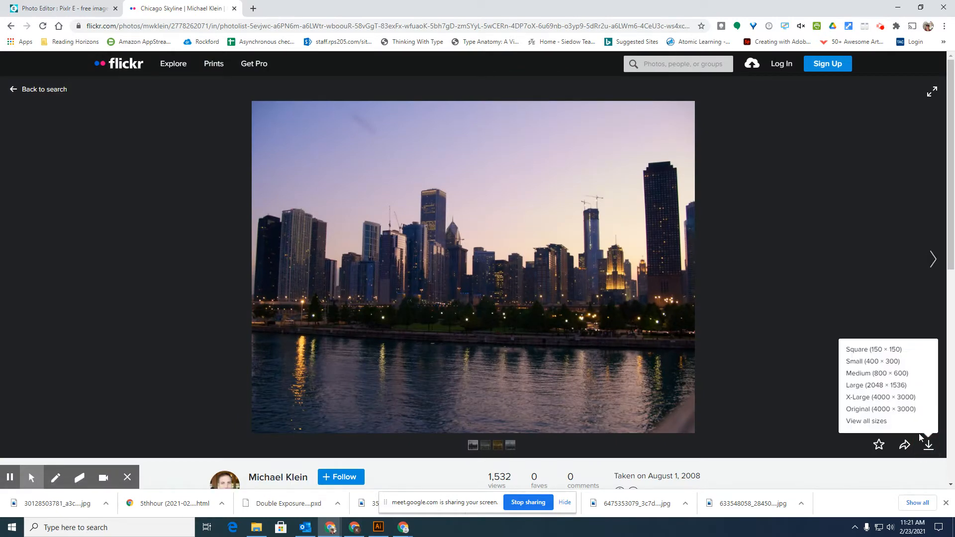
mouse_move(879, 409)
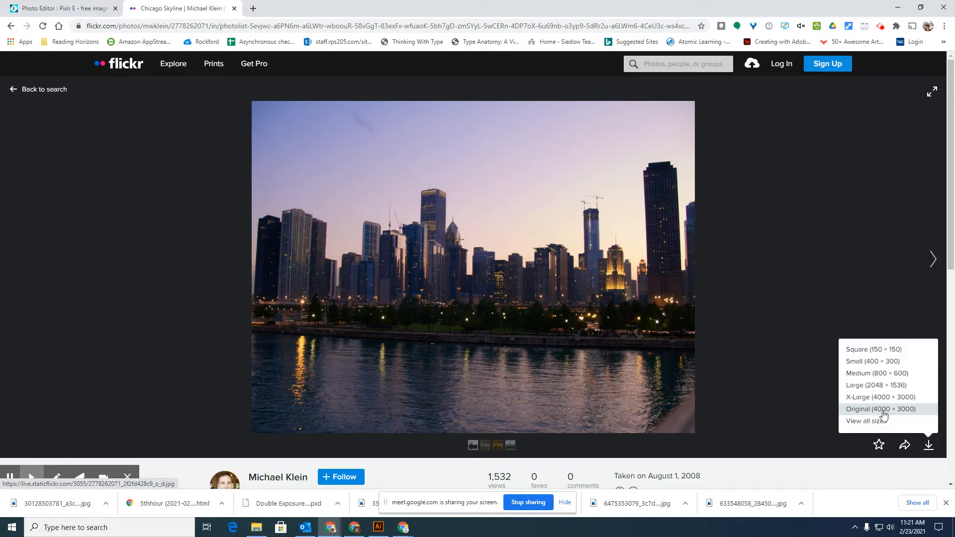
mouse_move(881, 417)
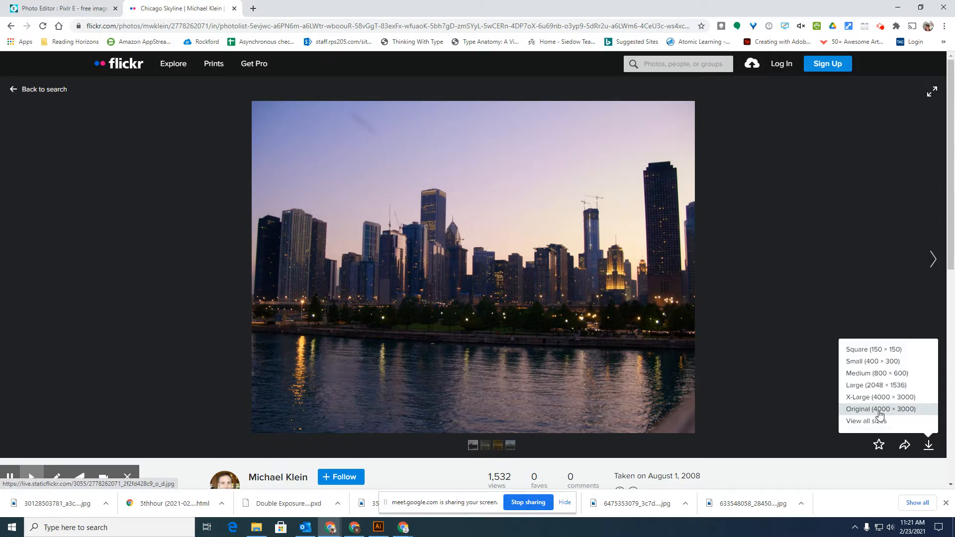
click(880, 409)
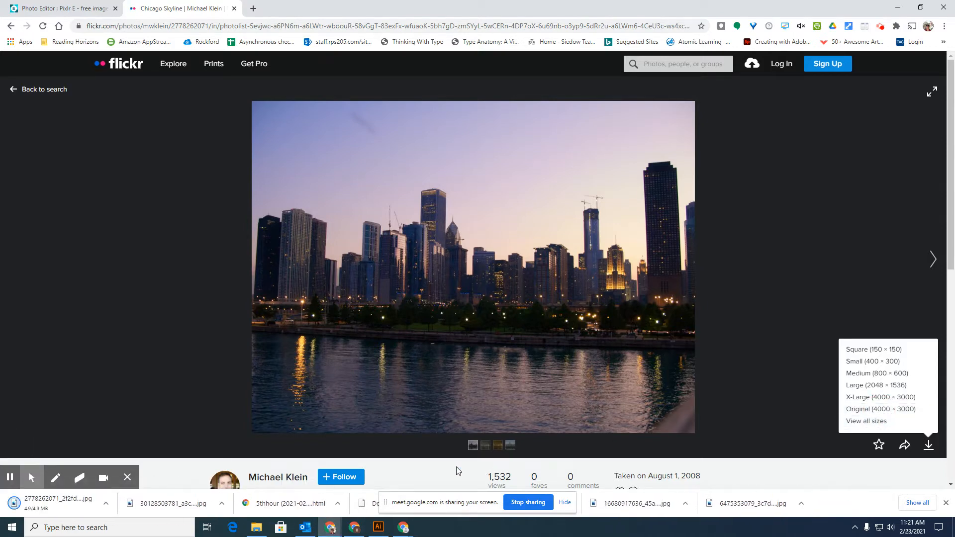
click(106, 507)
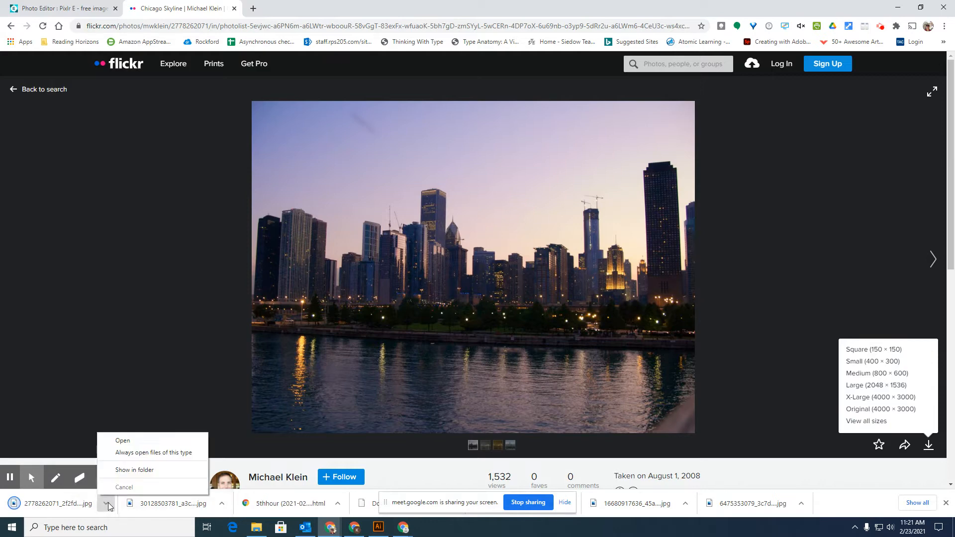
mouse_move(134, 469)
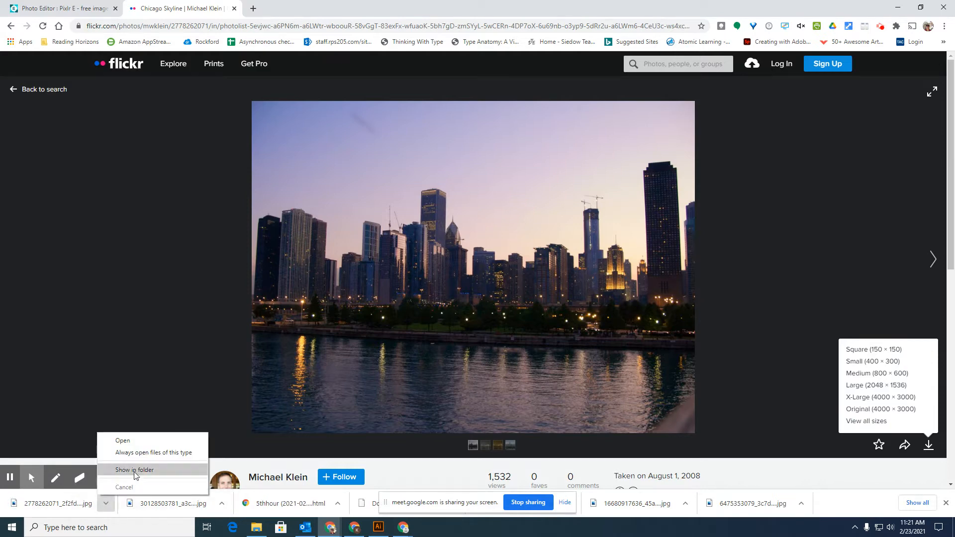
click(133, 469)
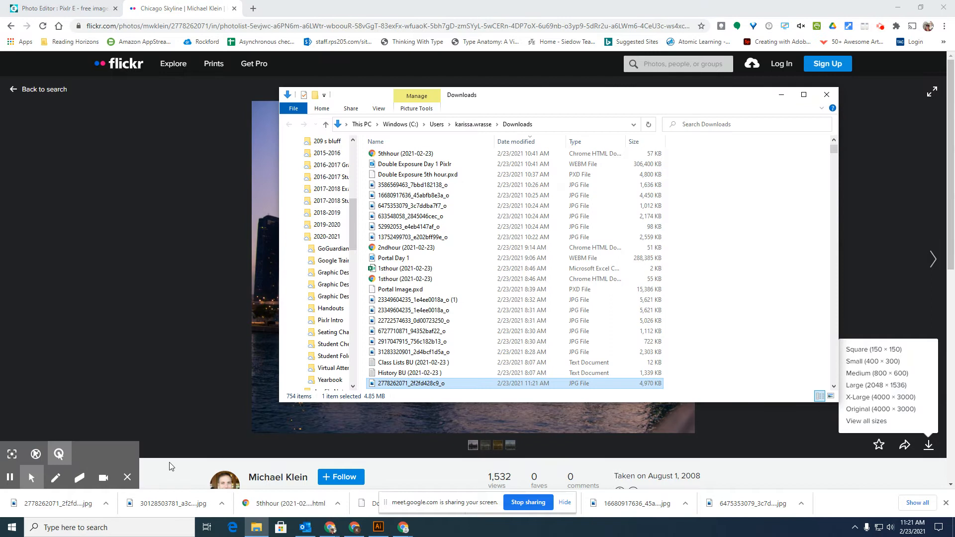
scroll(down, 3)
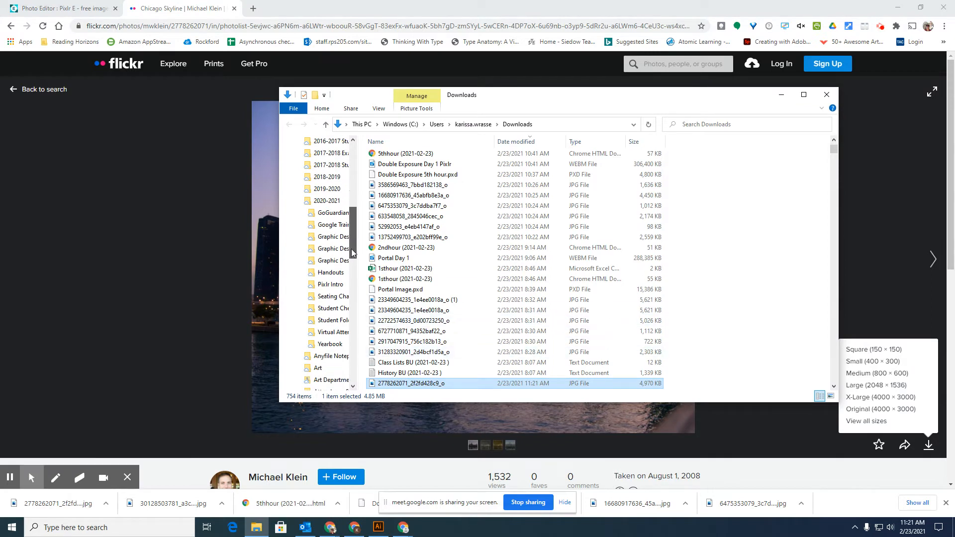
scroll(down, 3)
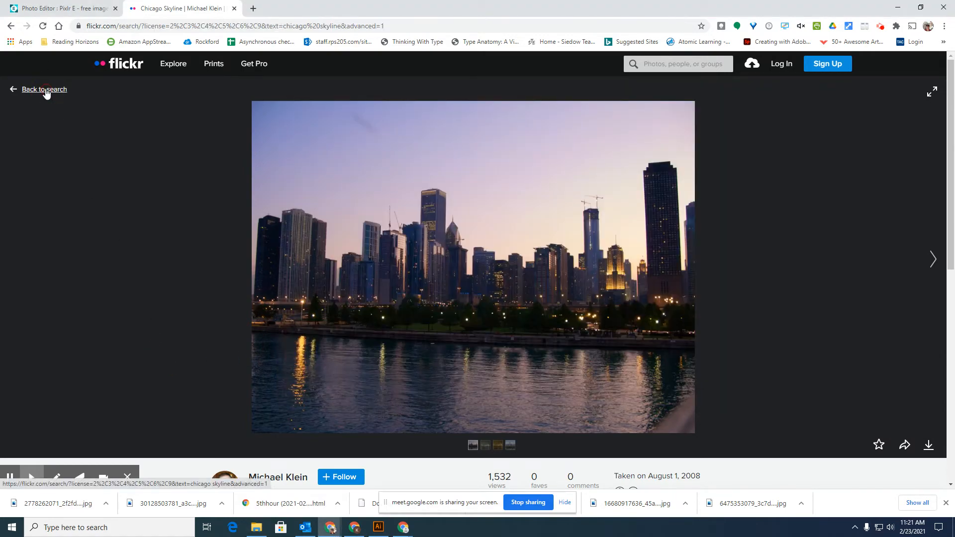
From the skyline results, open the night Chicago Skyline photo
click(43, 89)
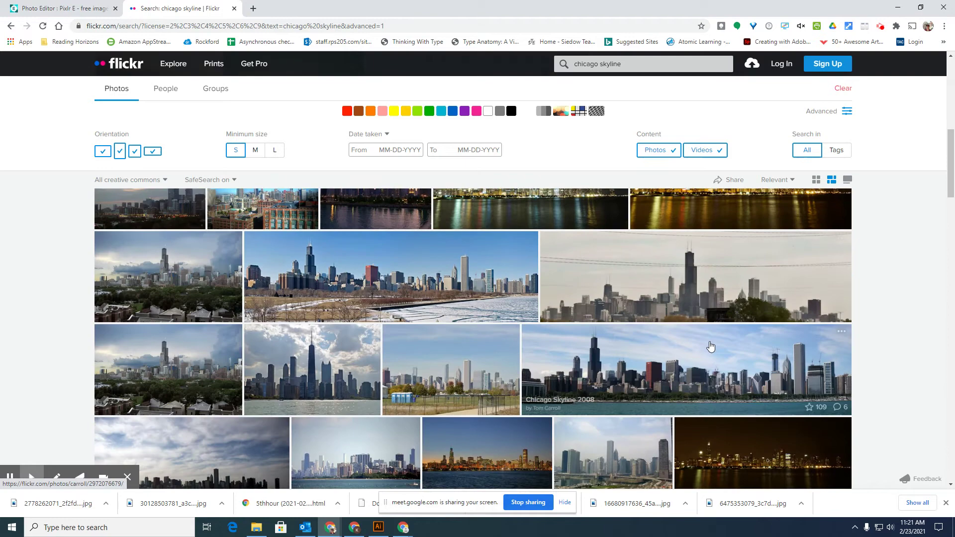
scroll(down, 3)
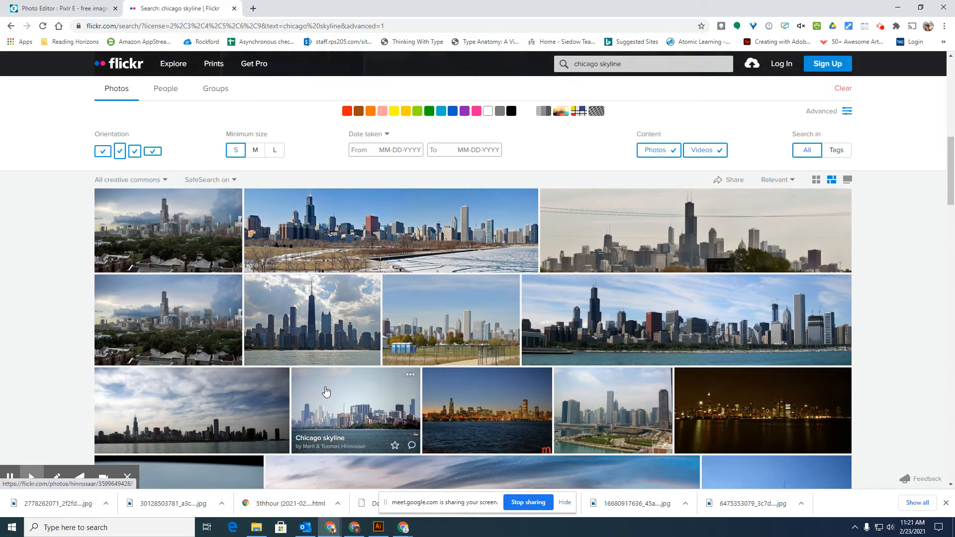
scroll(down, 3)
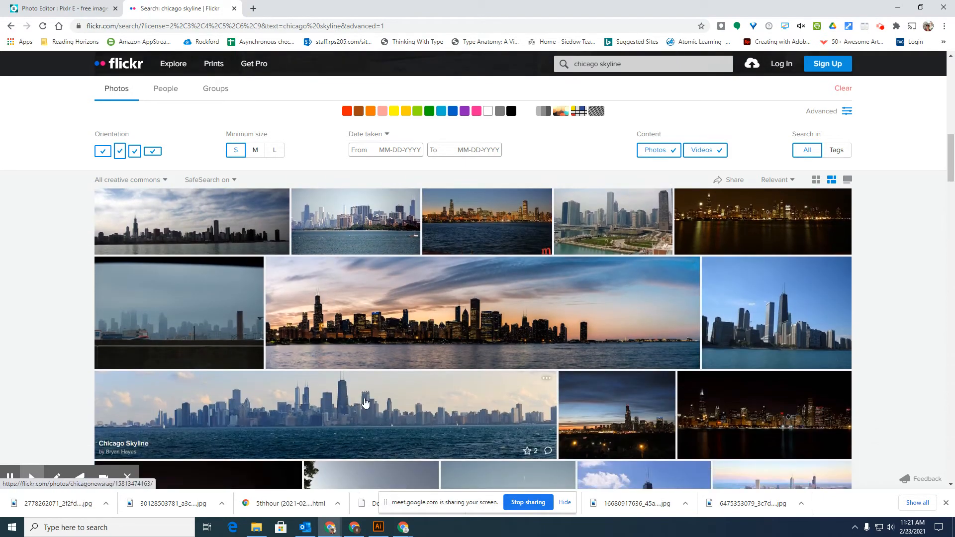
scroll(down, 3)
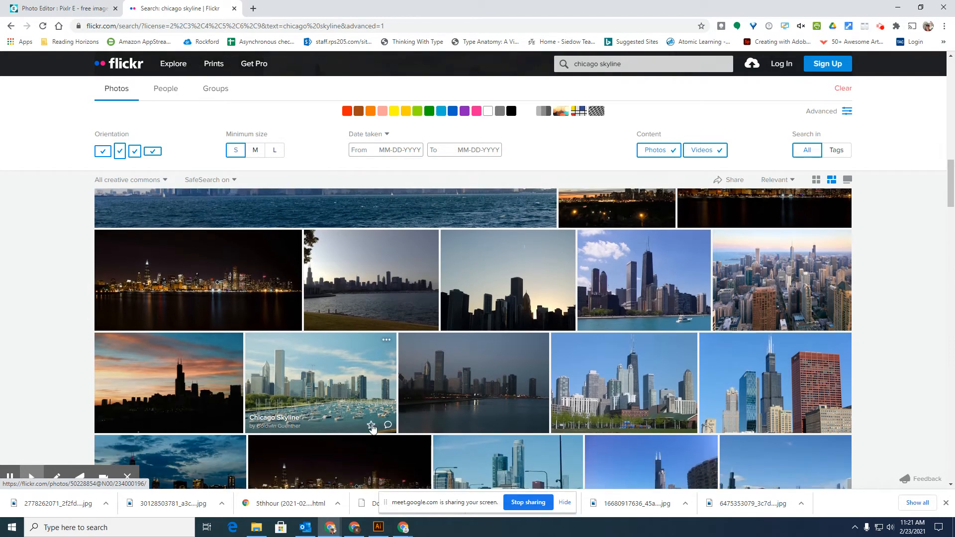
scroll(down, 3)
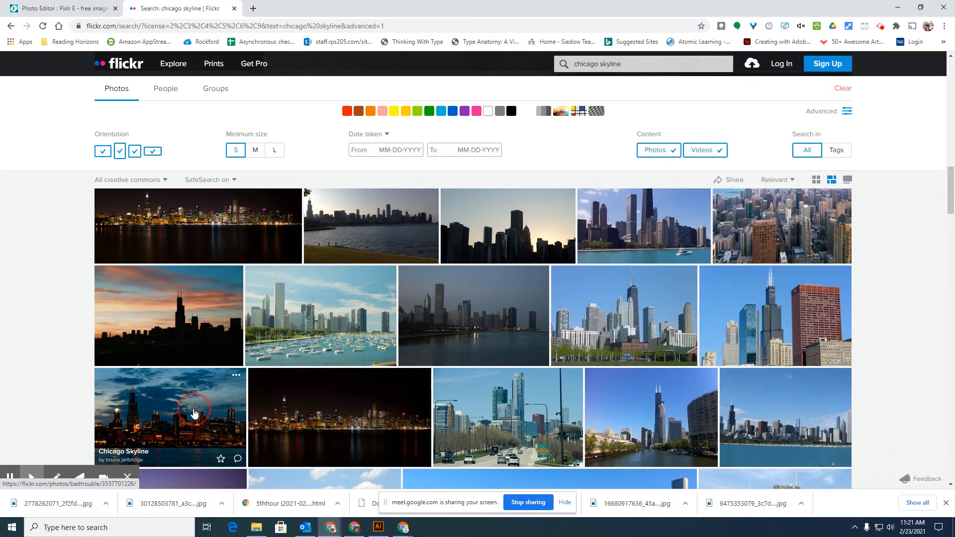
click(195, 412)
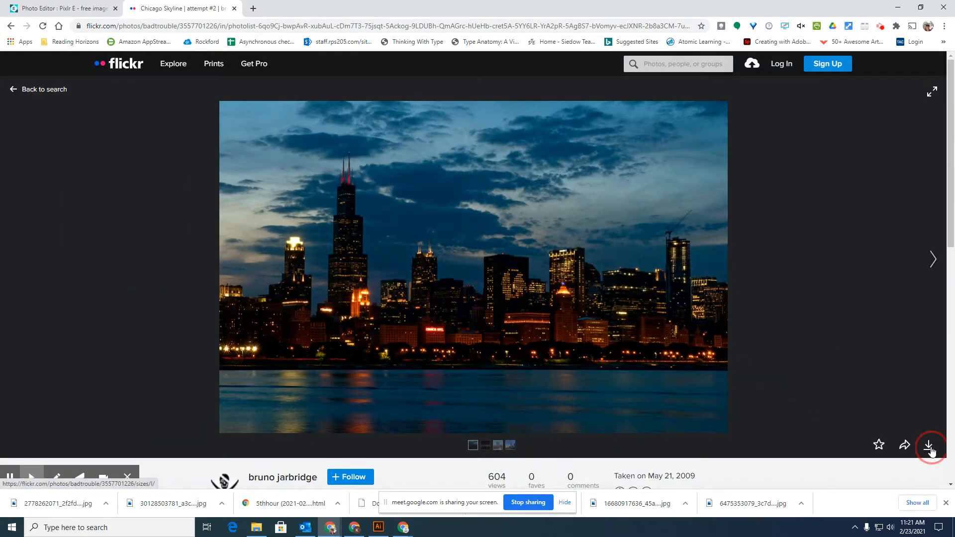
Download its Original 1240 × 810 file and copy it into the Pixlr Intro folder
click(929, 445)
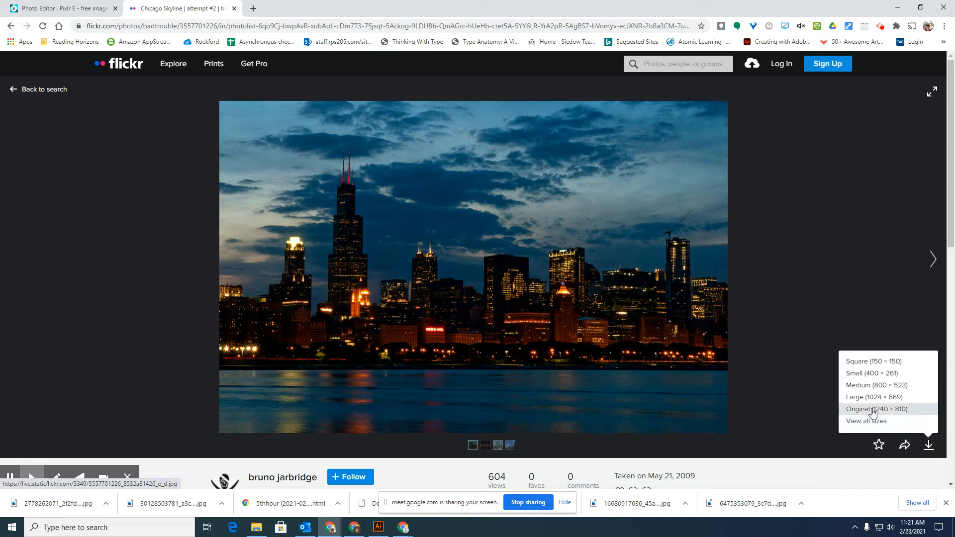
click(876, 409)
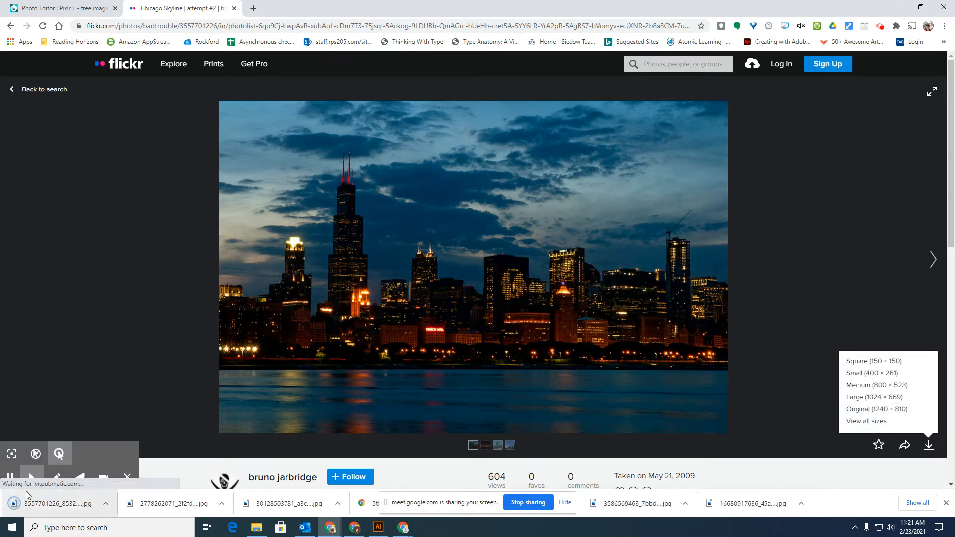
click(106, 503)
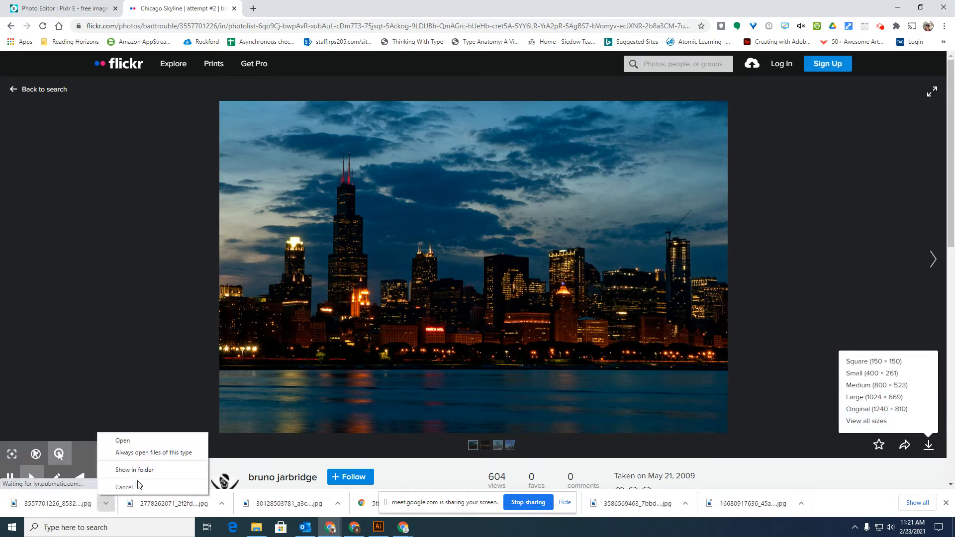
click(134, 469)
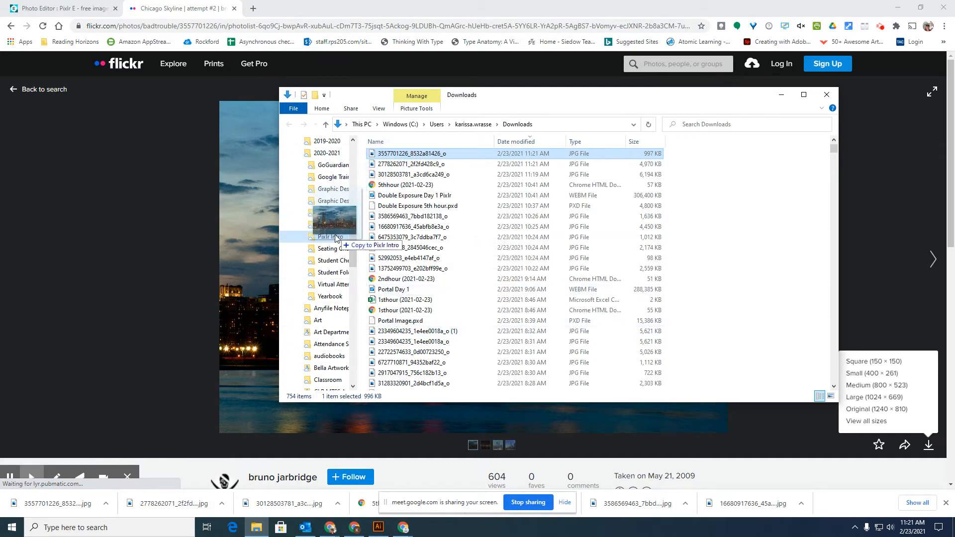
click(826, 94)
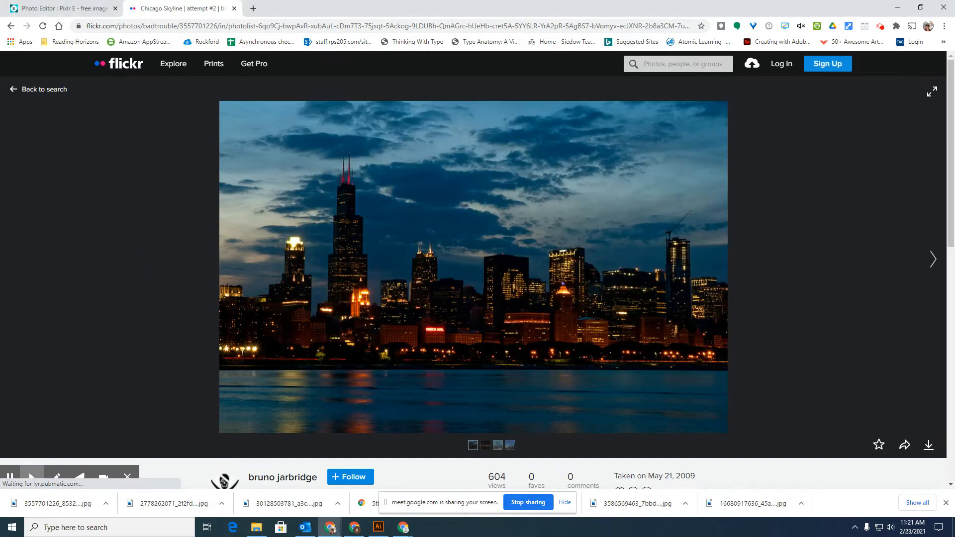
click(37, 89)
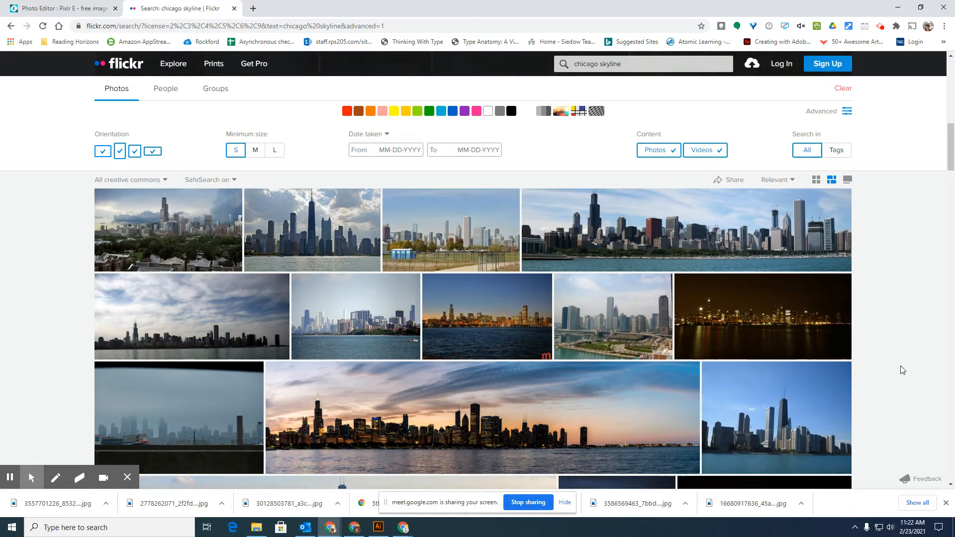
scroll(down, 3)
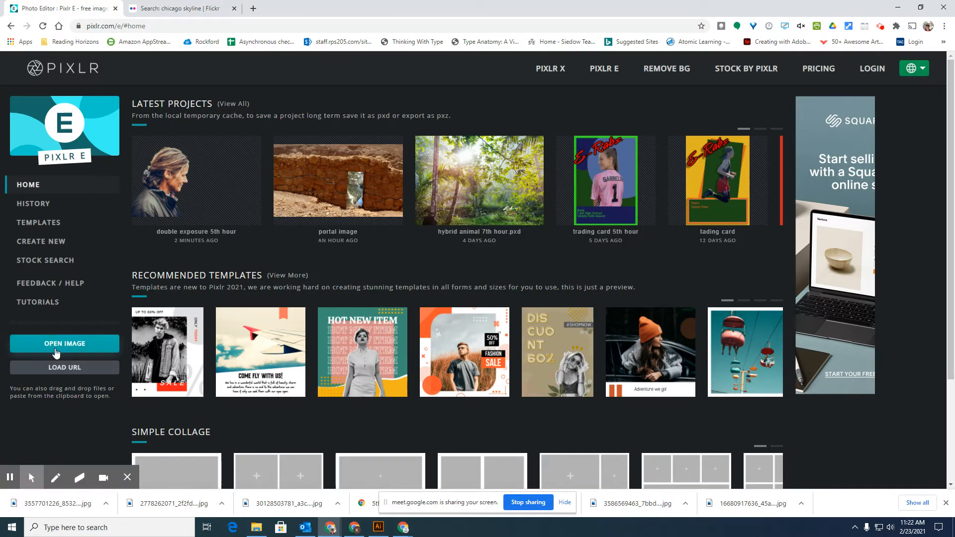
mouse_move(31, 244)
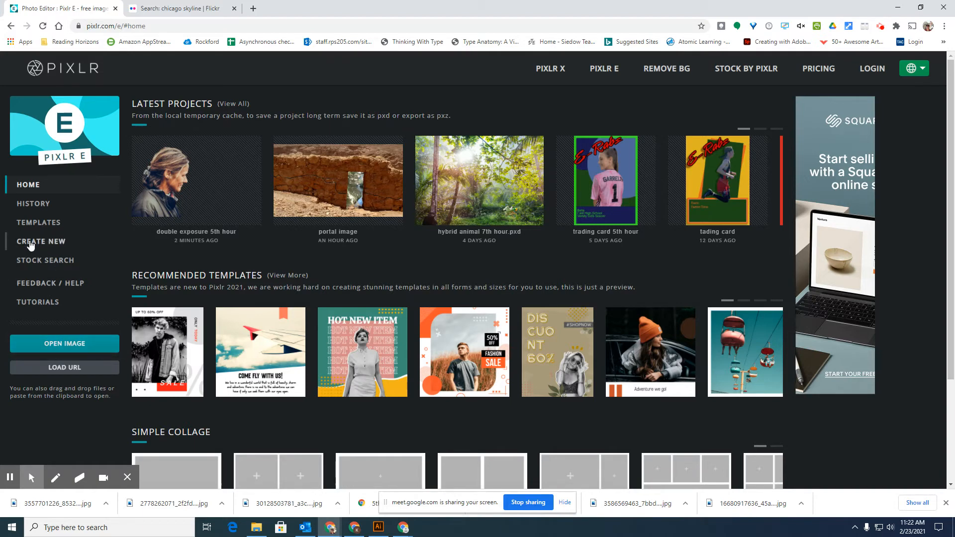
Start a new image named 'Double Exposure 7th hour' with width 1920 and height 1080
click(42, 241)
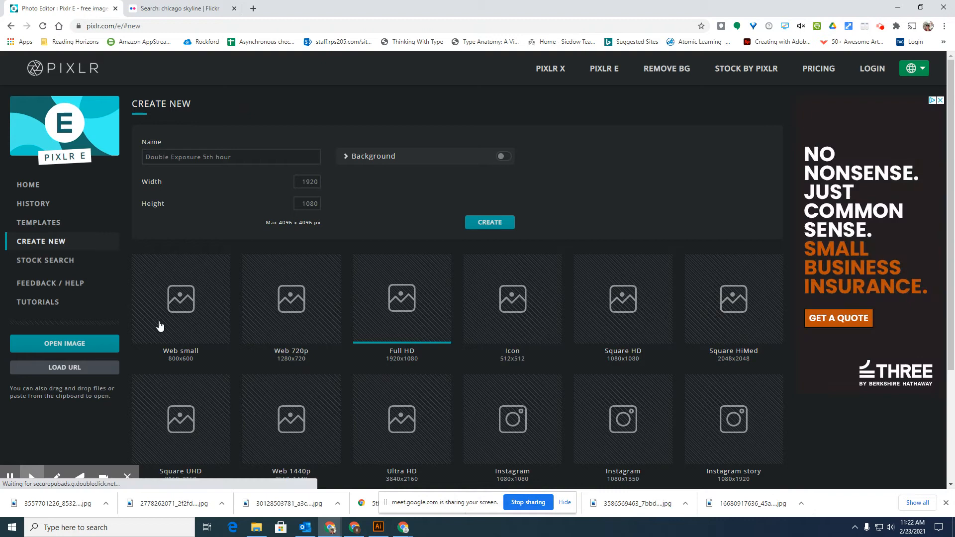
click(230, 156)
text(7)
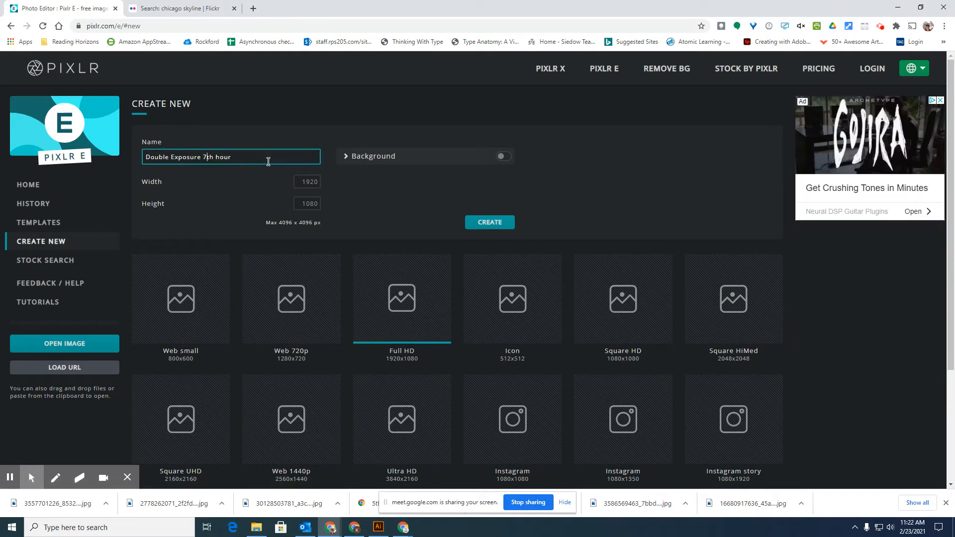
text(t)
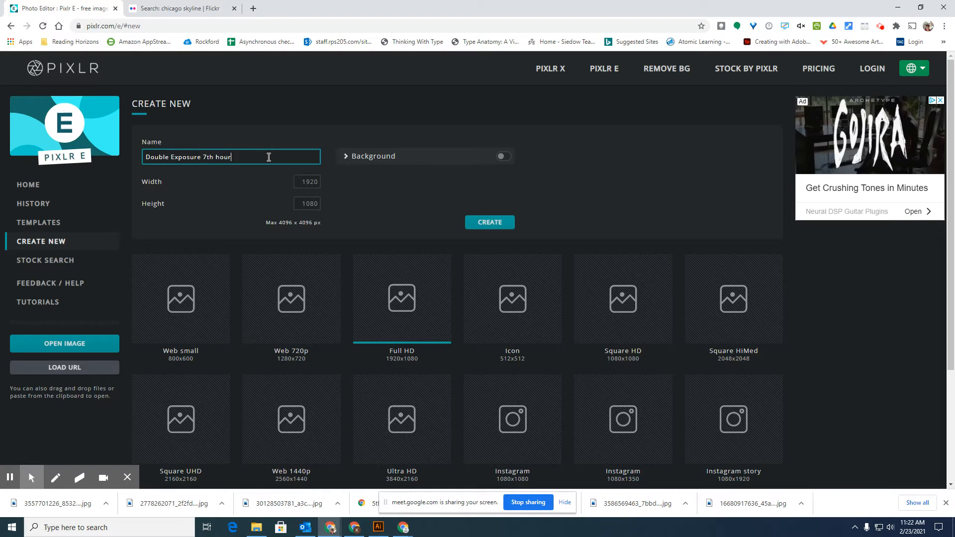
mouse_move(505, 159)
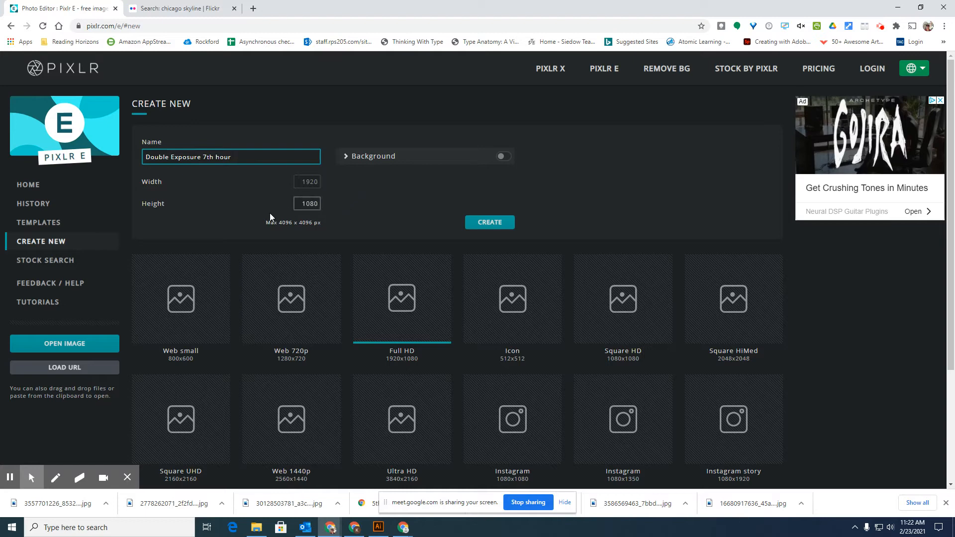
click(307, 182)
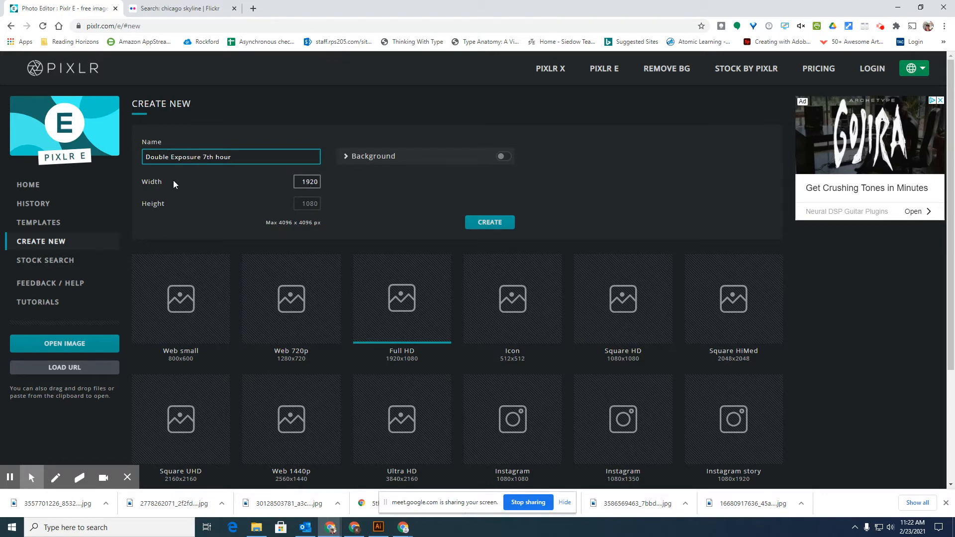
click(307, 203)
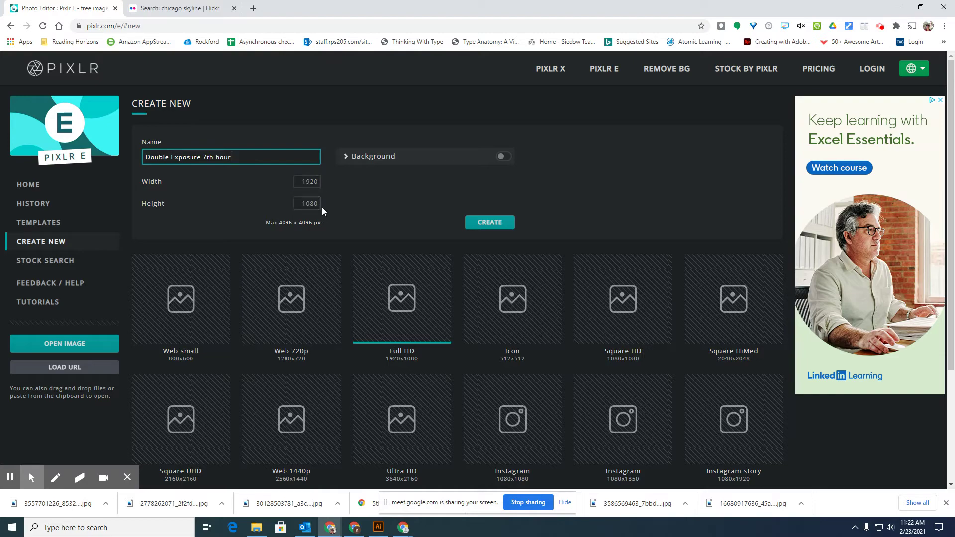
mouse_move(391, 200)
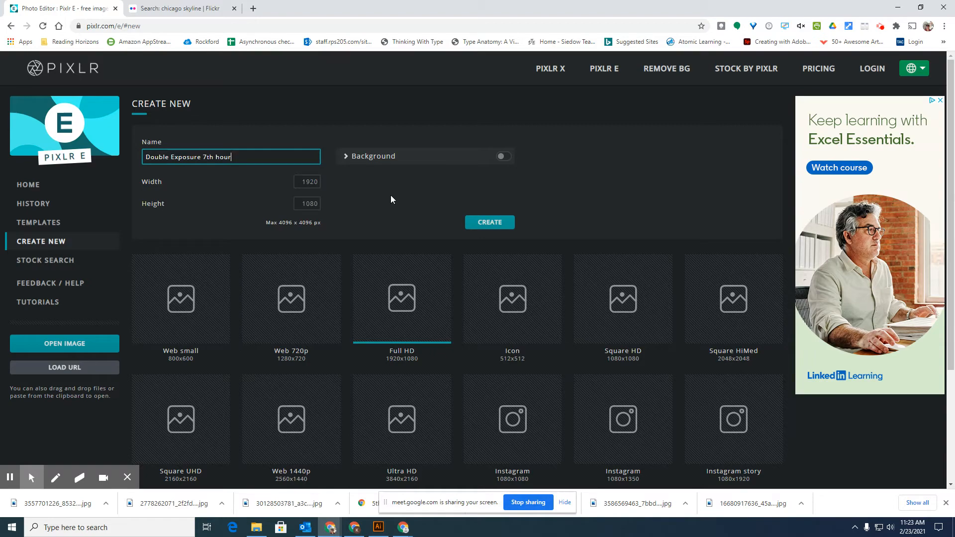
mouse_move(495, 209)
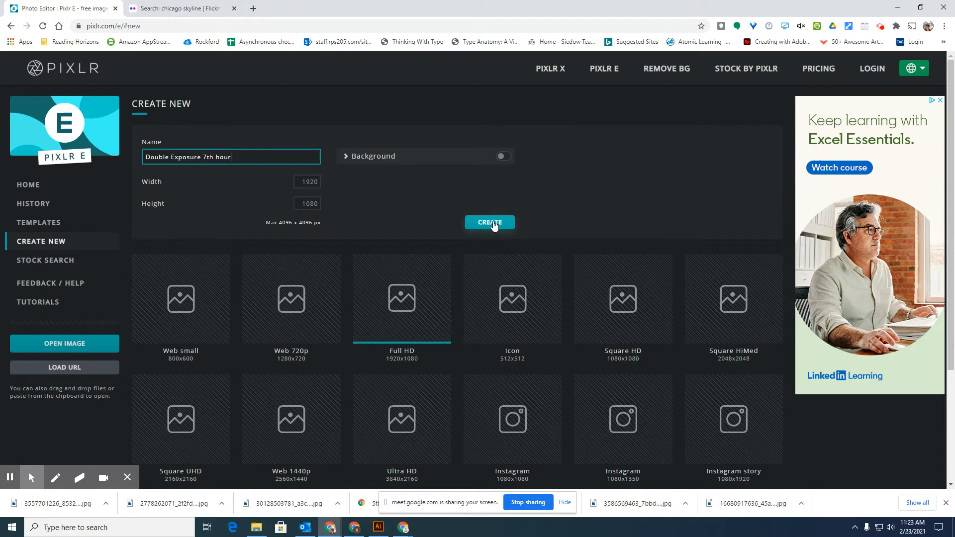
Create the 1920 × 1080 canvas and add the bow-tie portrait file as an image layer
click(489, 222)
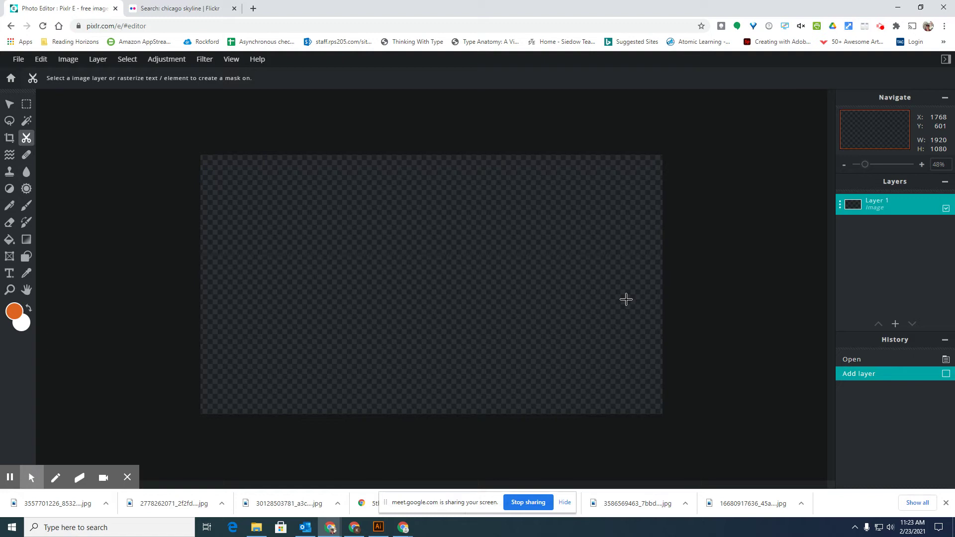
mouse_move(635, 332)
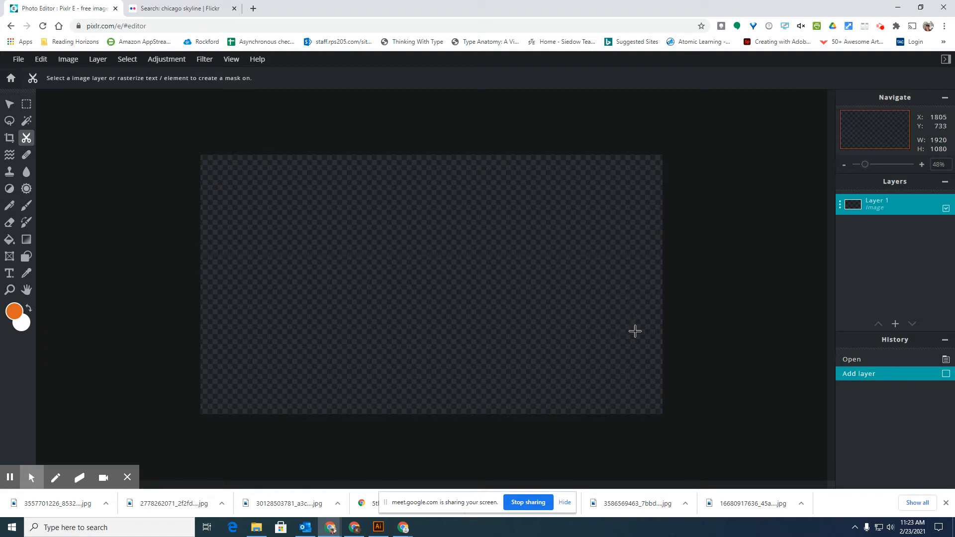
mouse_move(572, 437)
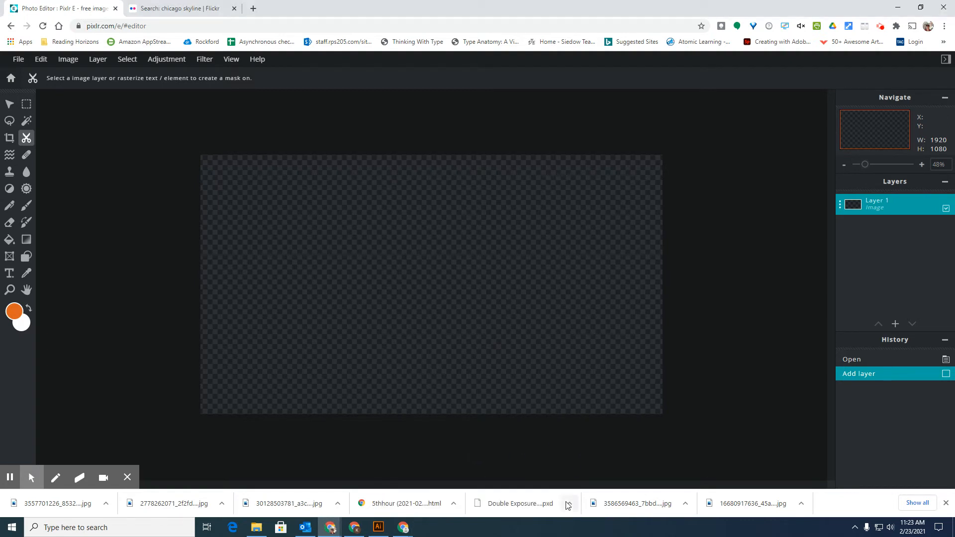
mouse_move(525, 315)
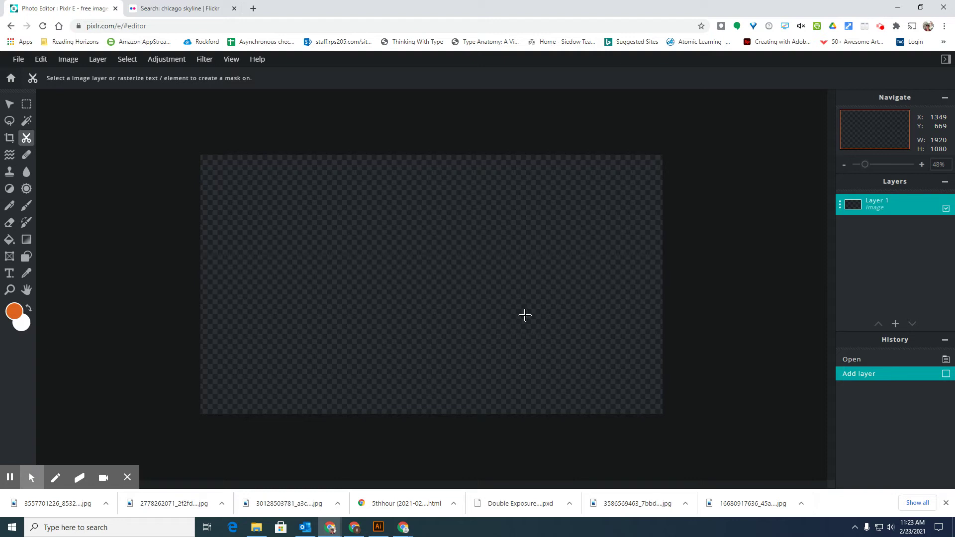
mouse_move(900, 313)
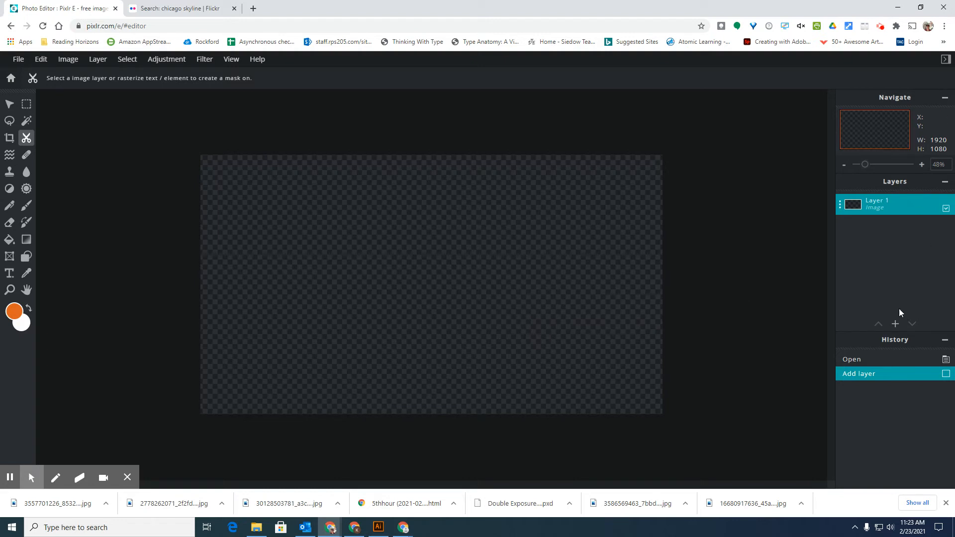
click(895, 323)
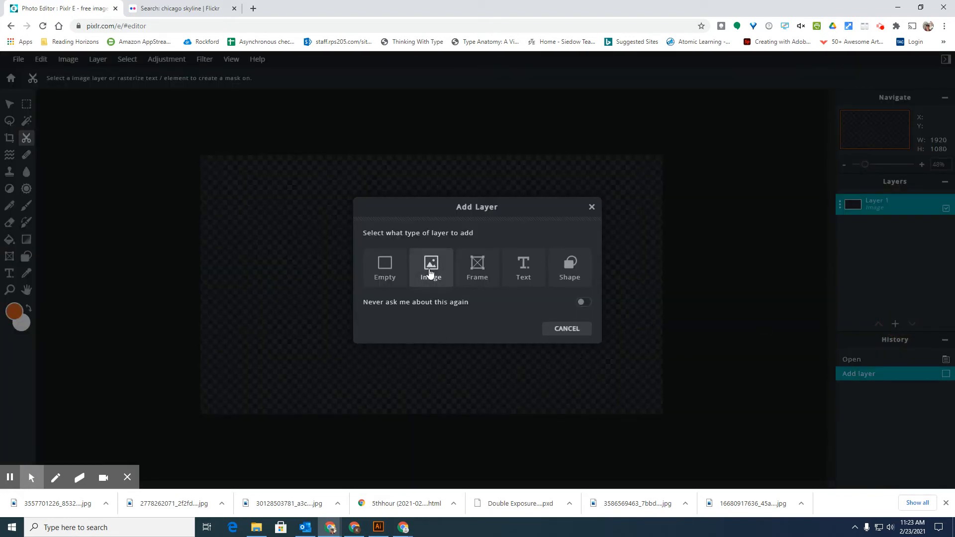
click(430, 267)
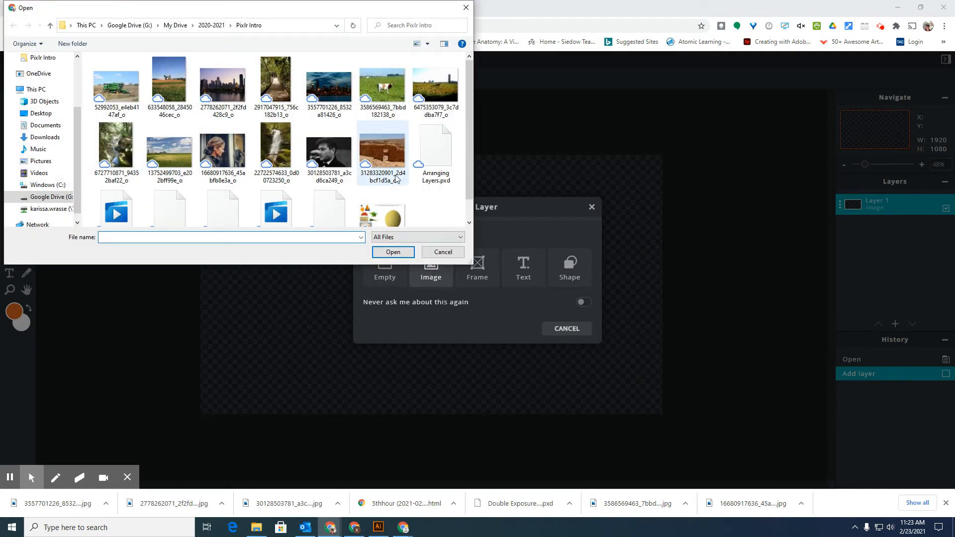
click(329, 151)
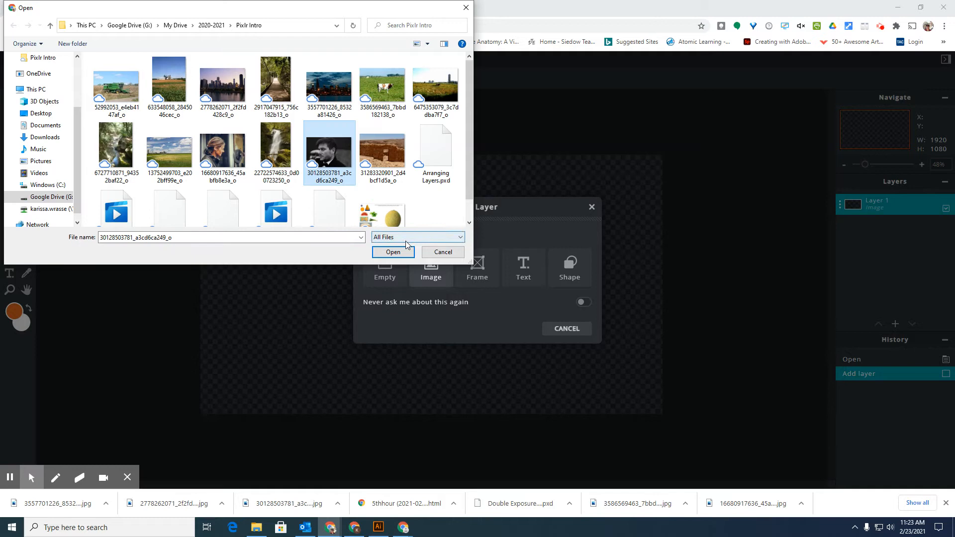
click(393, 252)
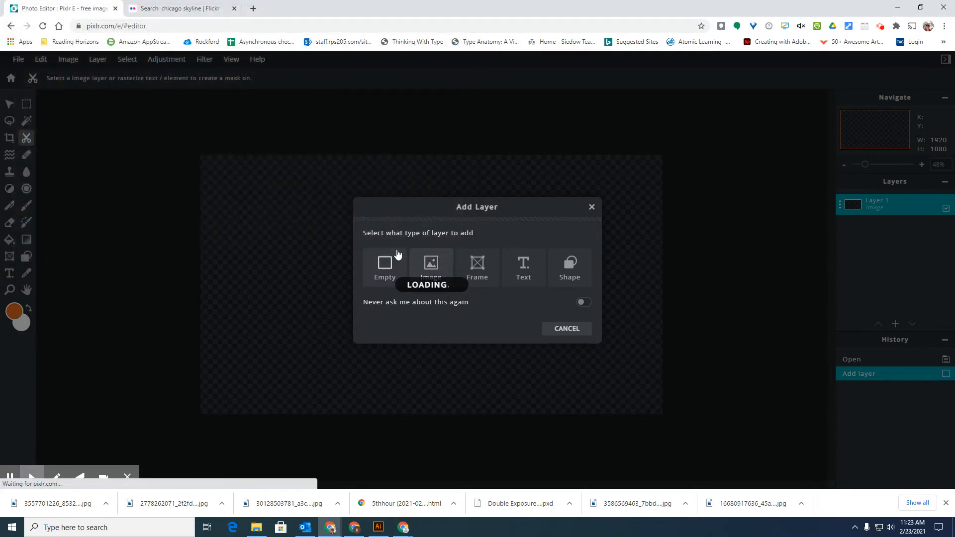
click(430, 266)
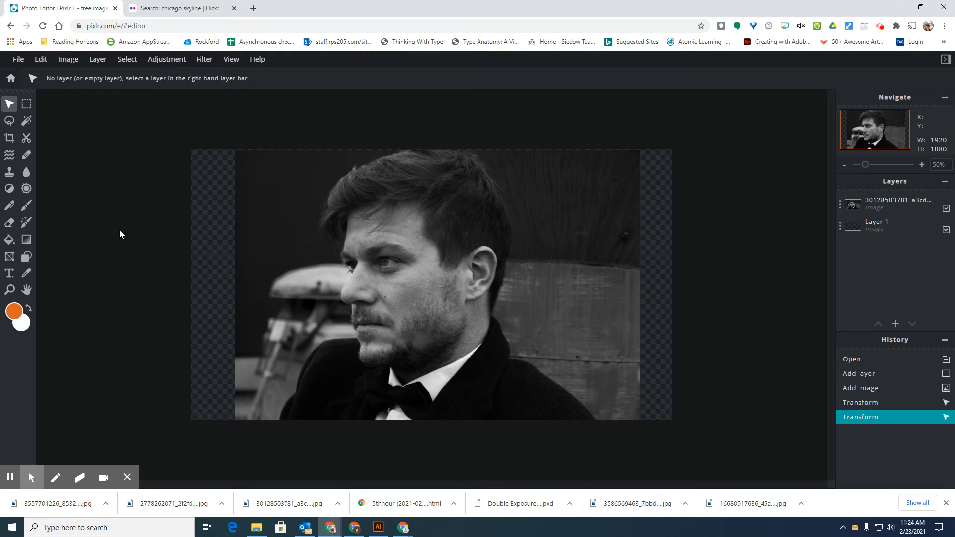
mouse_move(27, 138)
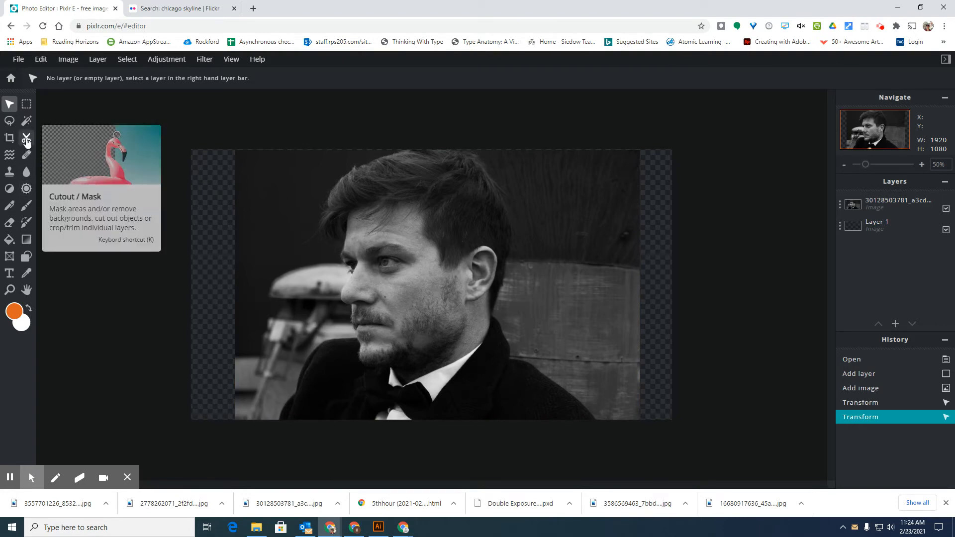
Choose the Cutout/Mask tool, select the portrait layer, and switch to Lasso Mask
click(26, 138)
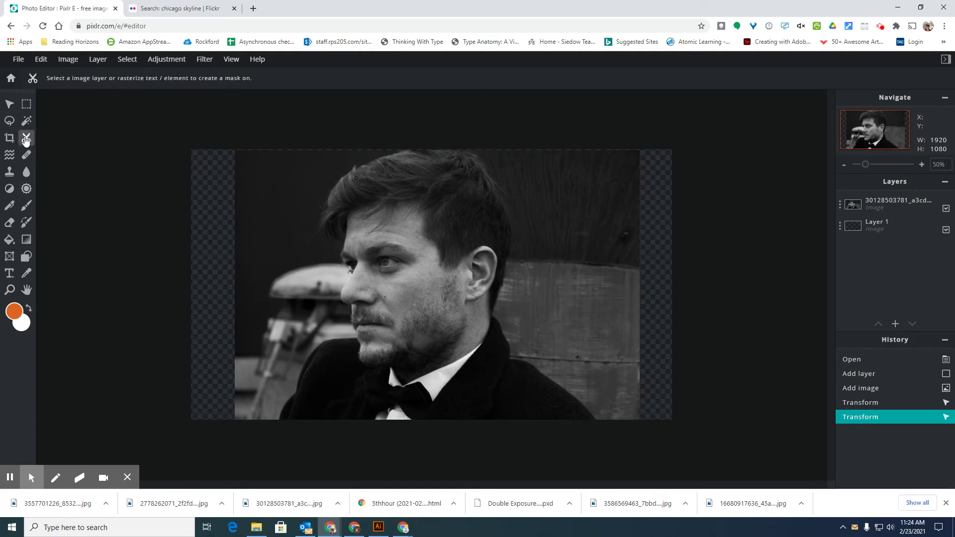
mouse_move(261, 231)
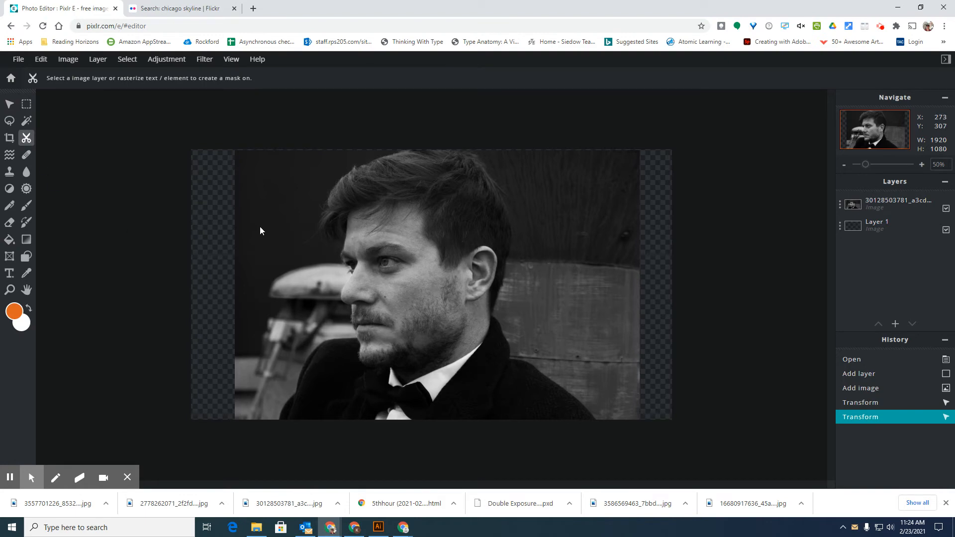
mouse_move(457, 275)
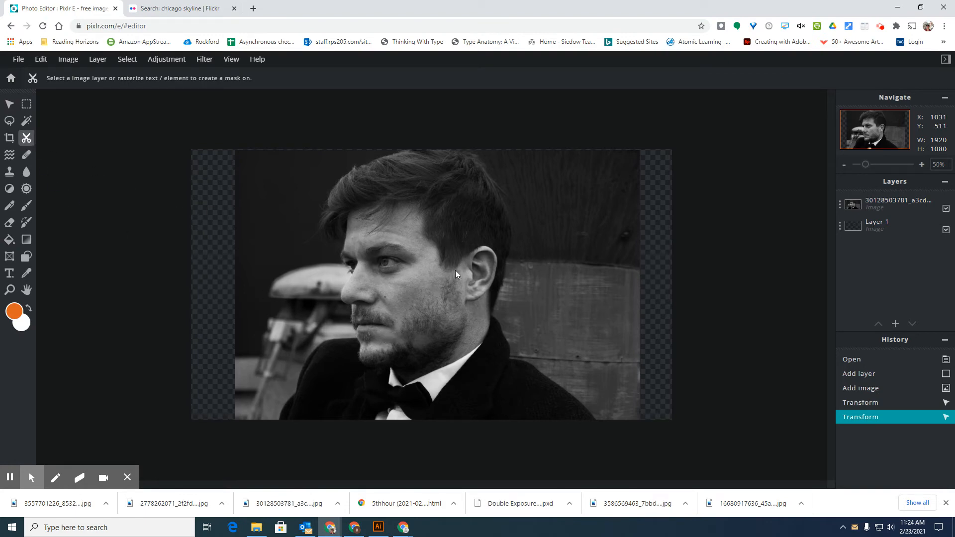
mouse_move(54, 89)
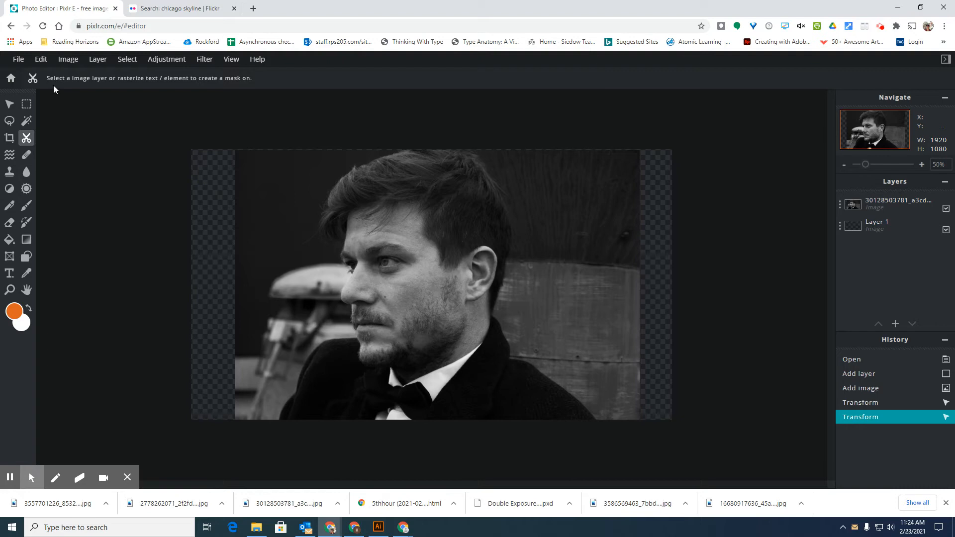
mouse_move(368, 74)
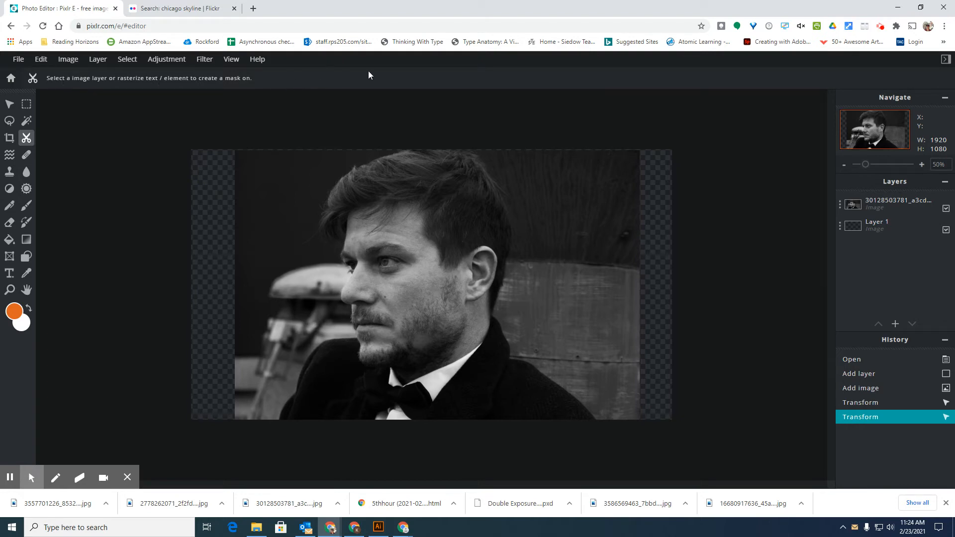
mouse_move(647, 82)
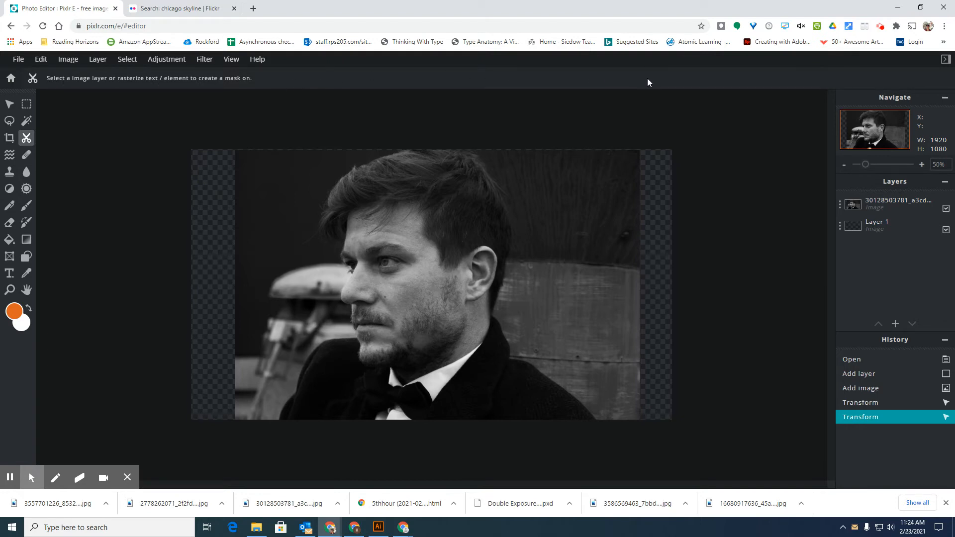
mouse_move(321, 322)
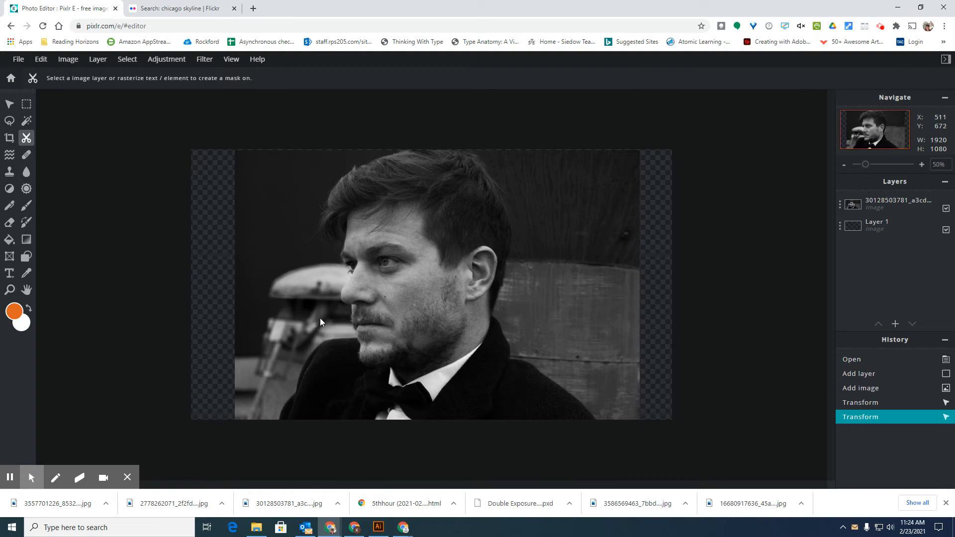
mouse_move(328, 323)
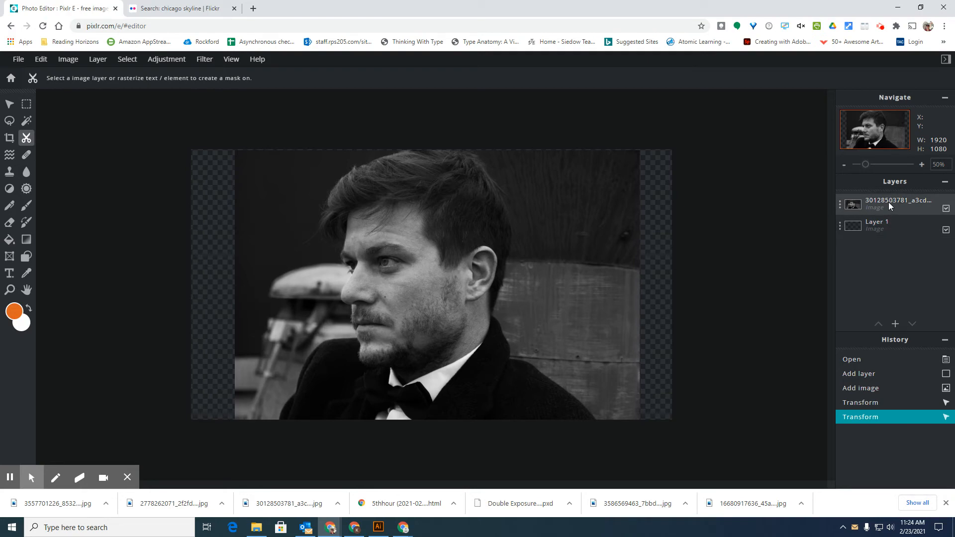
click(899, 203)
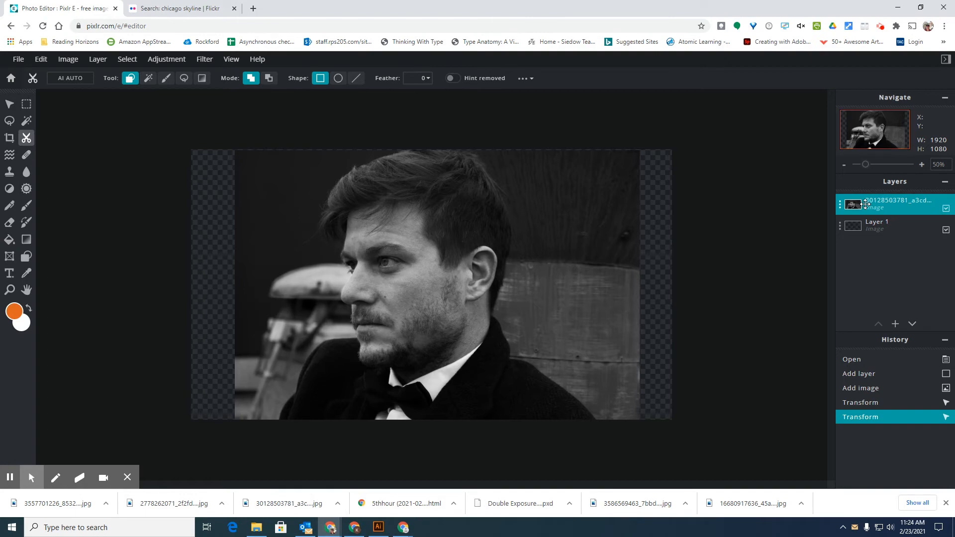
mouse_move(895, 194)
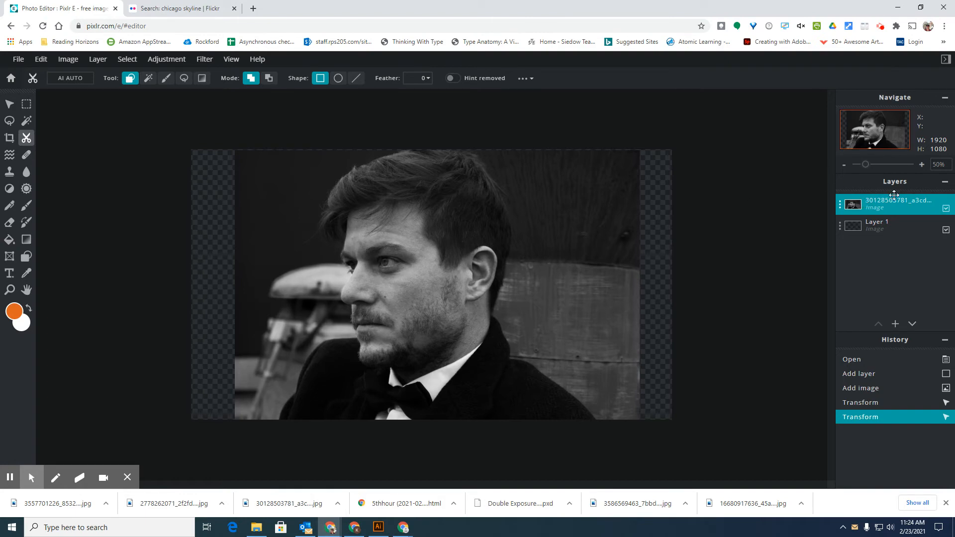
mouse_move(912, 206)
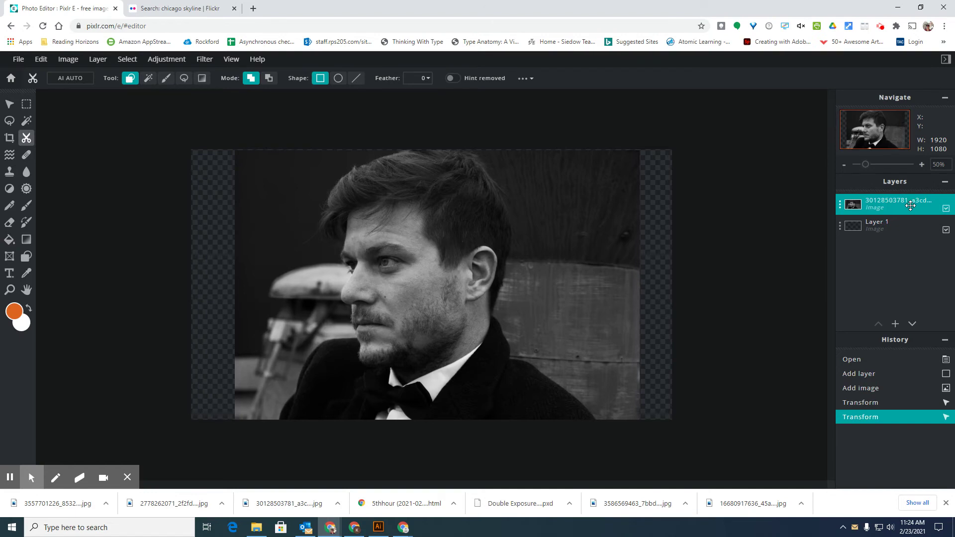
mouse_move(84, 87)
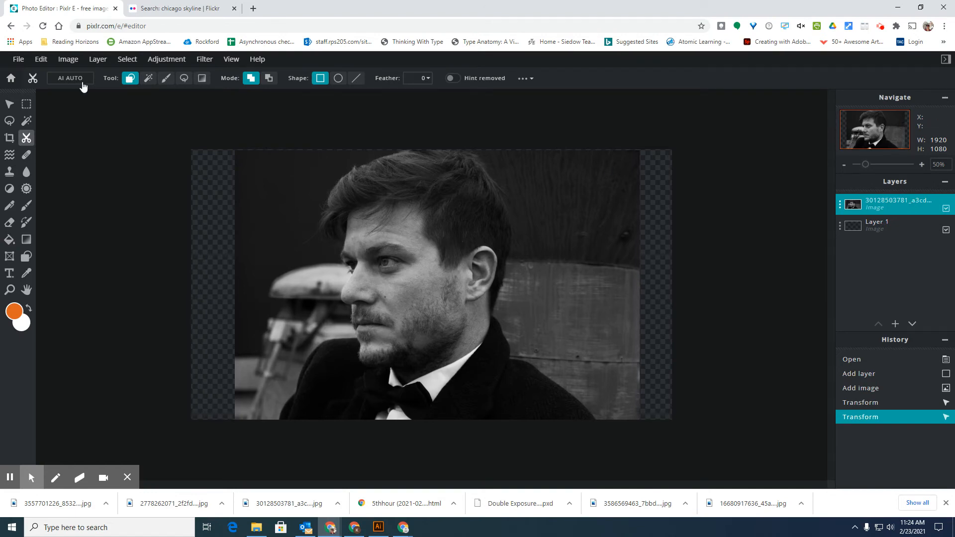
mouse_move(258, 82)
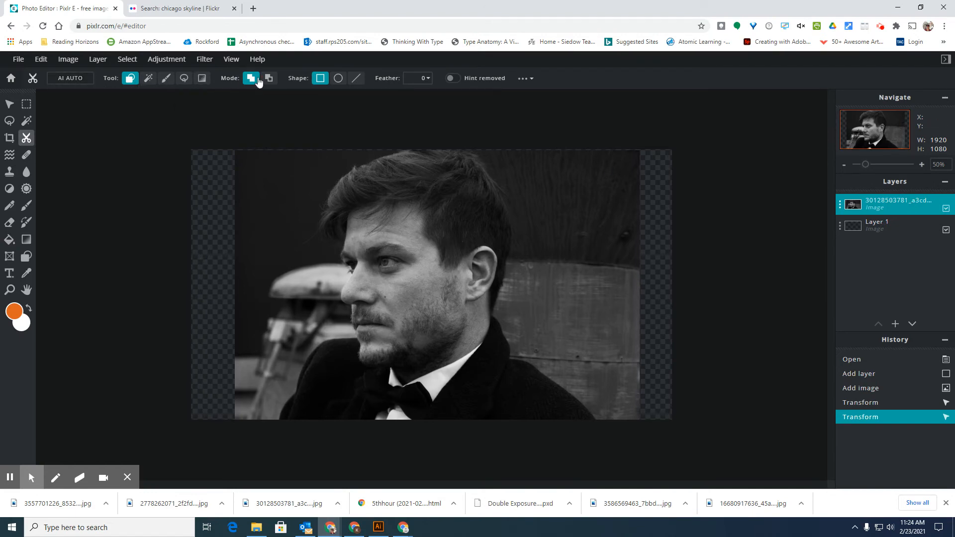
mouse_move(399, 83)
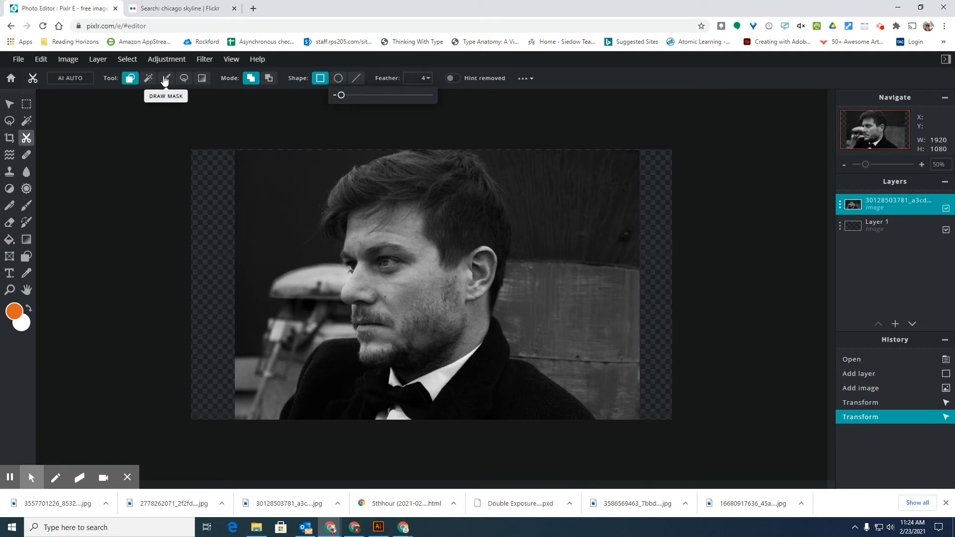
mouse_move(184, 78)
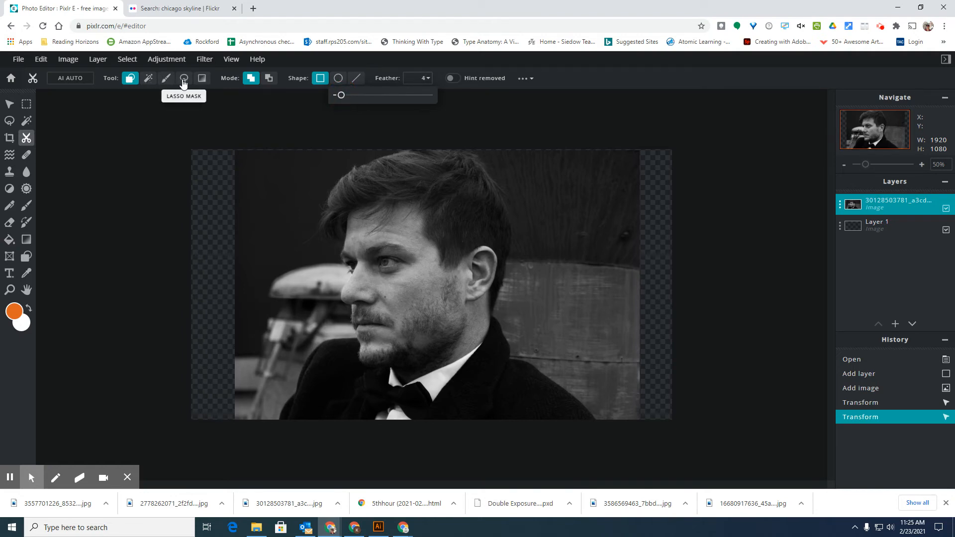
click(184, 78)
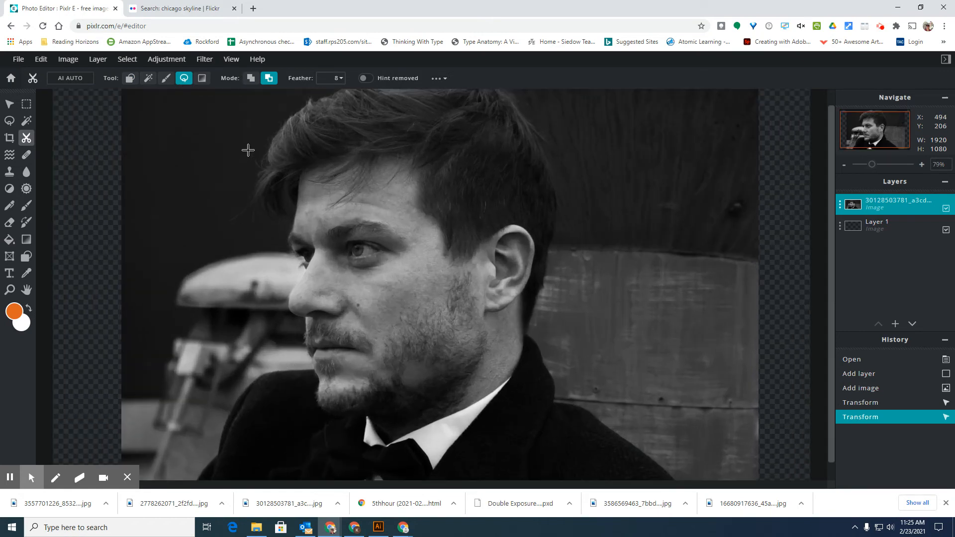
mouse_move(307, 372)
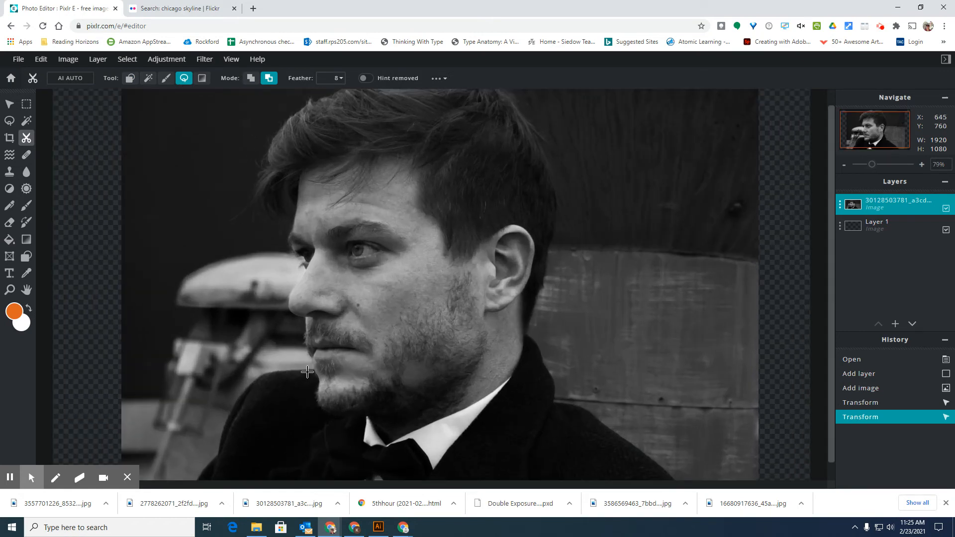
Lasso-mask background patches beside the chin, below the nose and along the left side
click(298, 369)
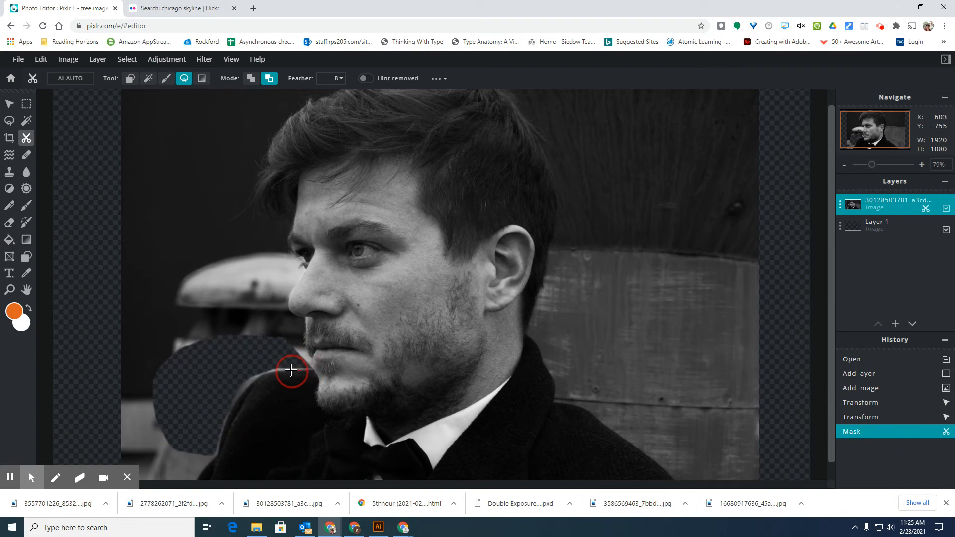
mouse_move(245, 390)
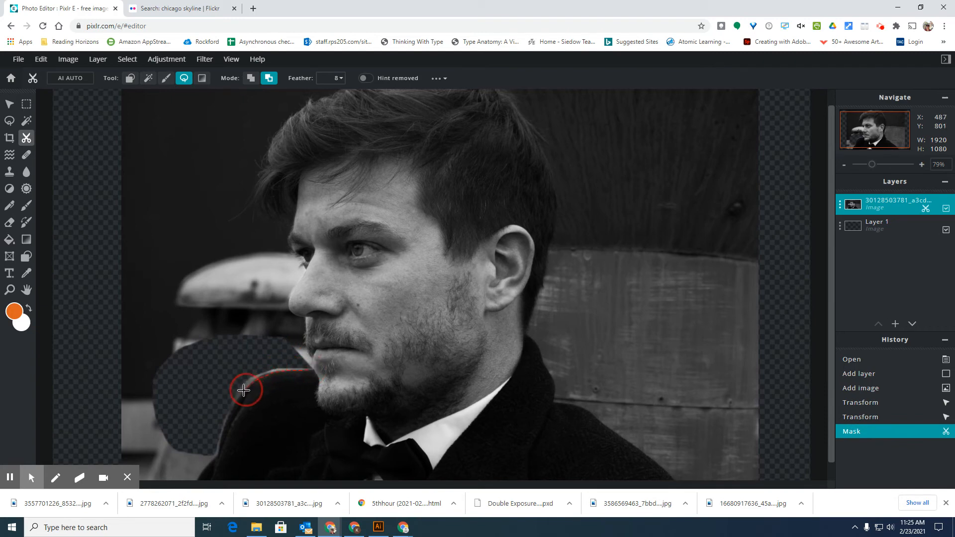
mouse_move(222, 434)
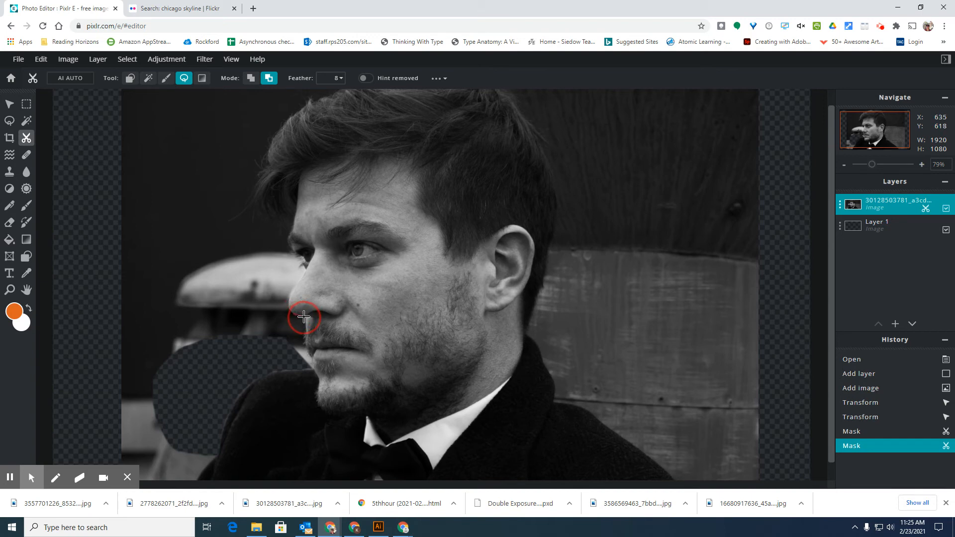
mouse_move(311, 353)
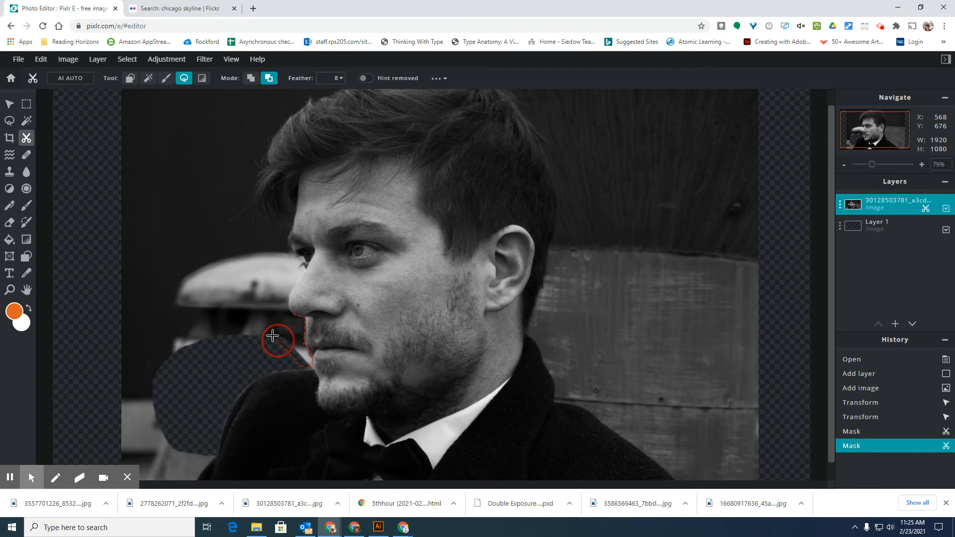
click(250, 78)
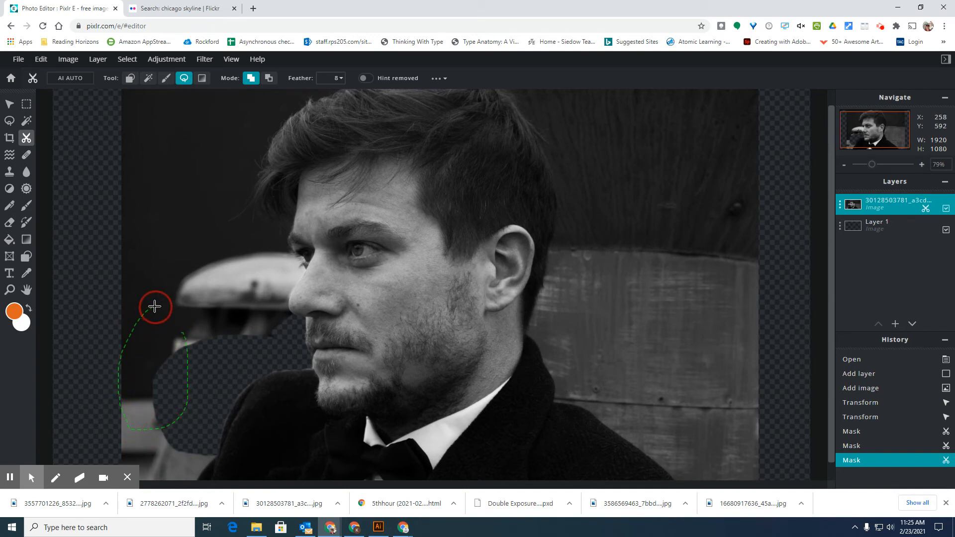
click(154, 307)
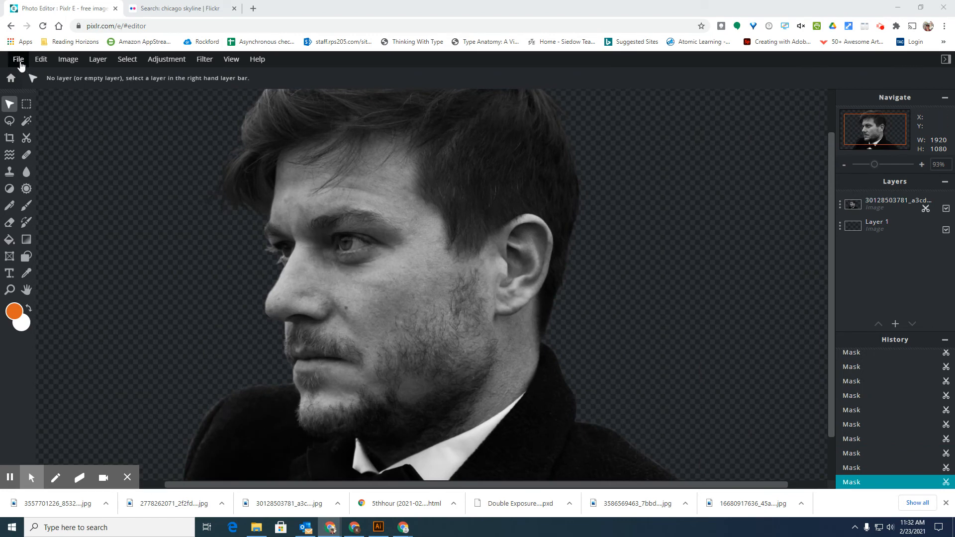
Save the portrait via the Save Image dialog, comparing PNG and PXD, then download as PXD
click(18, 59)
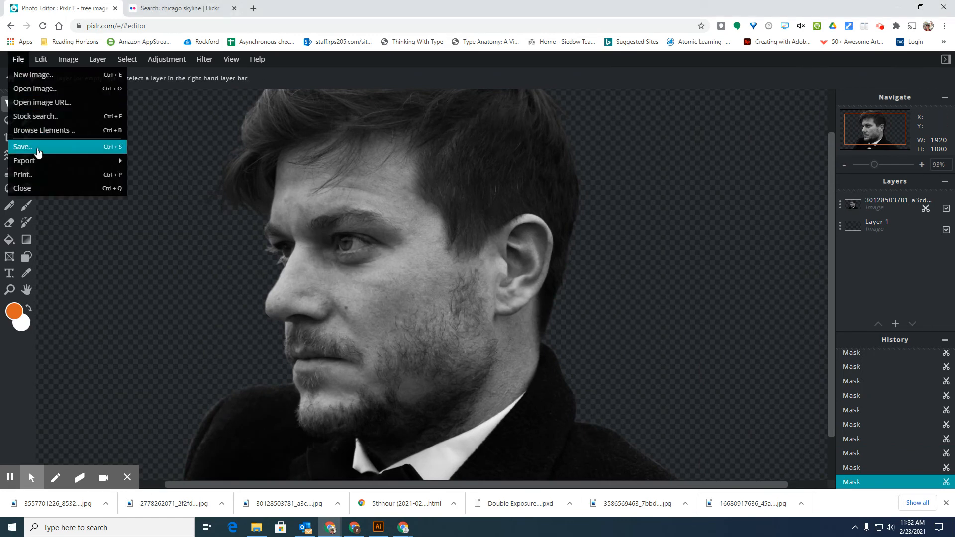
click(22, 146)
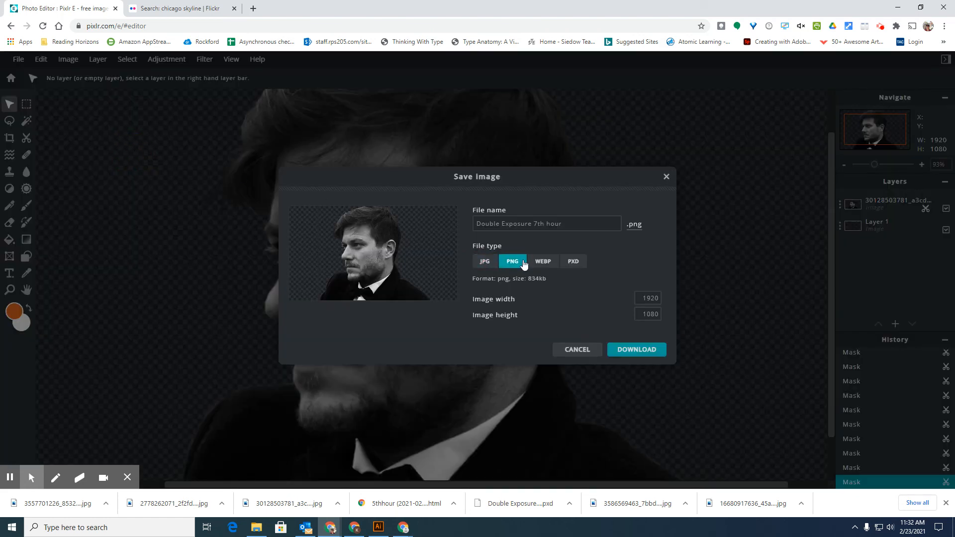
click(648, 298)
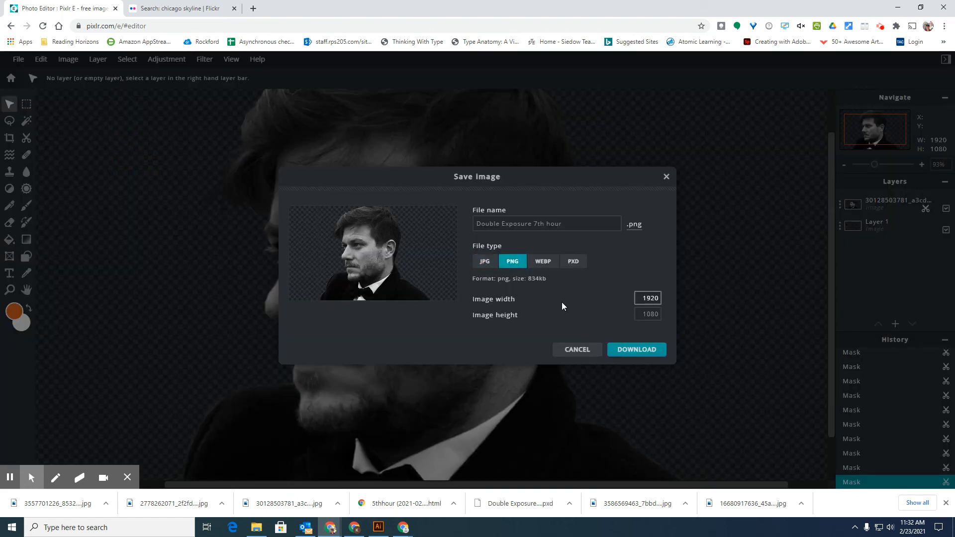
mouse_move(578, 301)
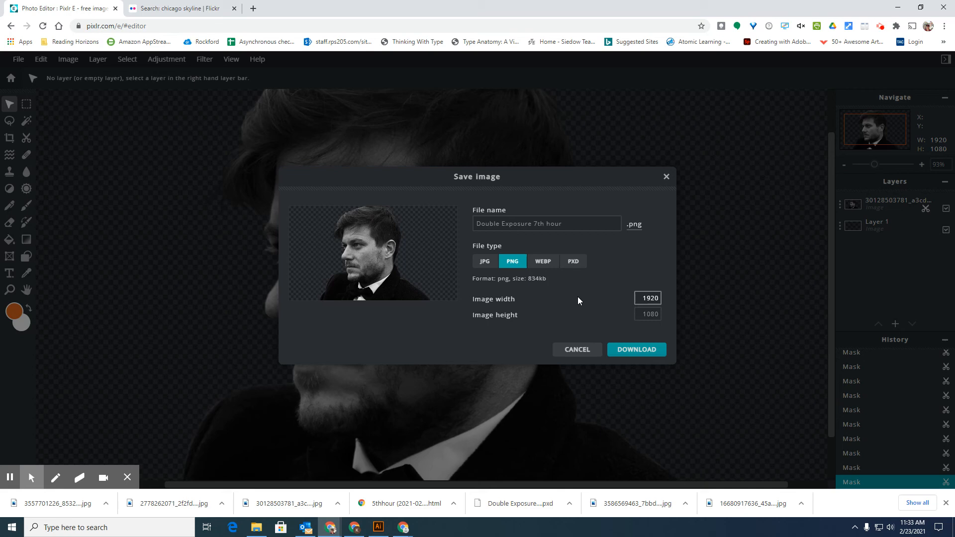
mouse_move(576, 267)
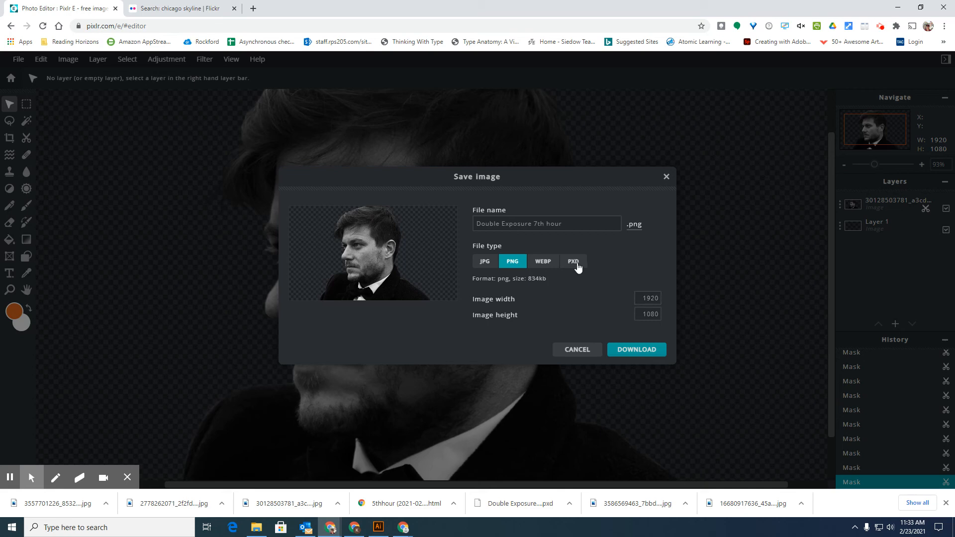
click(573, 261)
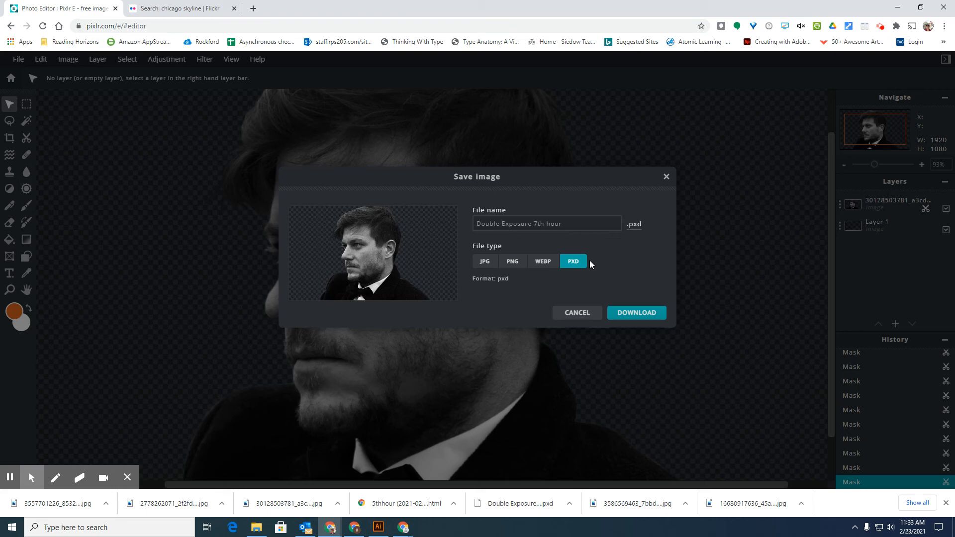
mouse_move(839, 219)
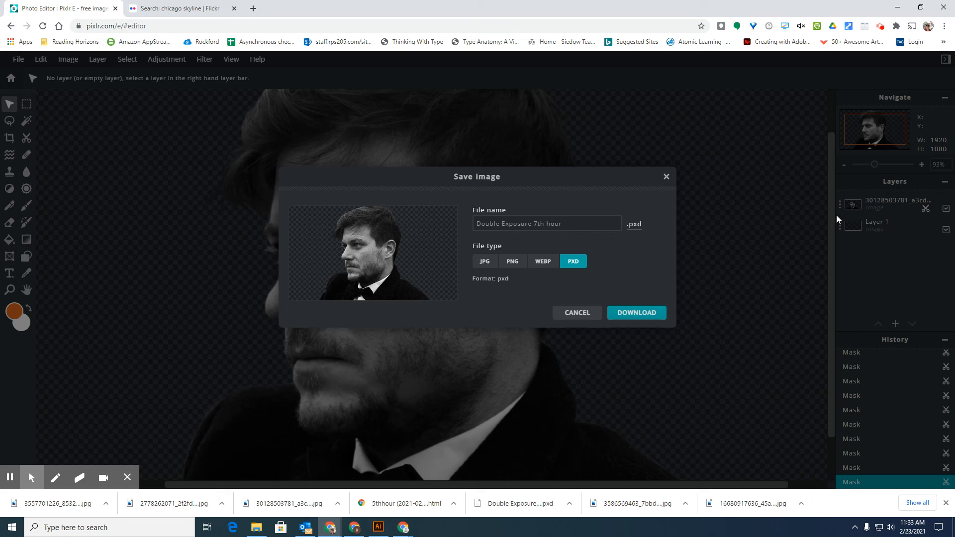
mouse_move(881, 321)
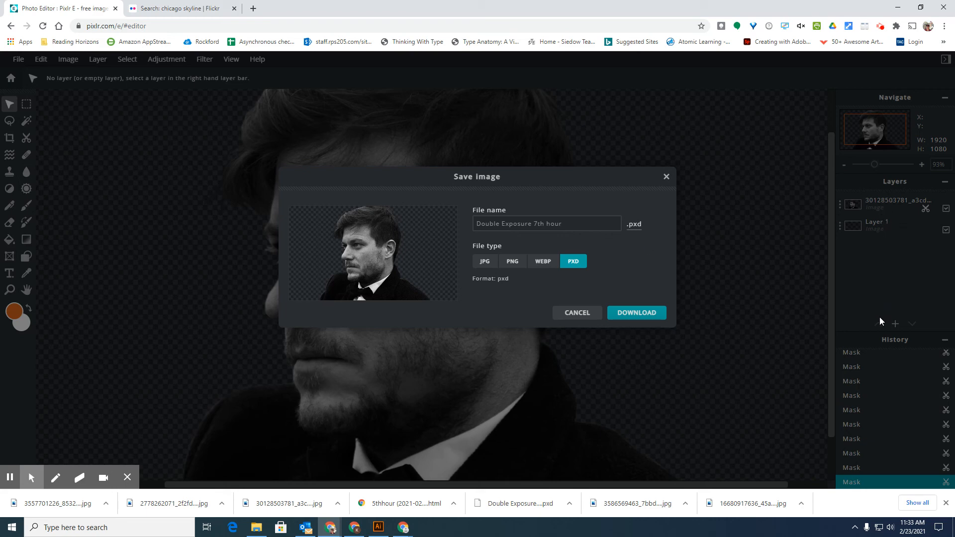
mouse_move(512, 269)
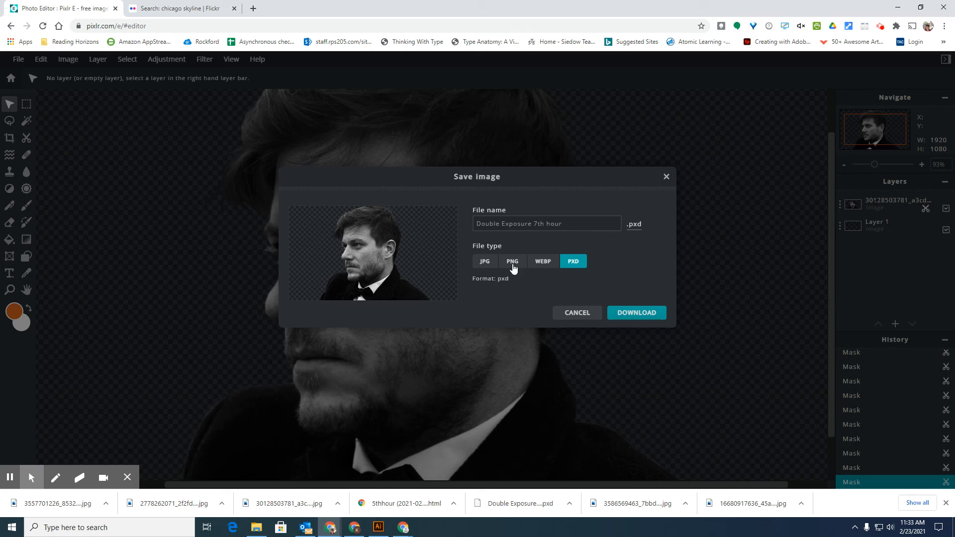
click(512, 261)
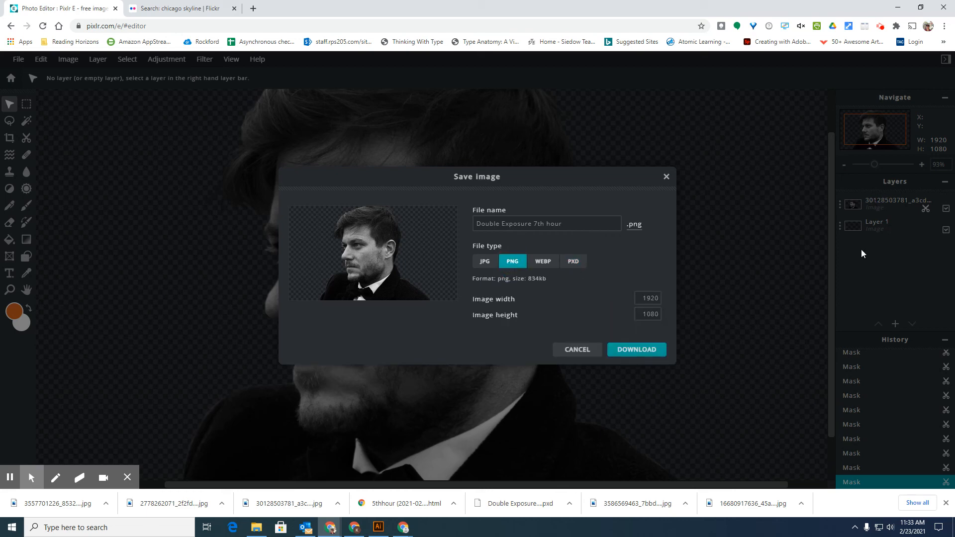
mouse_move(554, 274)
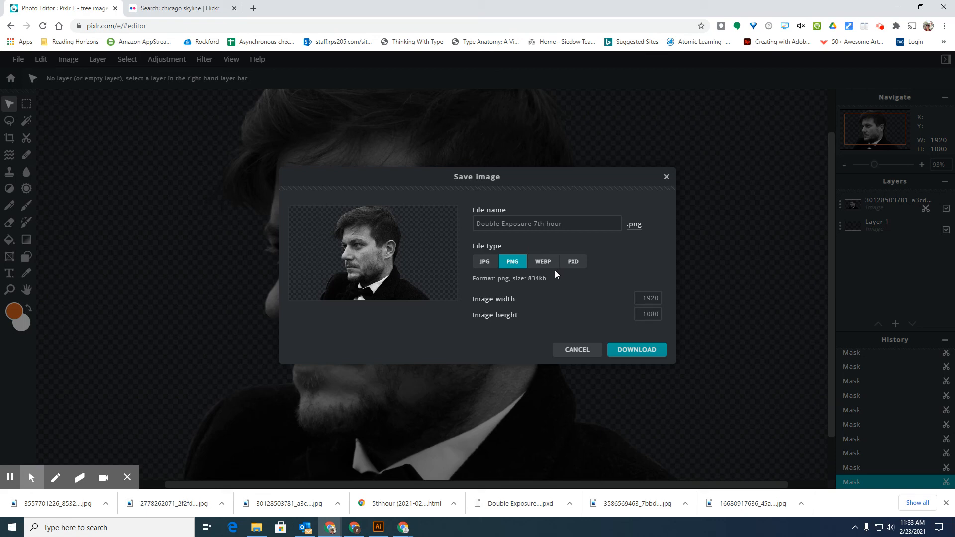
mouse_move(575, 269)
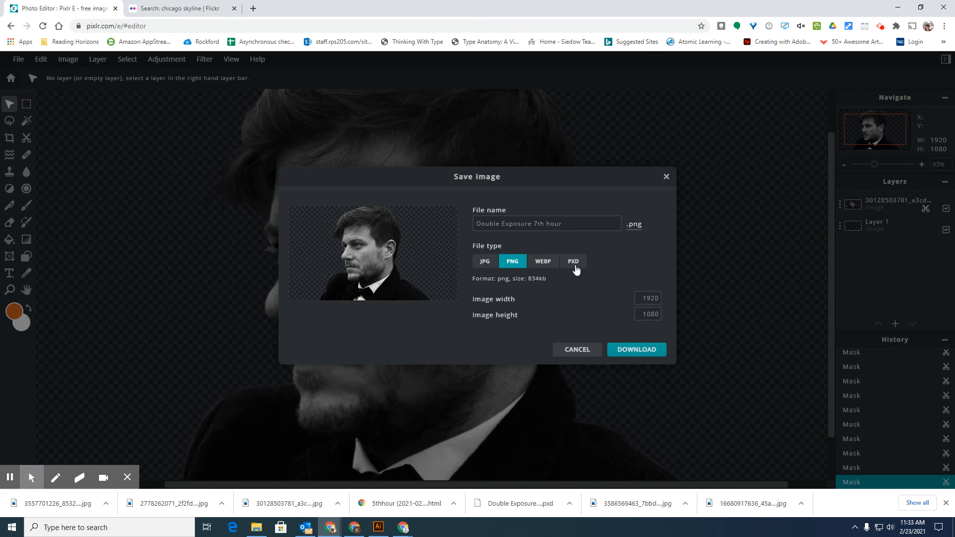
mouse_move(579, 270)
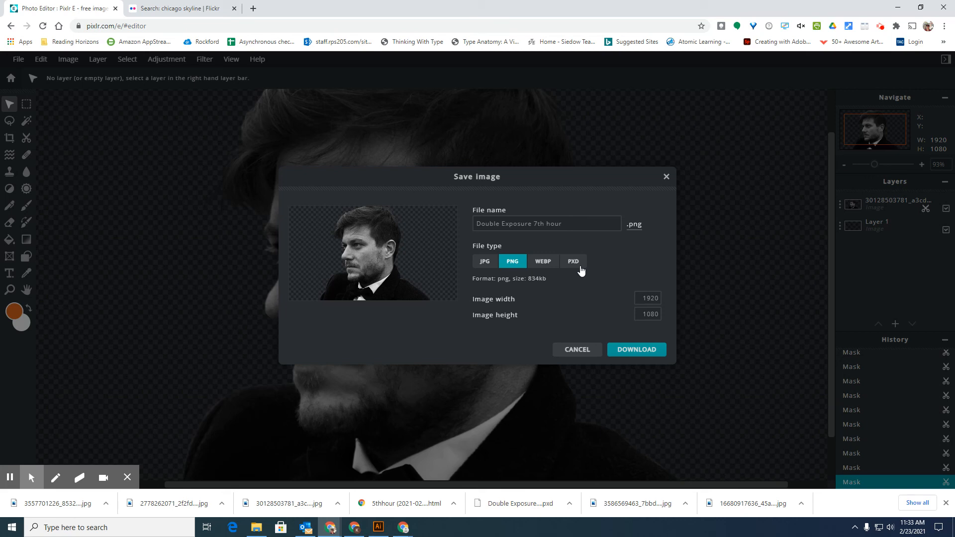
mouse_move(582, 290)
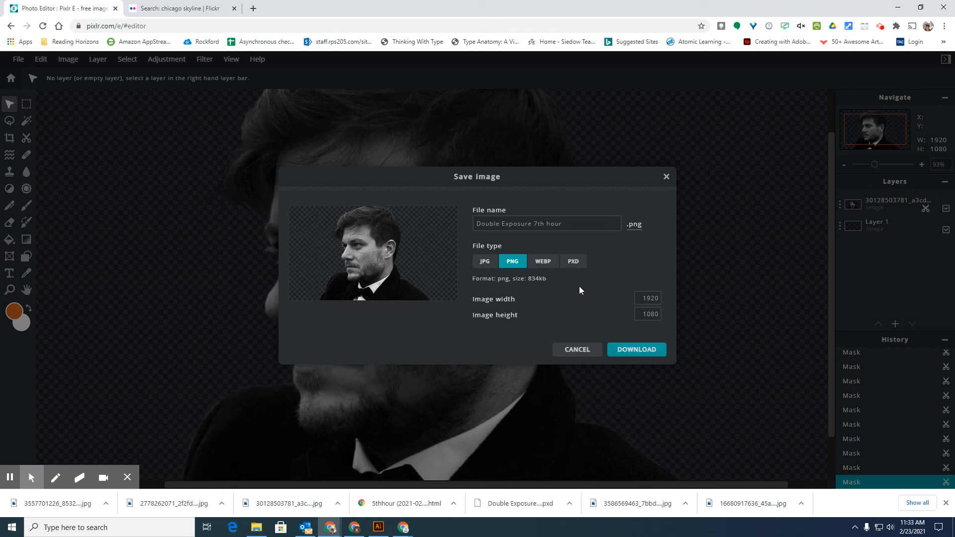
click(572, 261)
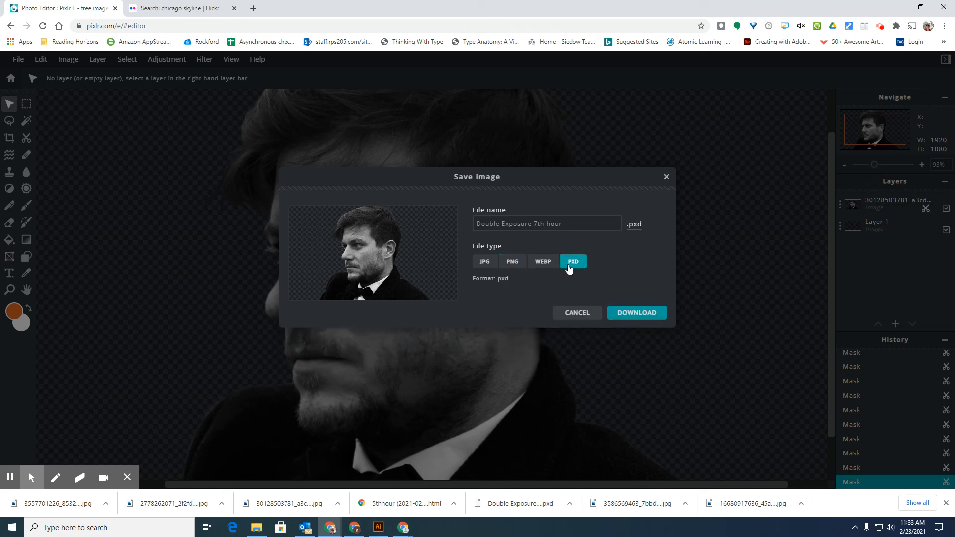
mouse_move(572, 280)
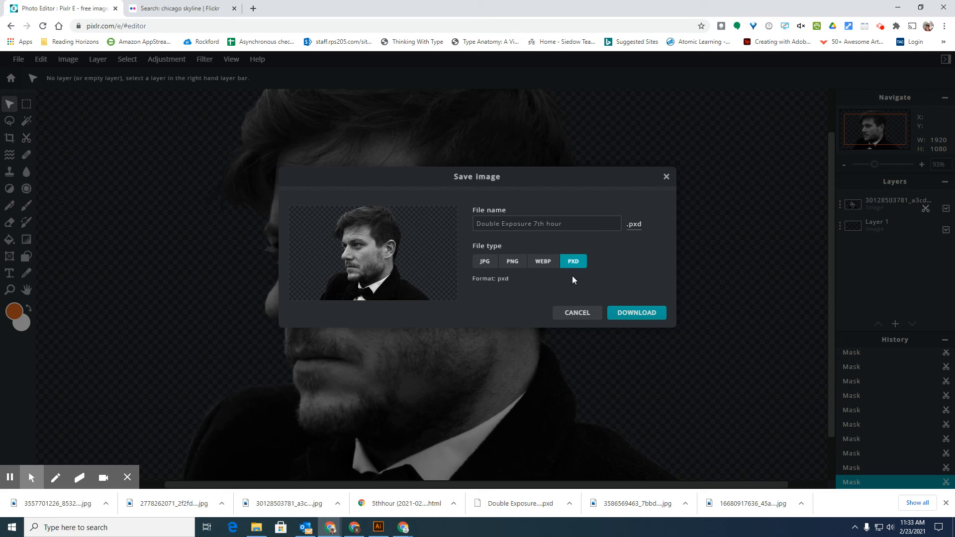
mouse_move(565, 279)
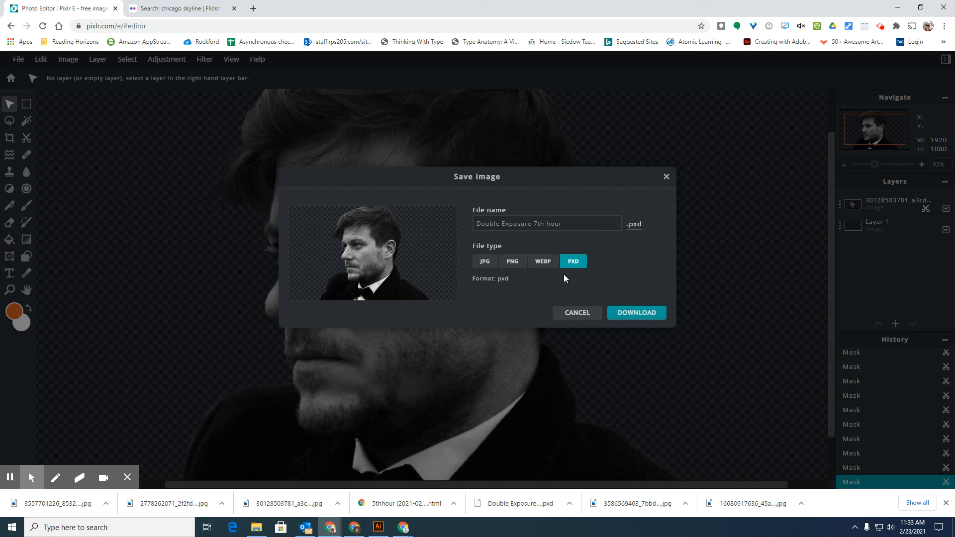
mouse_move(585, 298)
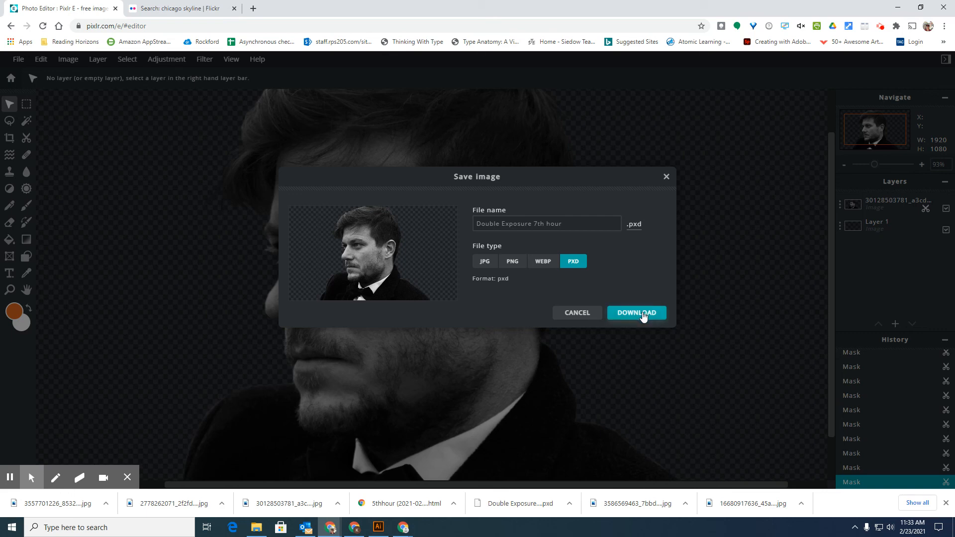
click(636, 313)
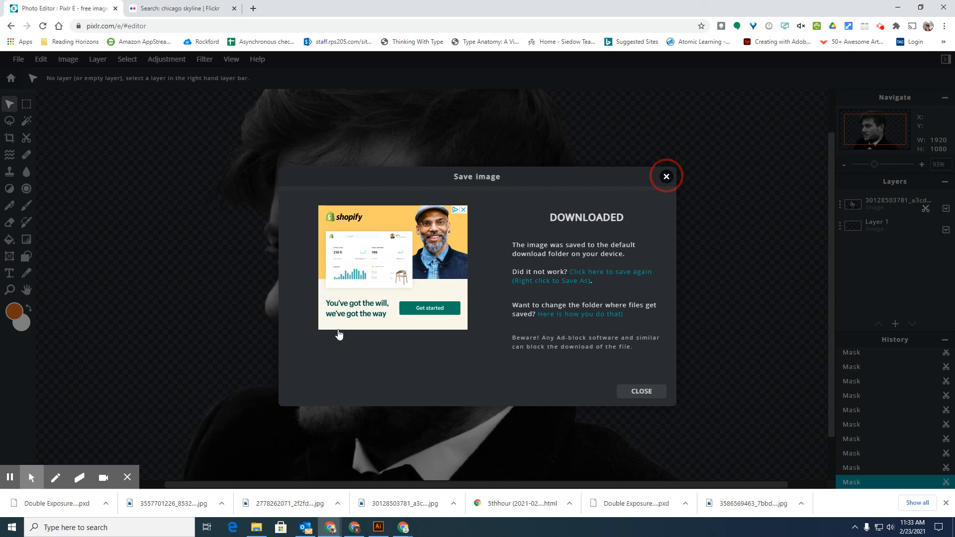
Dismiss the save confirmation and show the downloaded PXD file in its folder from Chrome
click(665, 176)
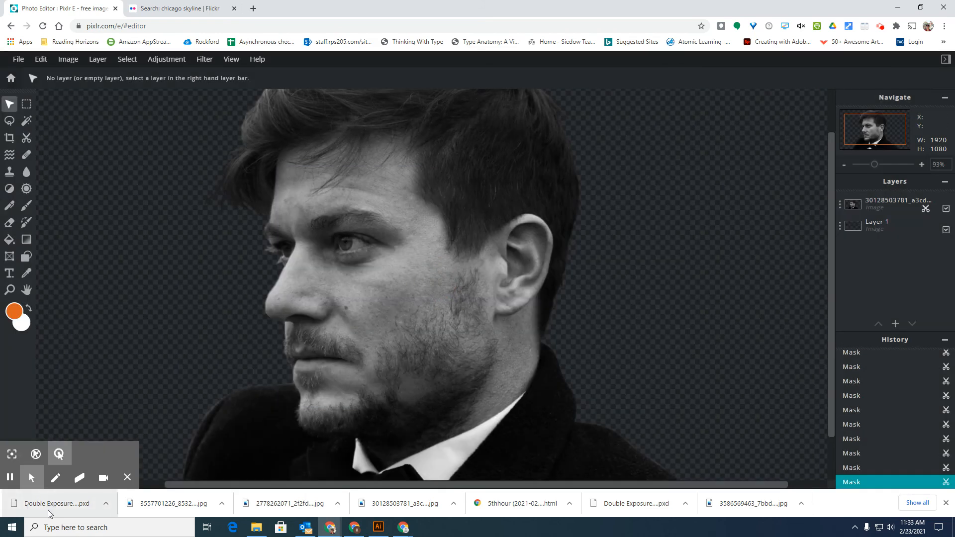
mouse_move(49, 508)
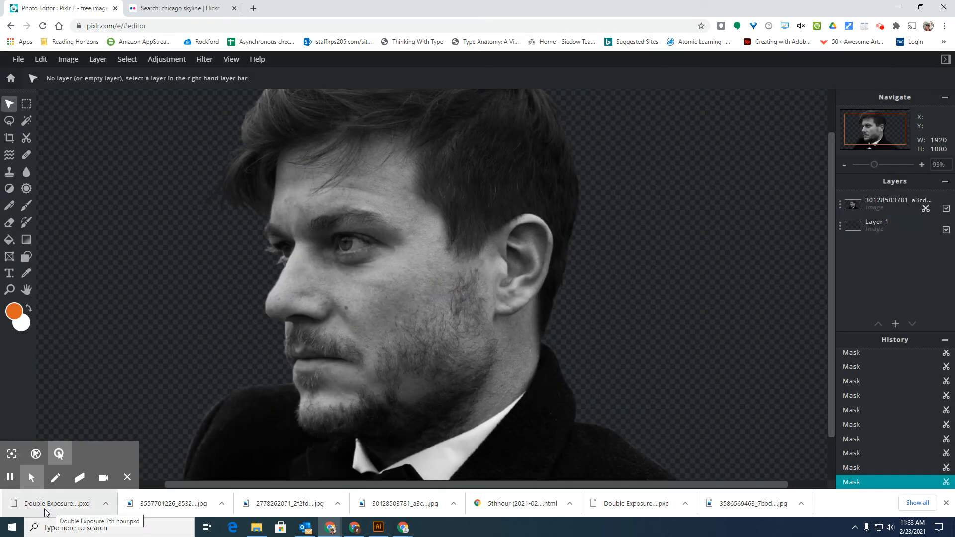
mouse_move(105, 506)
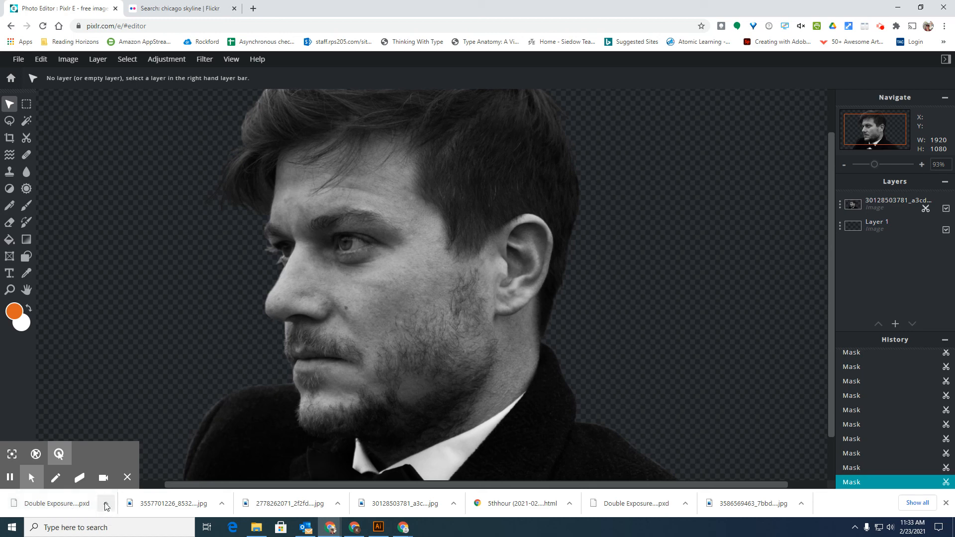
click(105, 504)
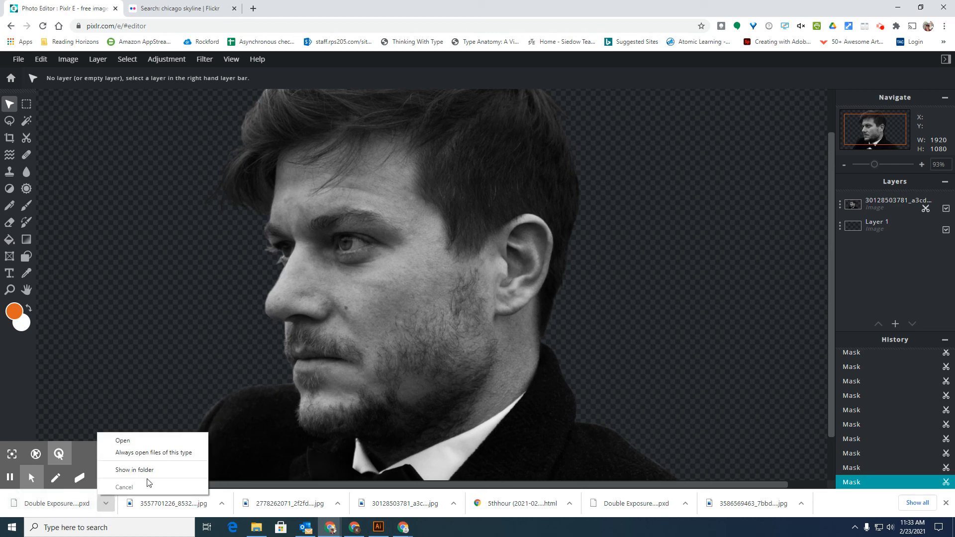
mouse_move(143, 474)
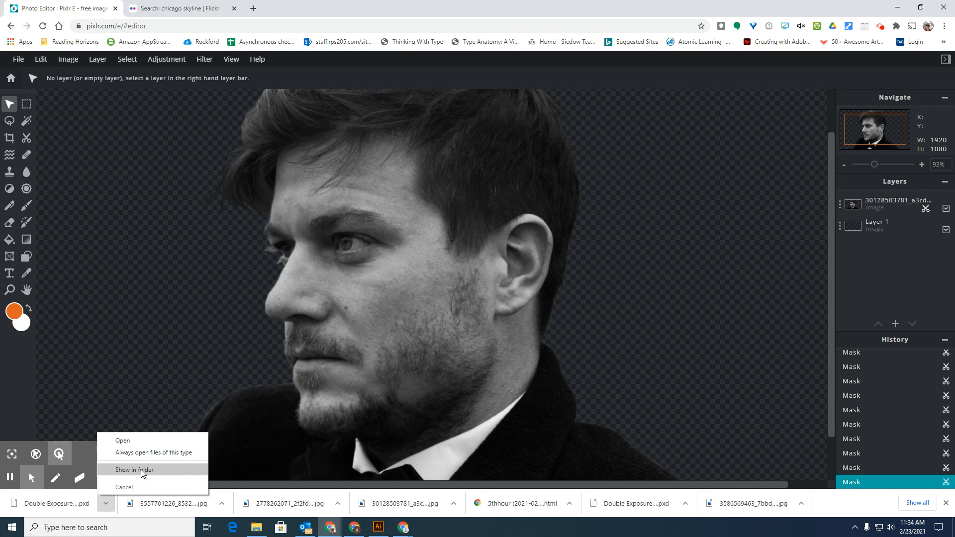
click(133, 469)
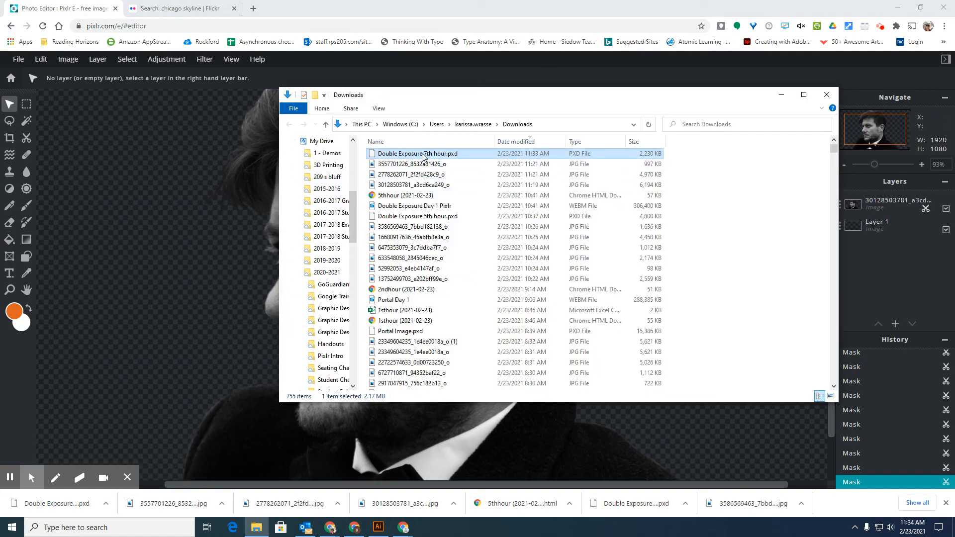
mouse_move(416, 158)
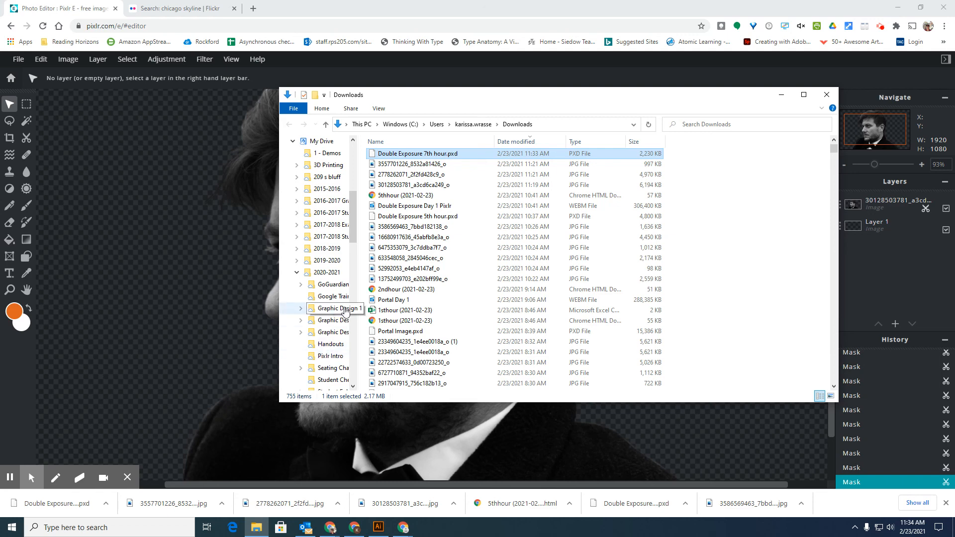
mouse_move(493, 299)
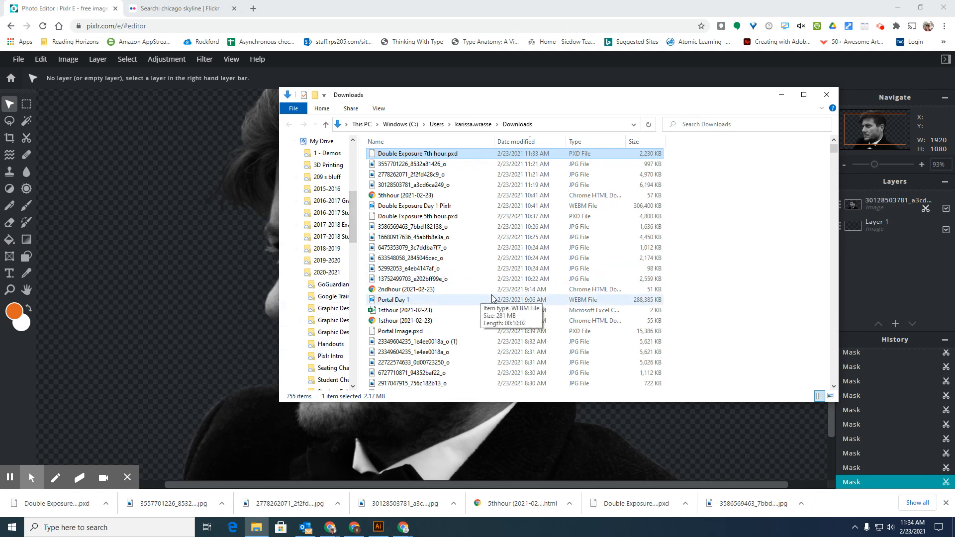
mouse_move(827, 95)
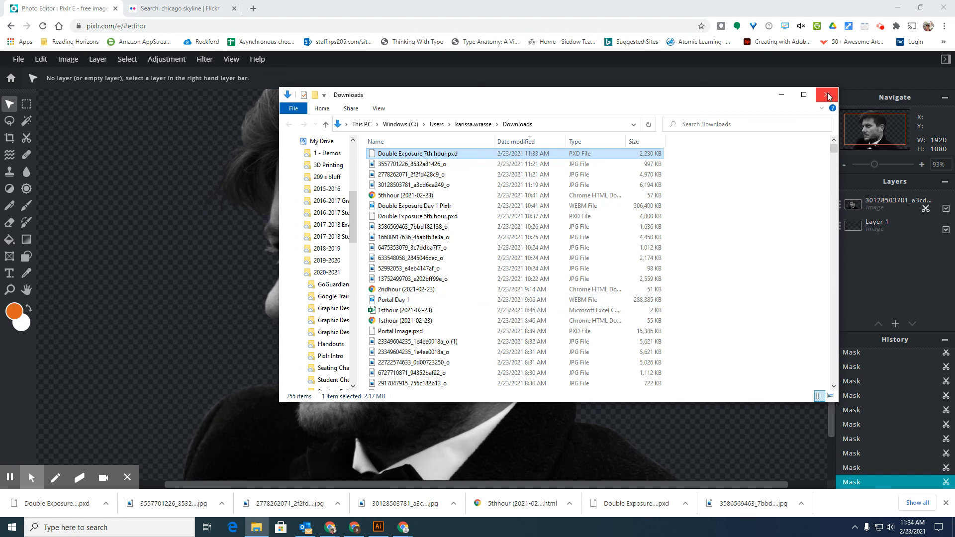
Close the Downloads window after confirming Double Exposure 7th hour.pxd is there
click(827, 95)
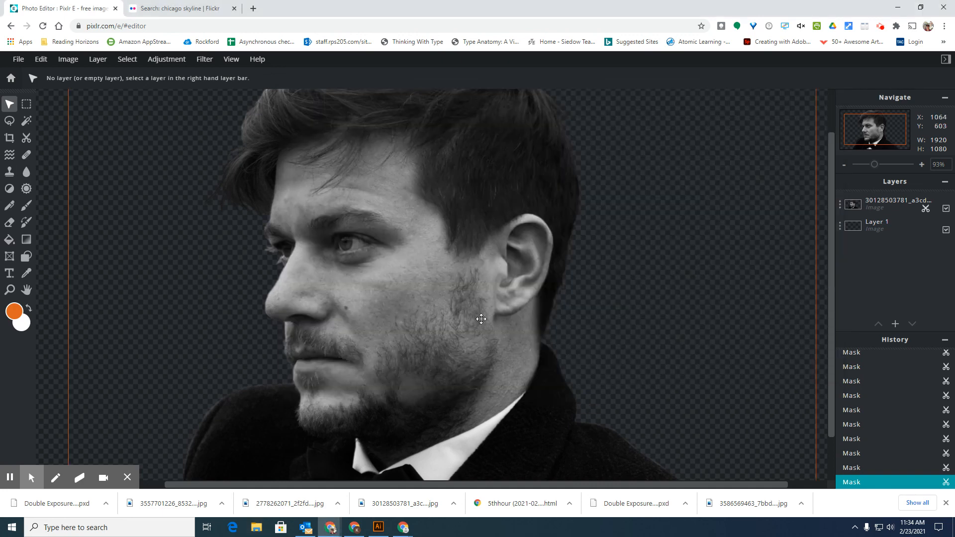